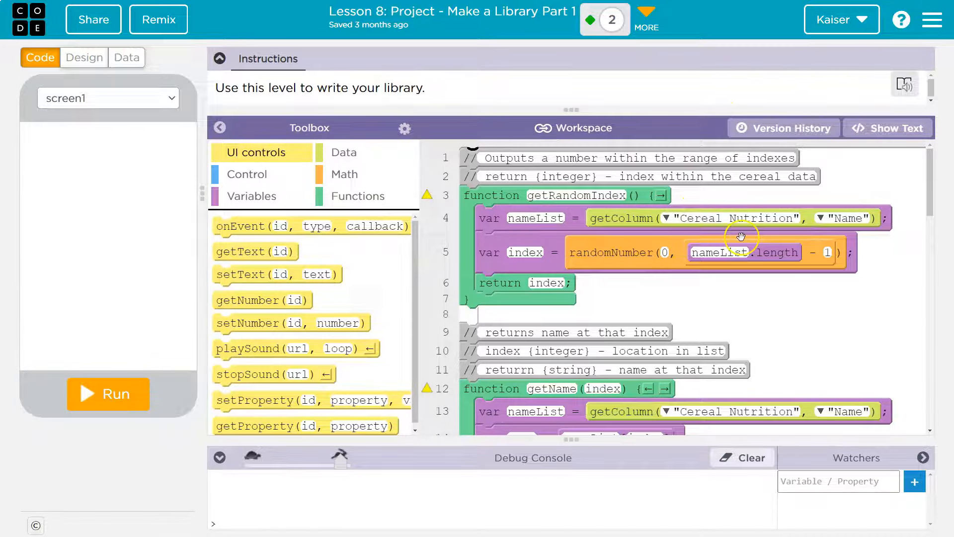
{"action": "mouse_move", "coordinate": [731, 97]}
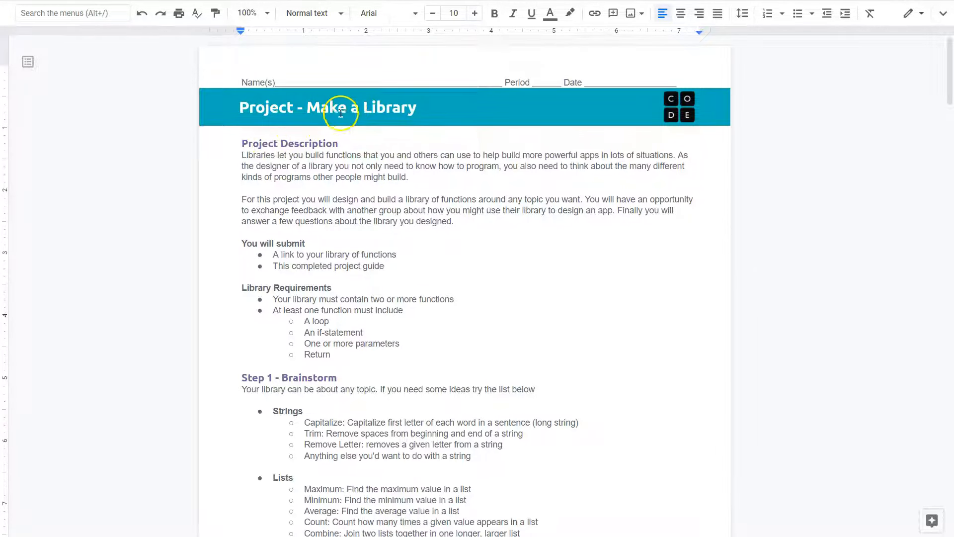
{"action": "mouse_move", "coordinate": [473, 158]}
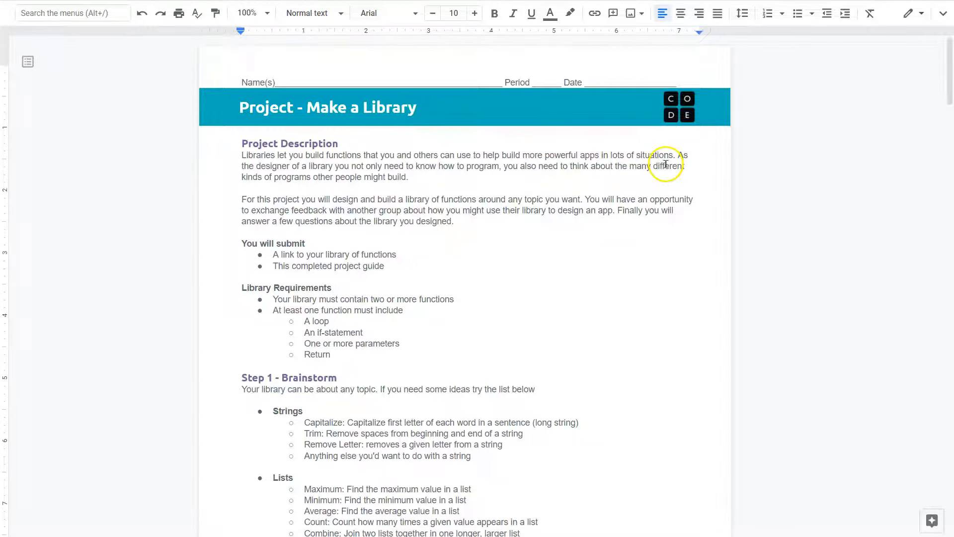
{"action": "mouse_move", "coordinate": [606, 155]}
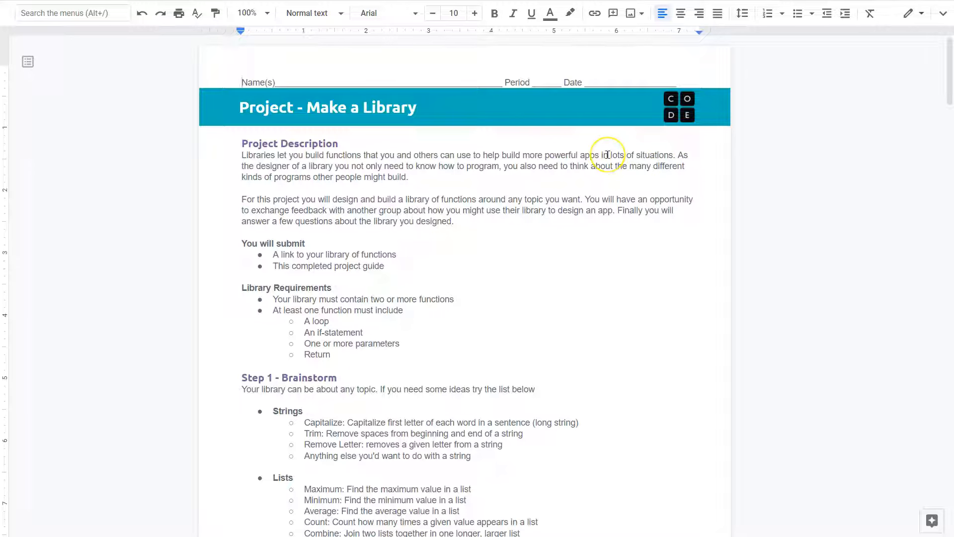
{"action": "mouse_move", "coordinate": [676, 159]}
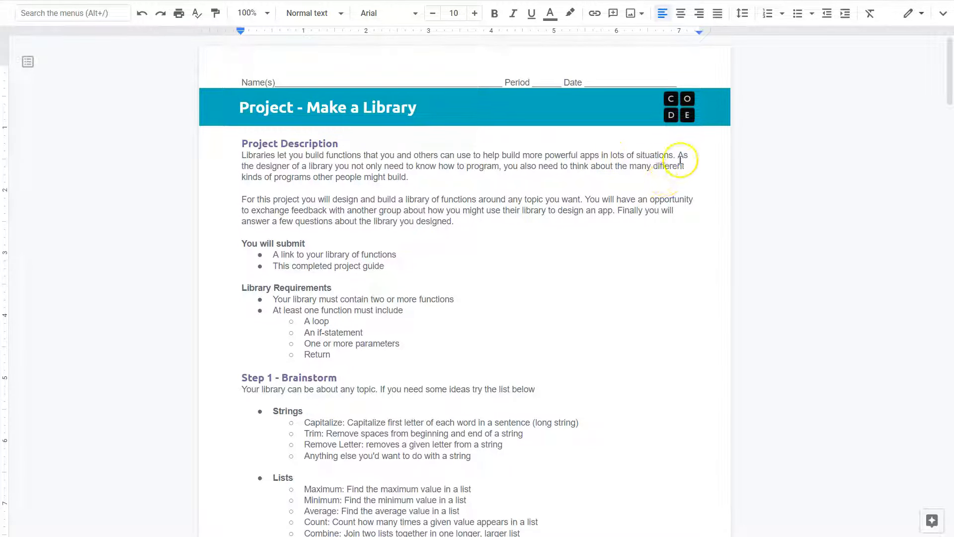
{"action": "mouse_move", "coordinate": [433, 181]}
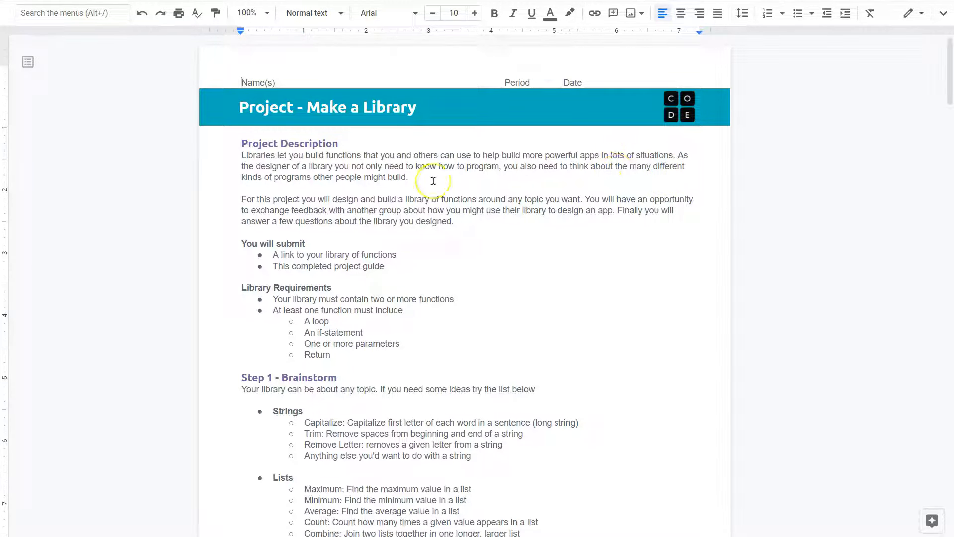
{"action": "mouse_move", "coordinate": [437, 175]}
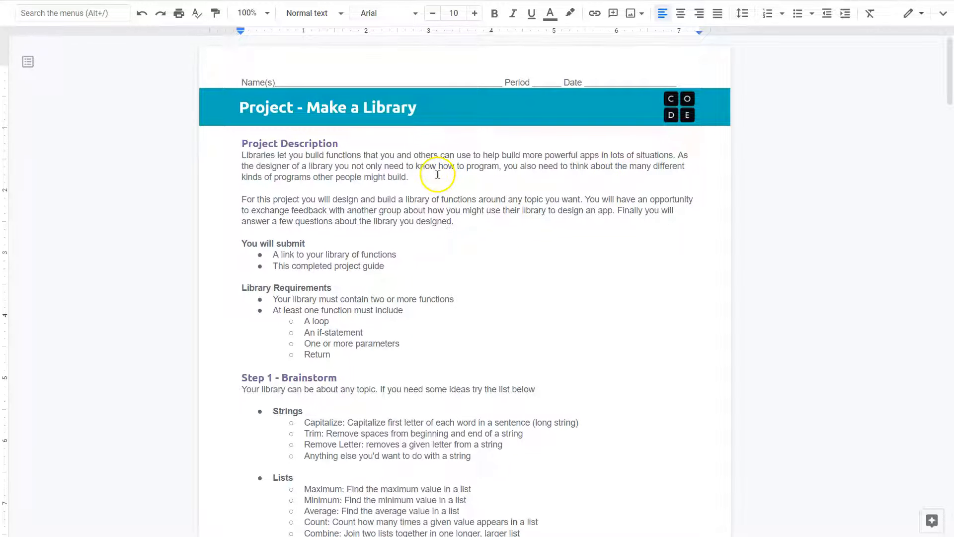
{"action": "mouse_move", "coordinate": [517, 170]}
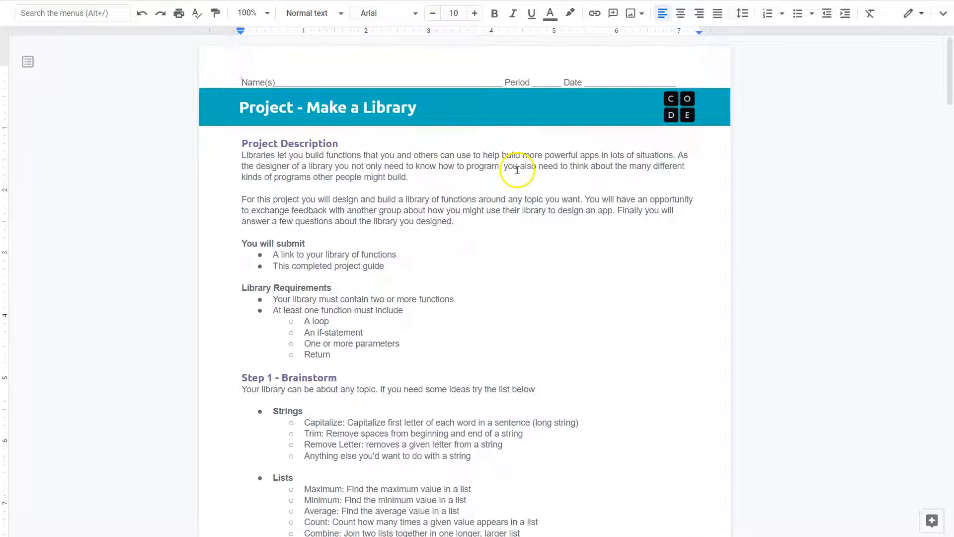
{"action": "mouse_move", "coordinate": [680, 181]}
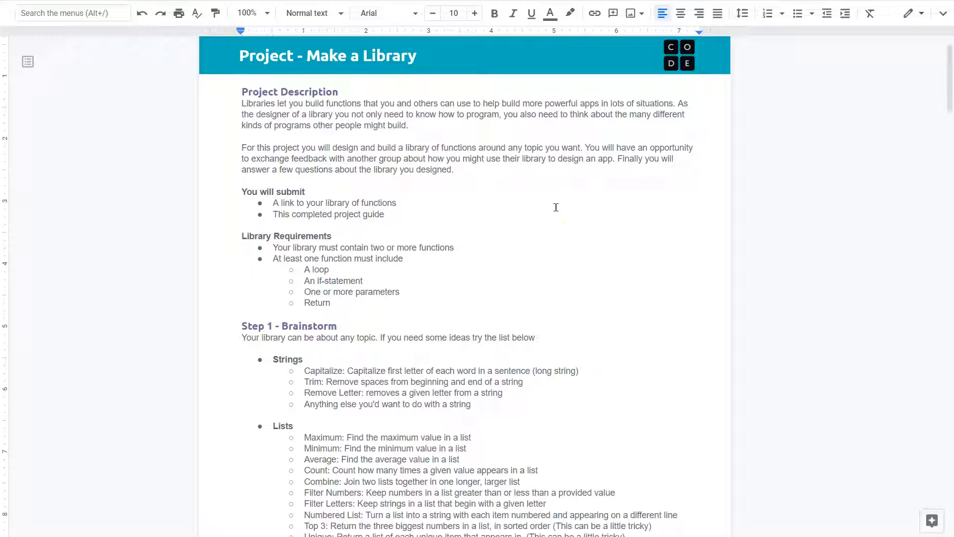
{"action": "mouse_move", "coordinate": [673, 163]}
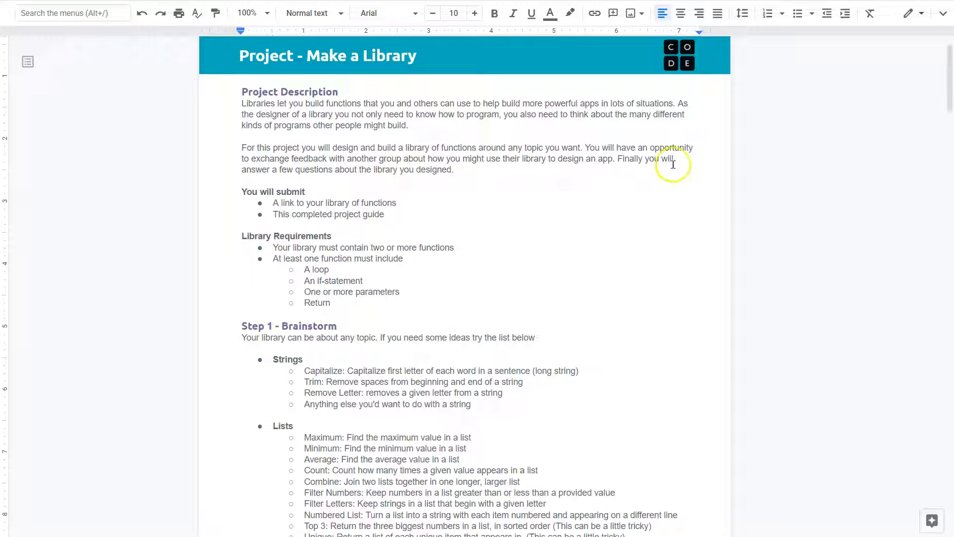
{"action": "mouse_move", "coordinate": [451, 158]}
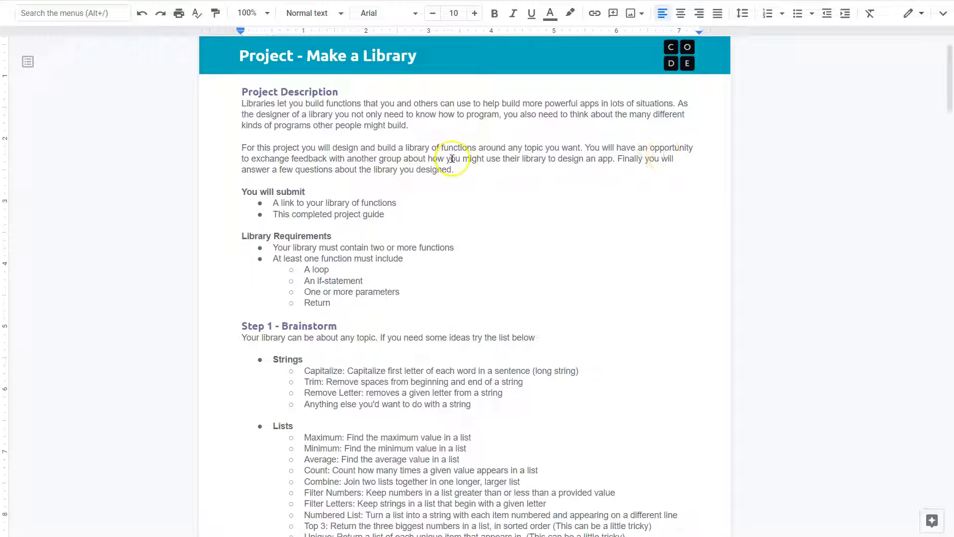
{"action": "mouse_move", "coordinate": [532, 194]}
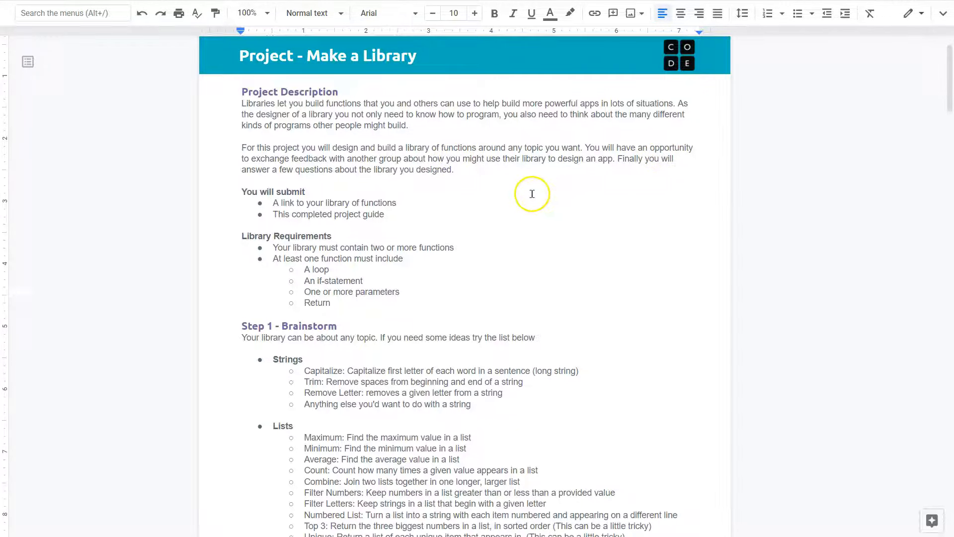
Emphasise the loop and Return requirements in the Library Requirements list
{"action": "scroll", "scroll_direction": "down", "scroll_amount": 3}
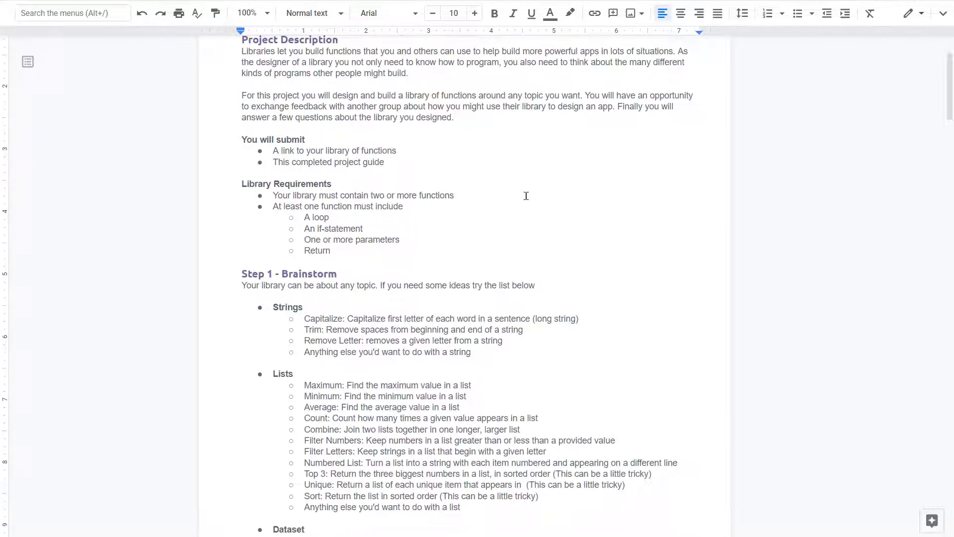
{"action": "mouse_move", "coordinate": [523, 196]}
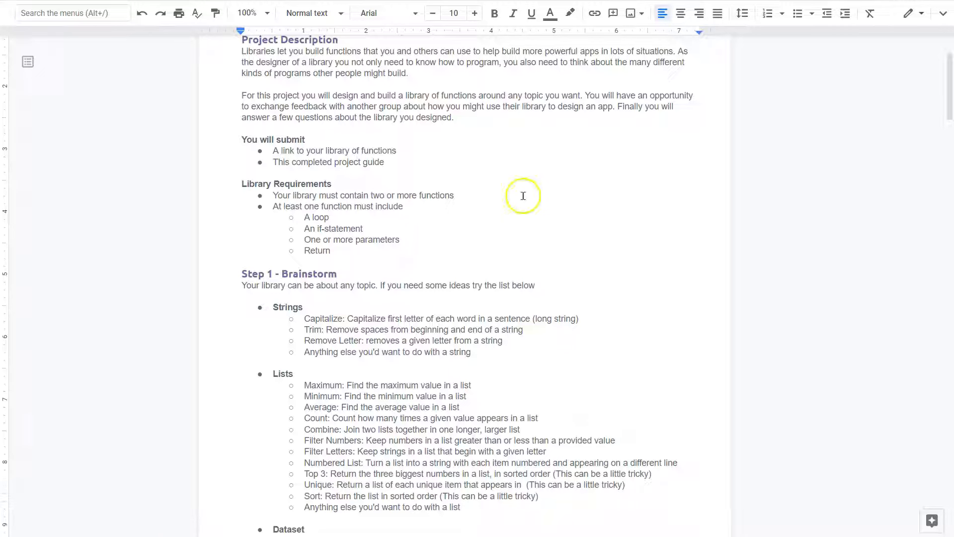
{"action": "scroll", "scroll_direction": "down", "scroll_amount": 3}
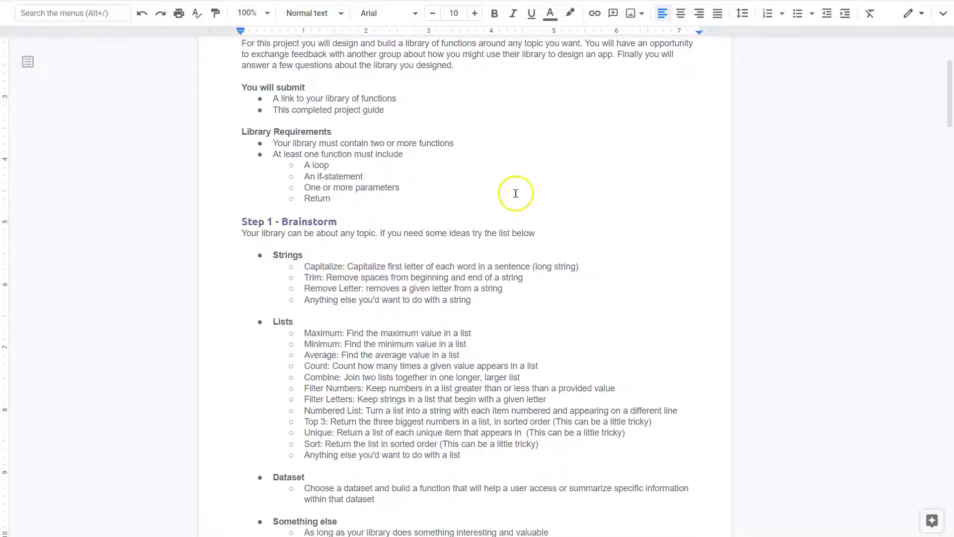
{"action": "mouse_move", "coordinate": [397, 136]}
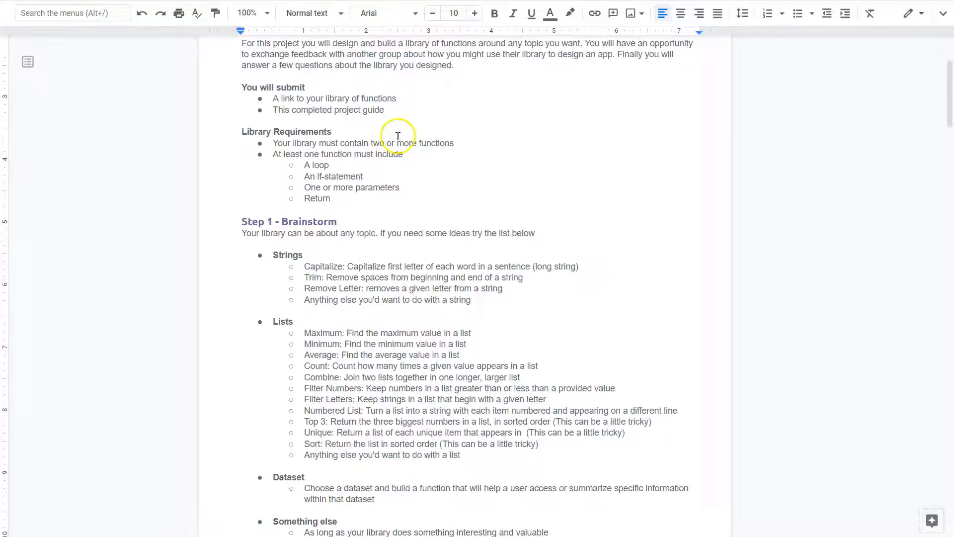
{"action": "mouse_move", "coordinate": [400, 170]}
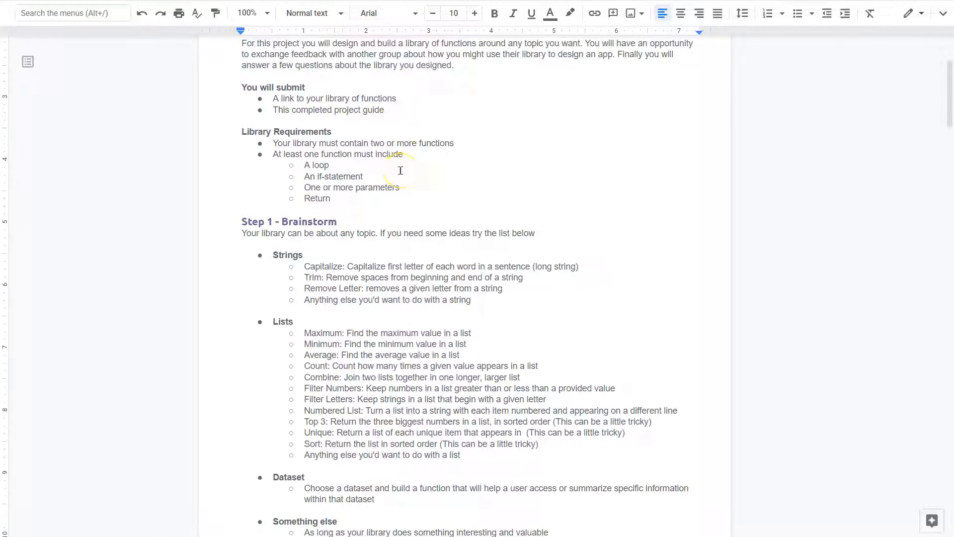
{"action": "mouse_move", "coordinate": [429, 149]}
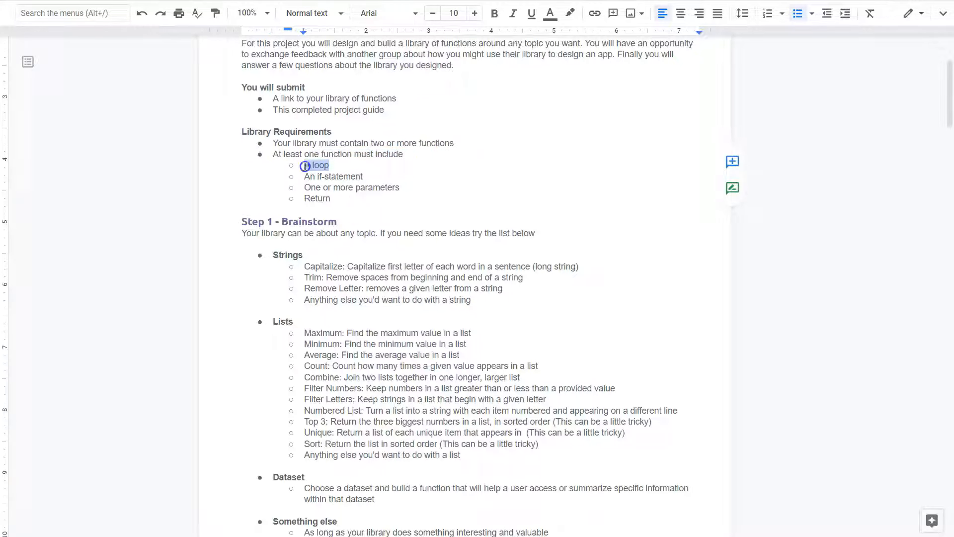
{"action": "double_click", "coordinate": [346, 177]}
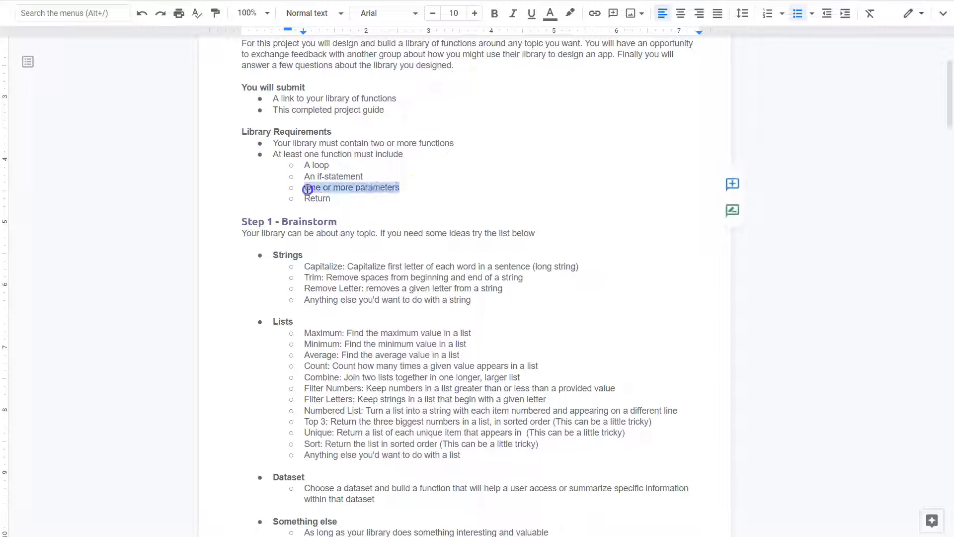
{"action": "left_click", "coordinate": [332, 199]}
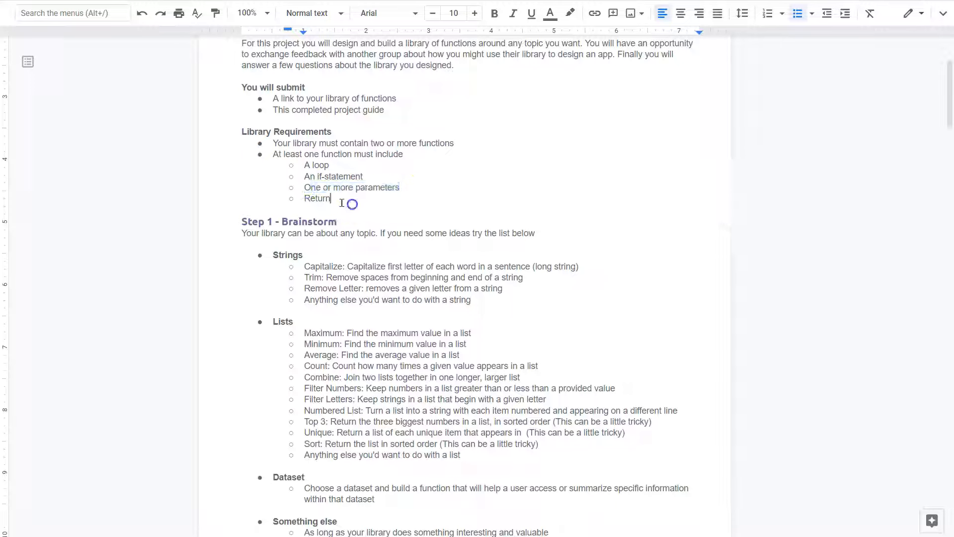
Move down to the Step 2 Design table's maximum(list) example row
{"action": "scroll", "scroll_direction": "down", "scroll_amount": 3}
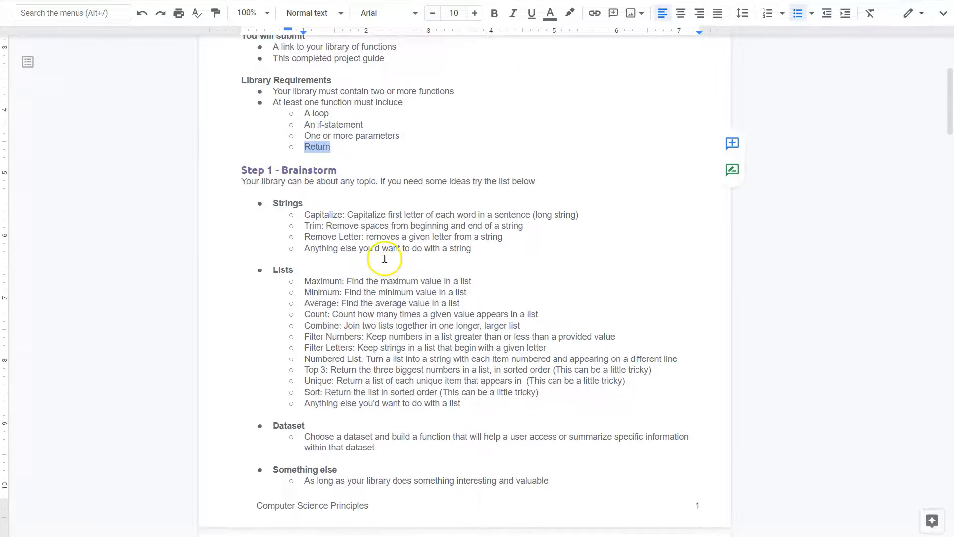
{"action": "scroll", "scroll_direction": "down", "scroll_amount": 3}
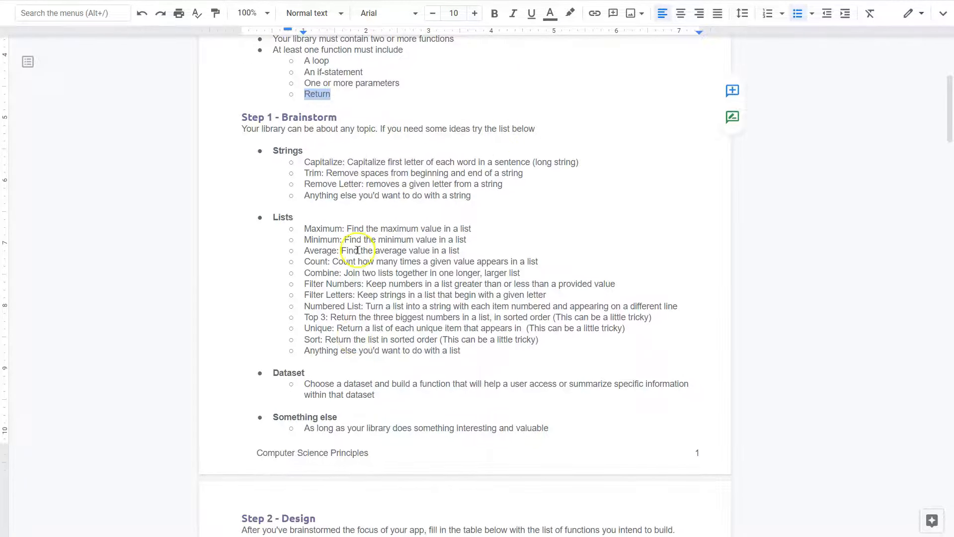
{"action": "mouse_move", "coordinate": [344, 280]}
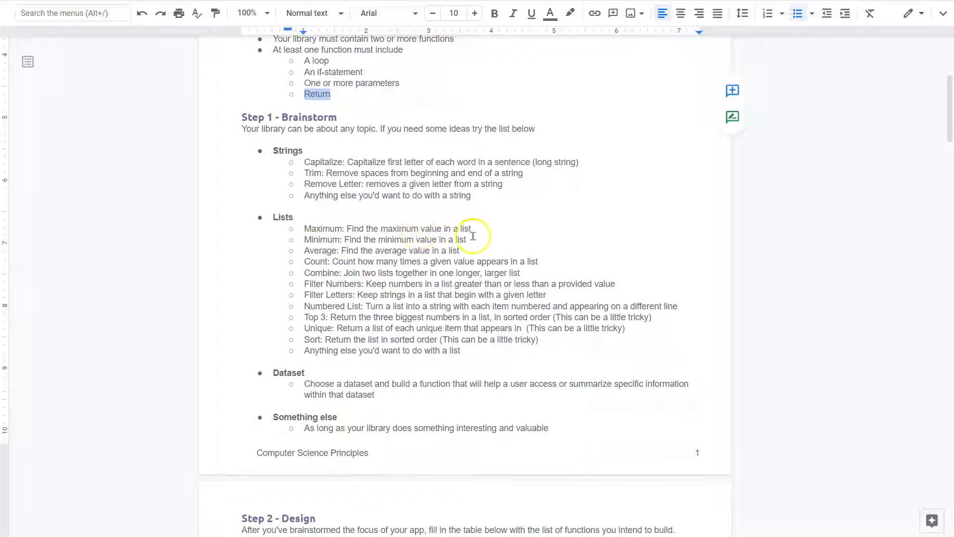
{"action": "mouse_move", "coordinate": [406, 250]}
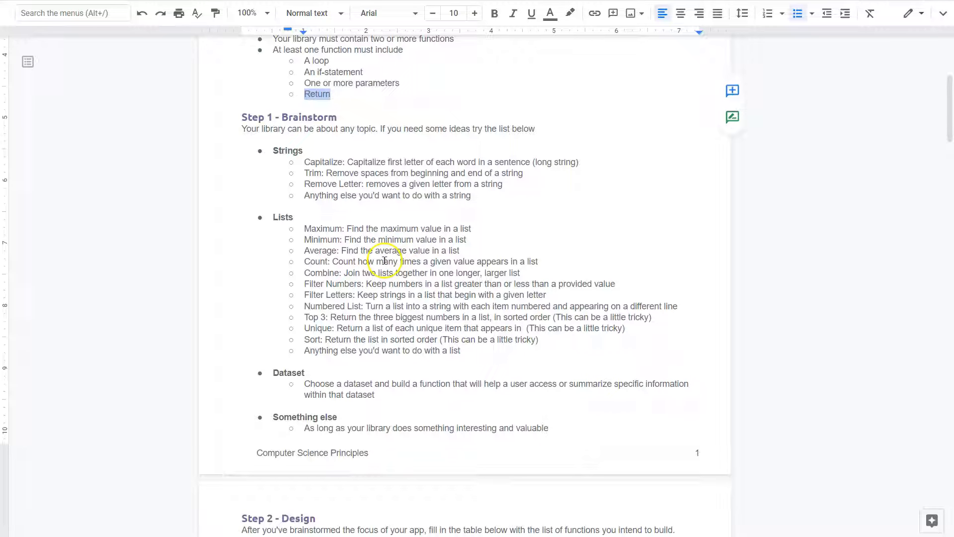
{"action": "mouse_move", "coordinate": [404, 259]}
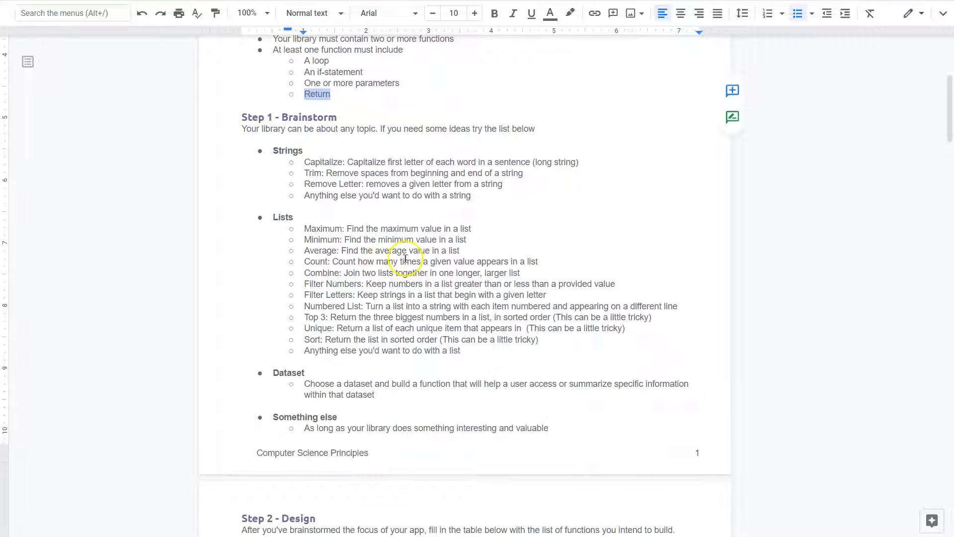
{"action": "mouse_move", "coordinate": [459, 255]}
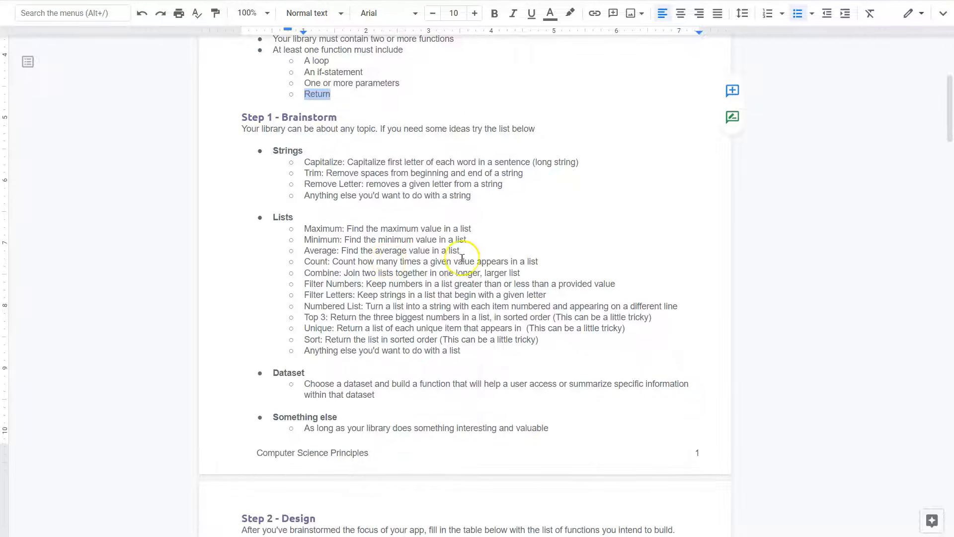
{"action": "mouse_move", "coordinate": [405, 273]}
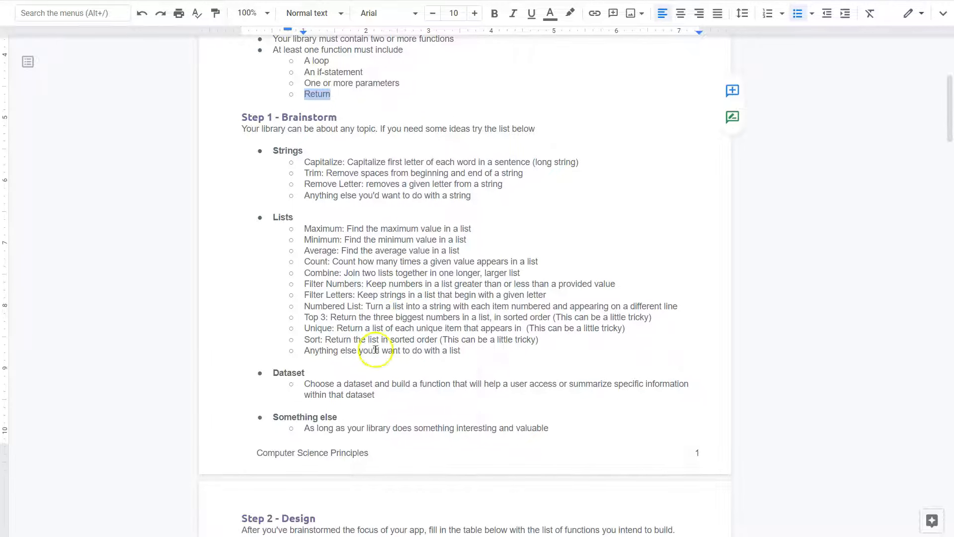
{"action": "mouse_move", "coordinate": [396, 333]}
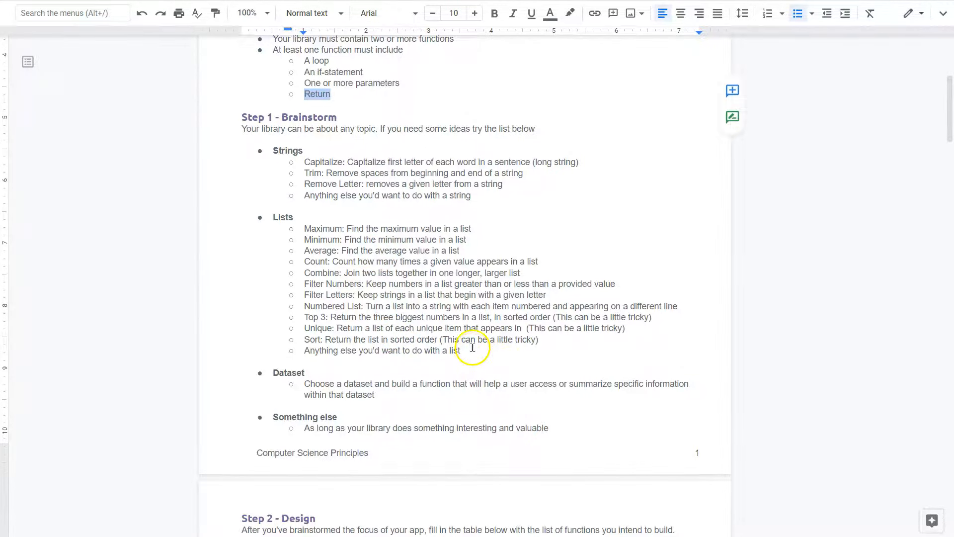
{"action": "scroll", "scroll_direction": "down", "scroll_amount": 3}
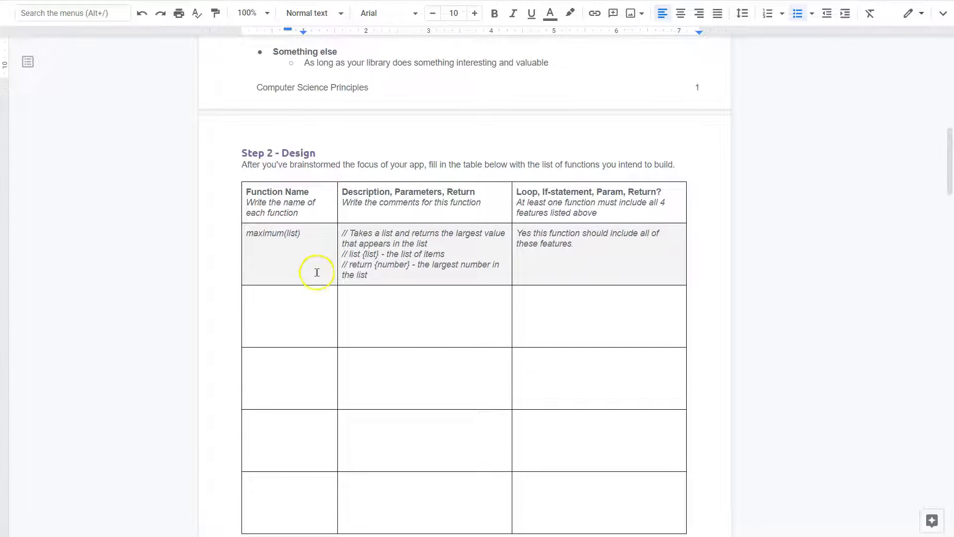
{"action": "mouse_move", "coordinate": [326, 249]}
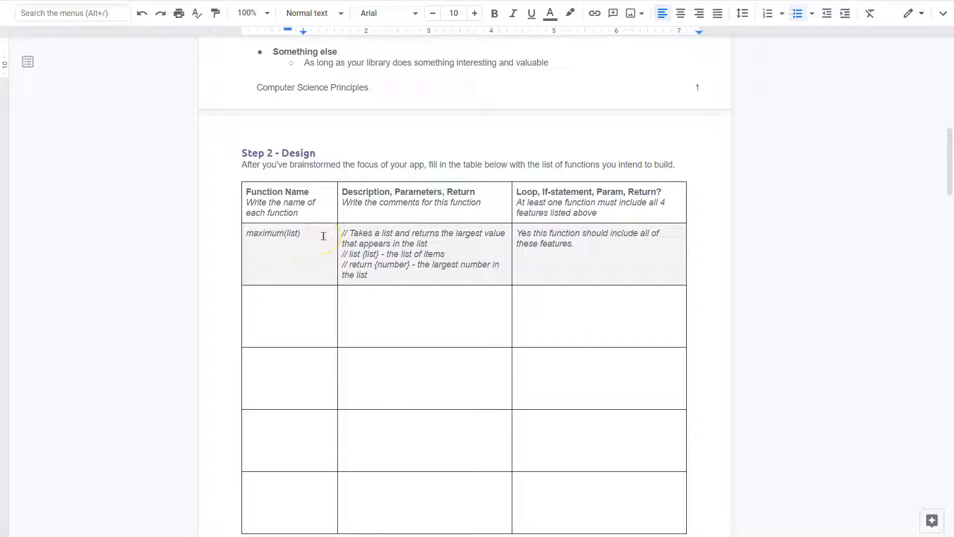
{"action": "mouse_move", "coordinate": [319, 332]}
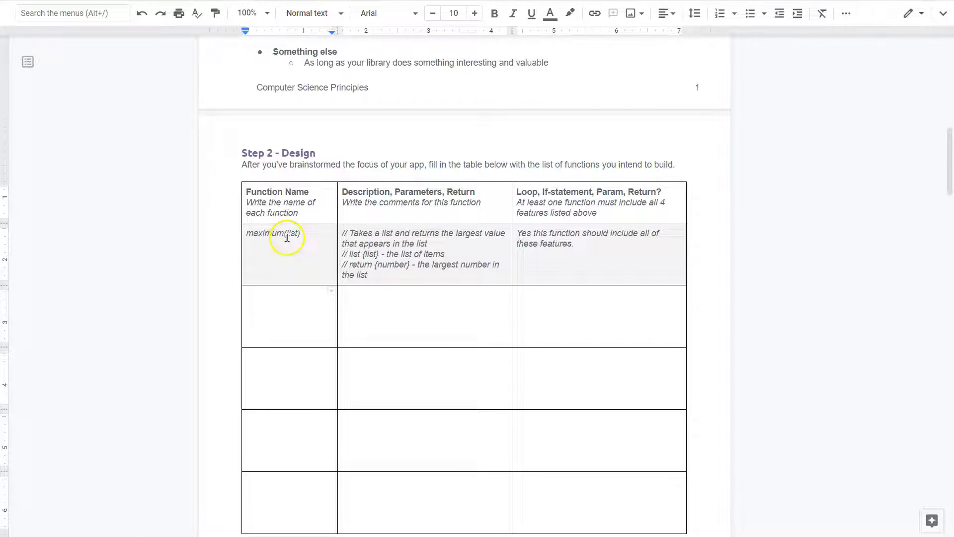
{"action": "double_click", "coordinate": [292, 232]}
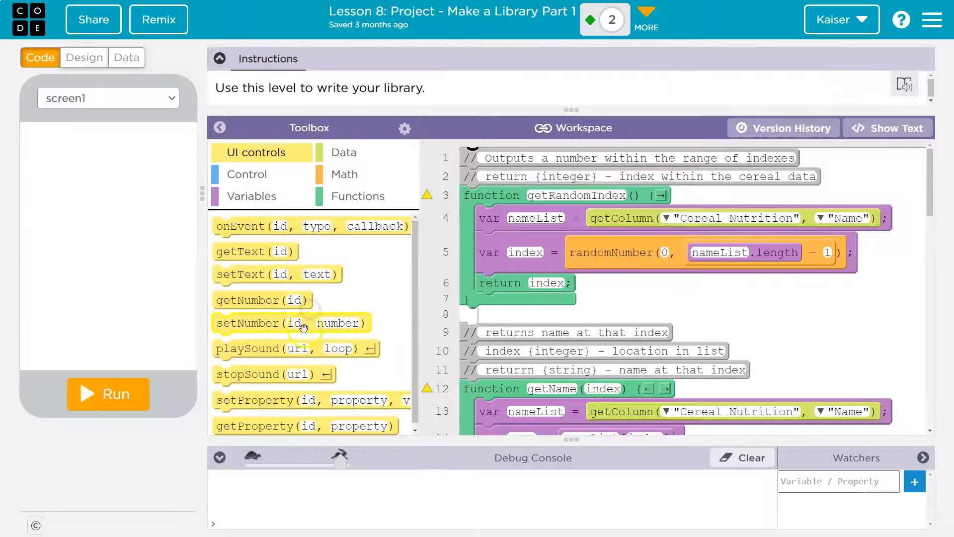
{"action": "scroll", "scroll_direction": "down", "scroll_amount": 3}
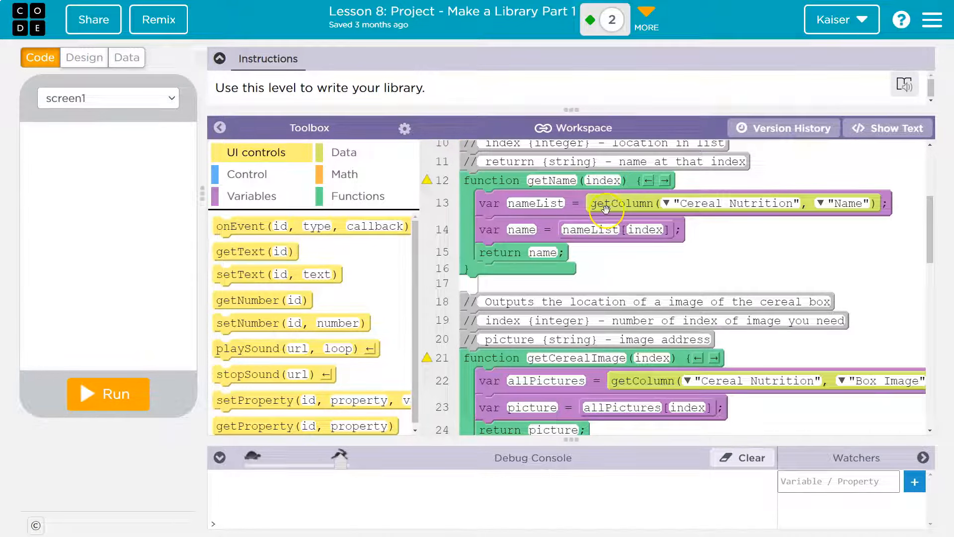
{"action": "scroll", "scroll_direction": "up", "scroll_amount": 3}
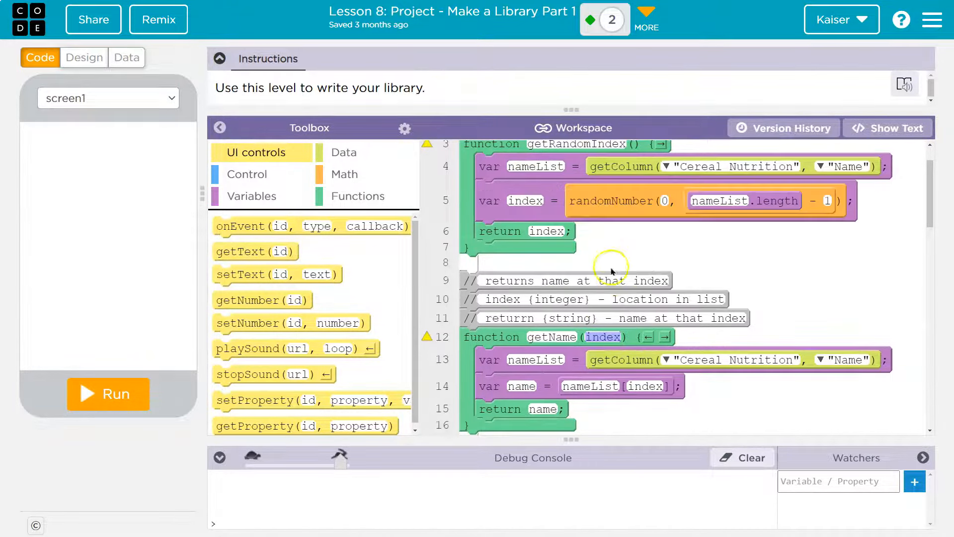
{"action": "mouse_move", "coordinate": [584, 337]}
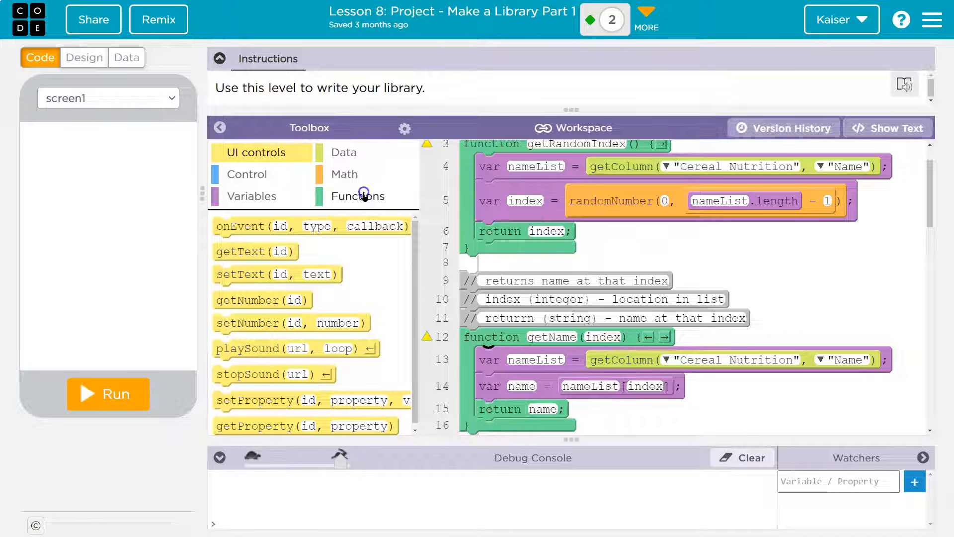
Show the Functions toolbox blocks to add a getName(3) test call below getRandomIndex
{"action": "left_click", "coordinate": [357, 196]}
{"action": "type", "text": "3"}
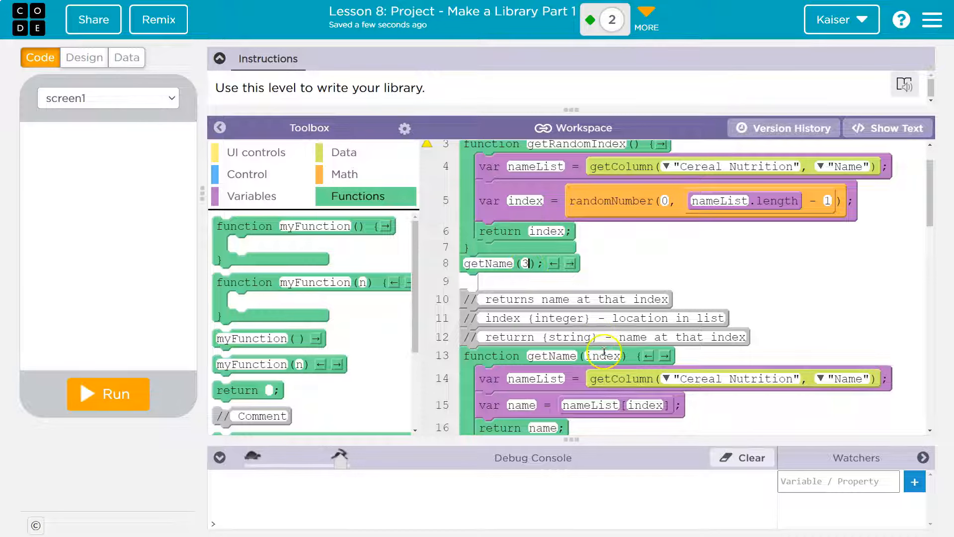
{"action": "mouse_move", "coordinate": [468, 262]}
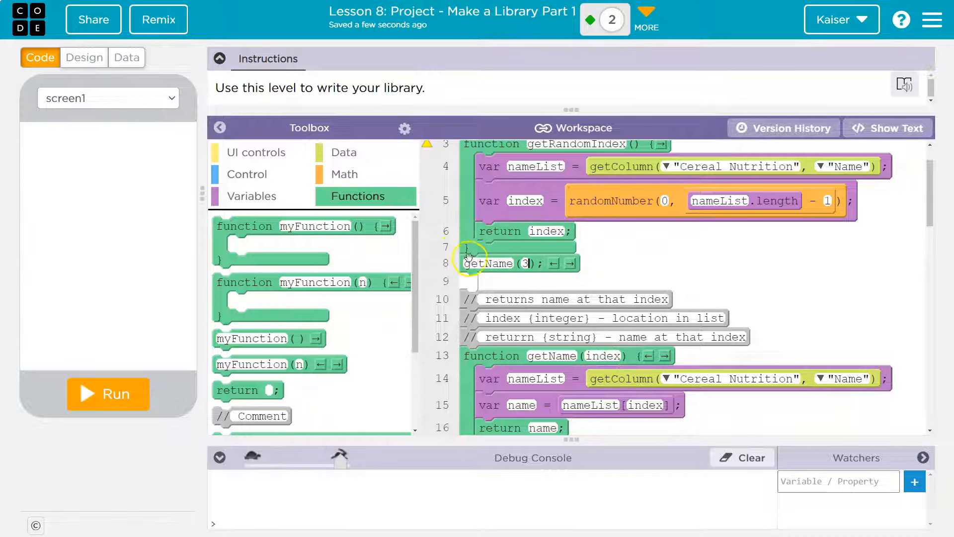
{"action": "mouse_move", "coordinate": [548, 362]}
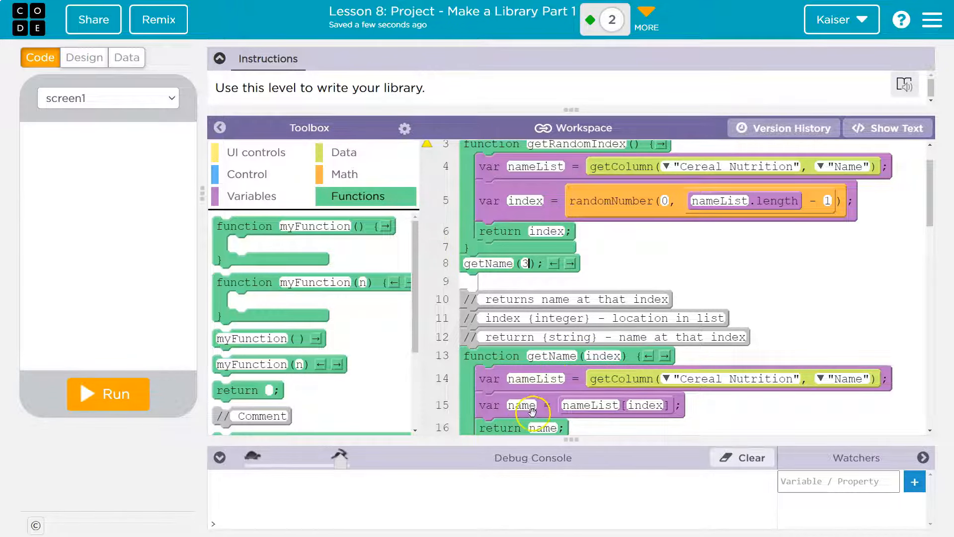
{"action": "scroll", "scroll_direction": "down", "scroll_amount": 3}
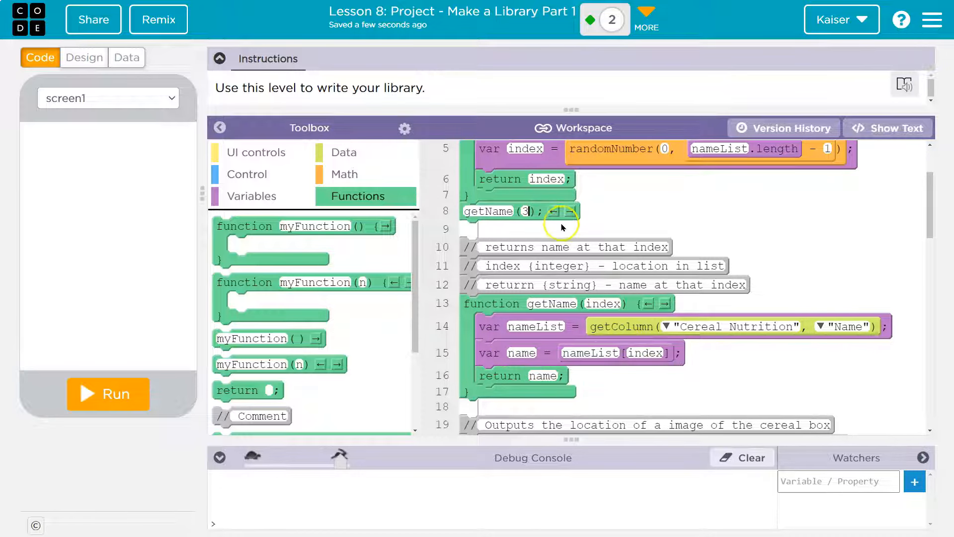
{"action": "mouse_move", "coordinate": [364, 232]}
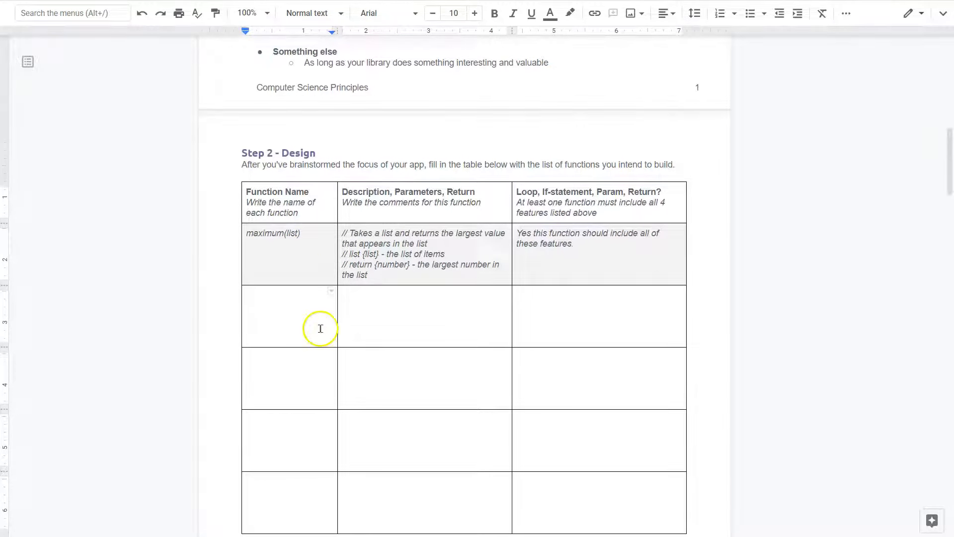
Enter getName(index) as the function name in the row below maximum(list)
{"action": "left_click", "coordinate": [289, 304]}
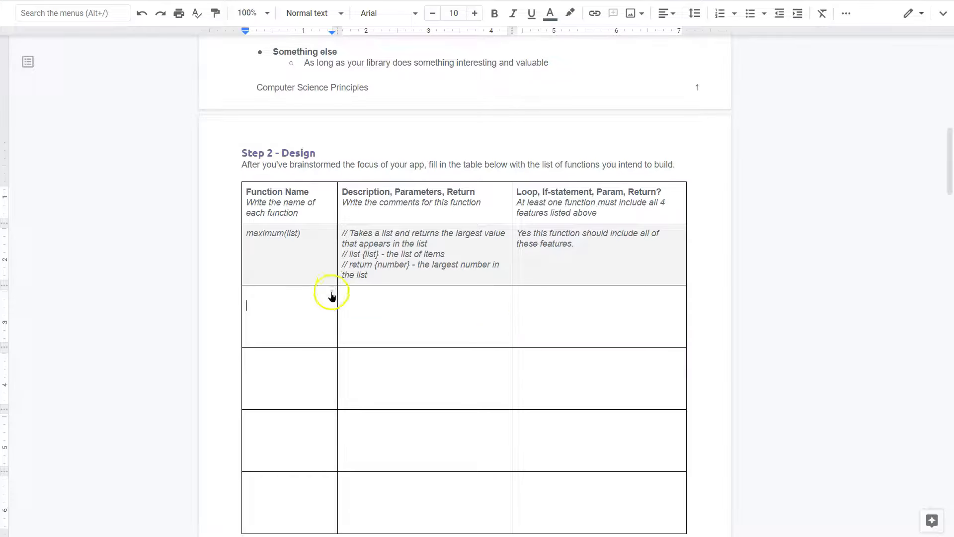
{"action": "type", "text": "getName"}
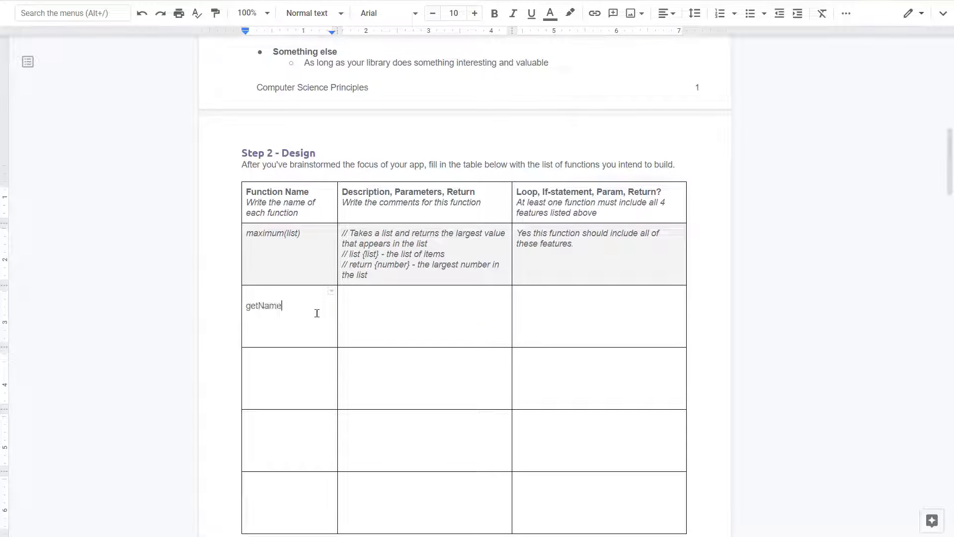
{"action": "type", "text": "()"}
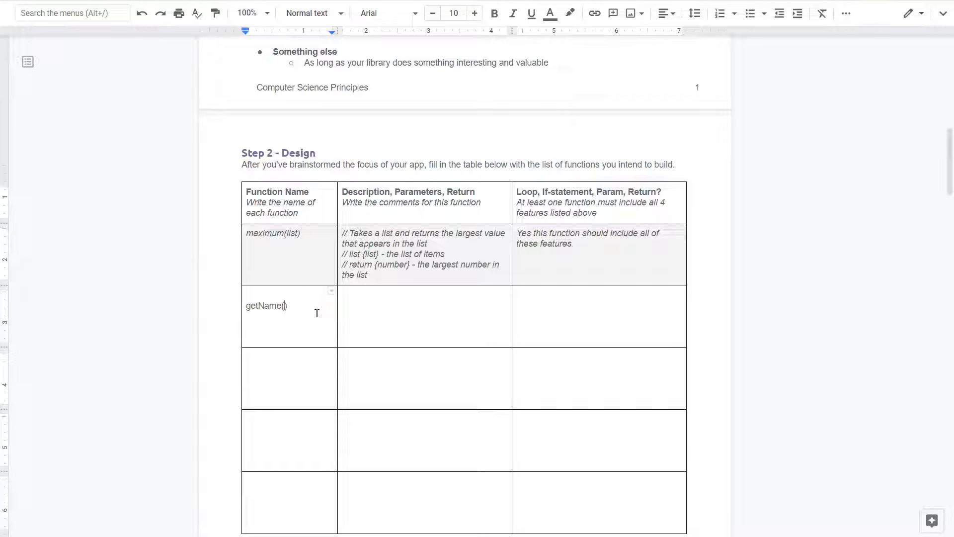
{"action": "mouse_move", "coordinate": [355, 281]}
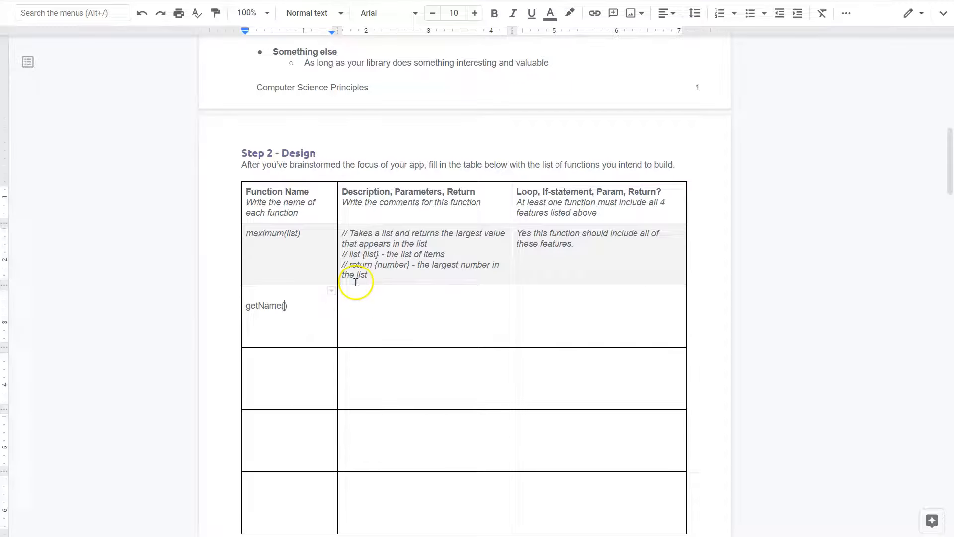
{"action": "type", "text": "index"}
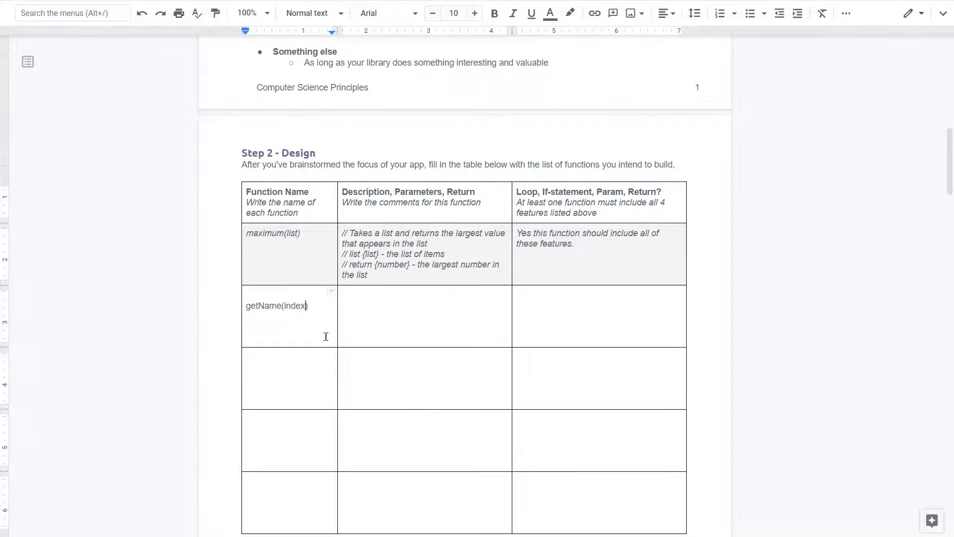
Bold the 'One or more parameters' requirement, then return to the design table
{"action": "scroll", "scroll_direction": "up", "scroll_amount": 3}
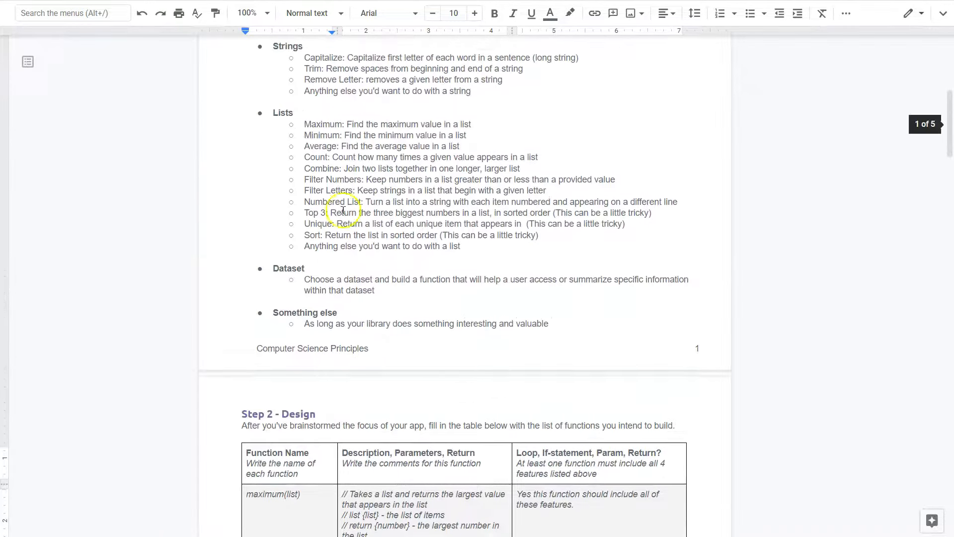
{"action": "scroll", "scroll_direction": "up", "scroll_amount": 3}
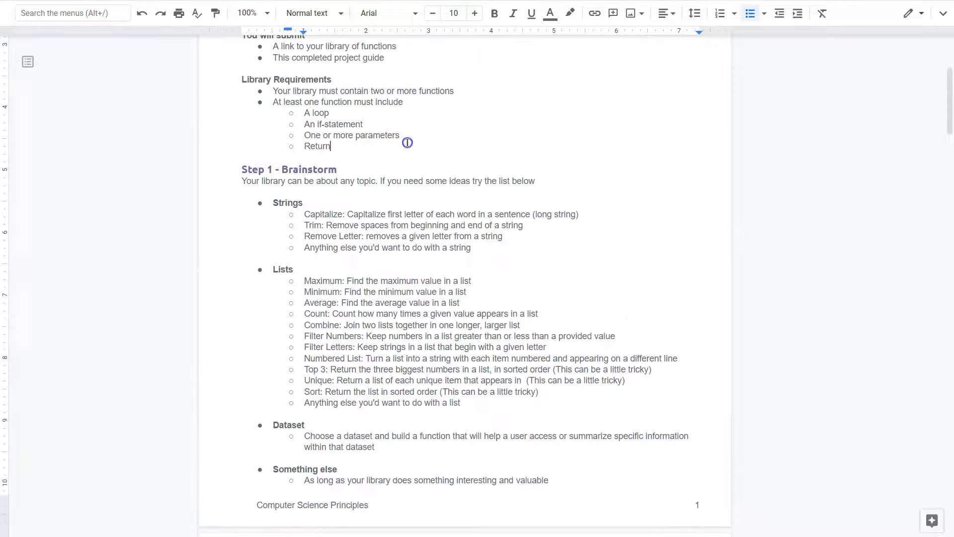
{"action": "double_click", "coordinate": [352, 135]}
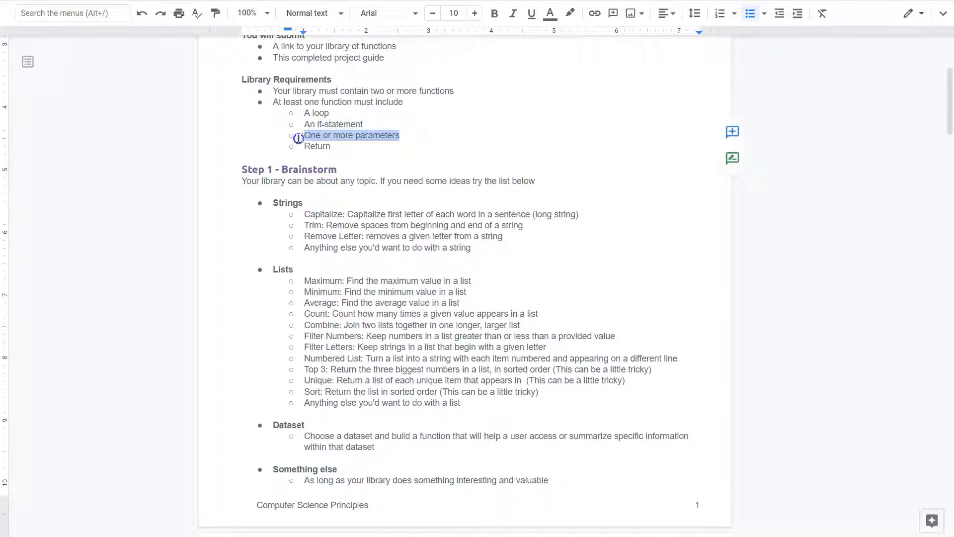
{"action": "left_click", "coordinate": [494, 13]}
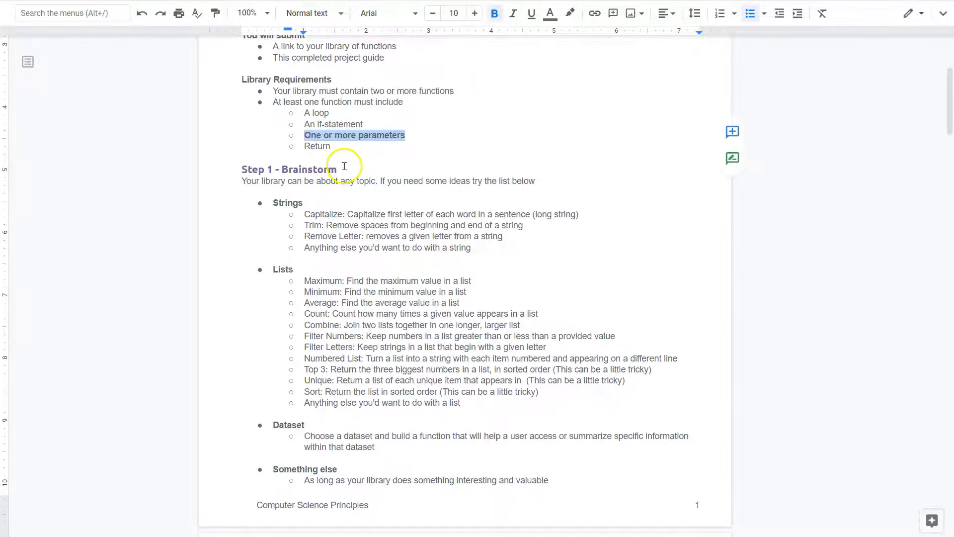
{"action": "scroll", "scroll_direction": "down", "scroll_amount": 3}
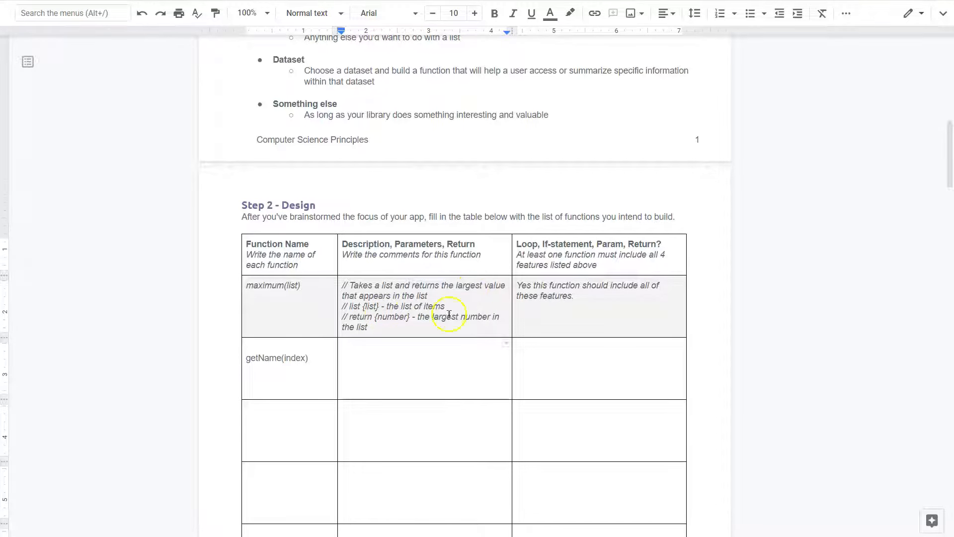
{"action": "mouse_move", "coordinate": [408, 362]}
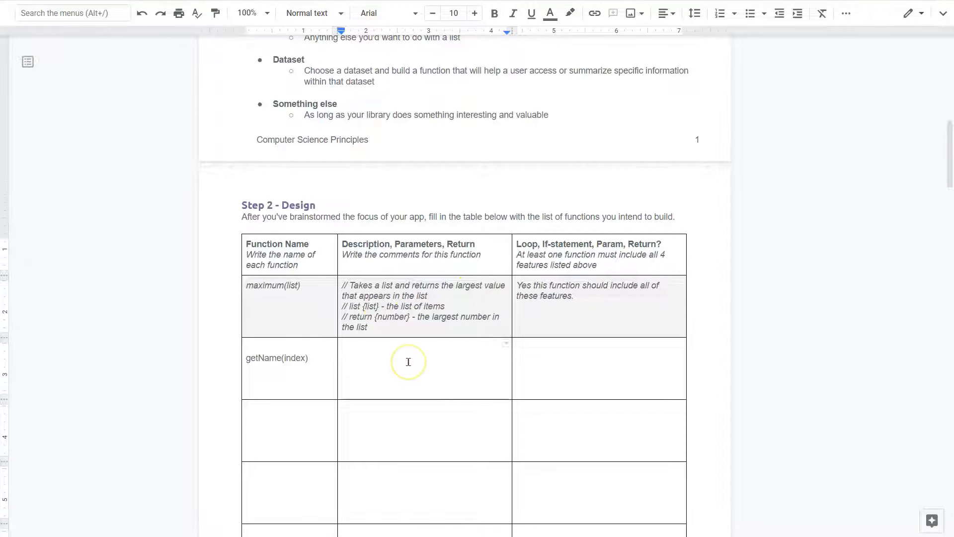
Write getName's comment: takes an index and returns the name value
{"action": "type", "text": "// Takes an i"}
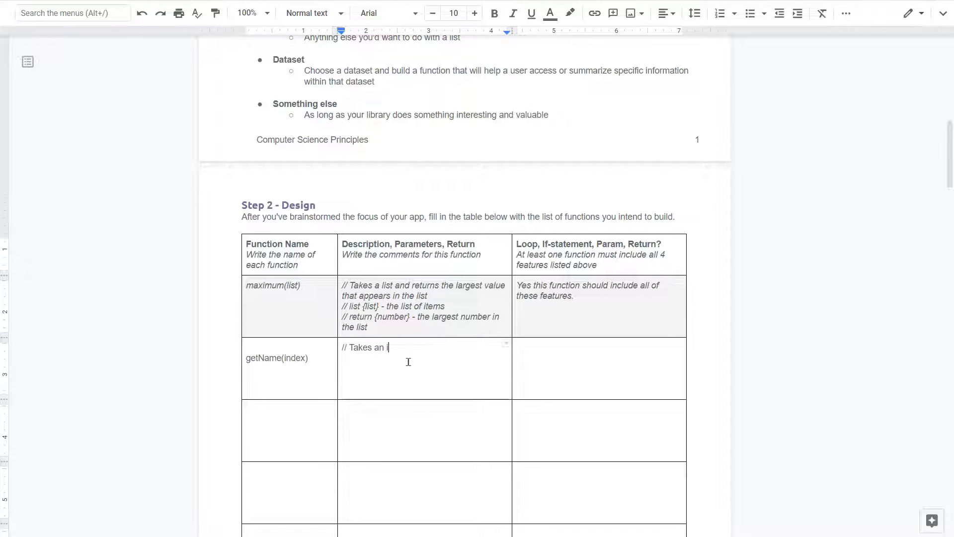
{"action": "type", "text": "ndex,"}
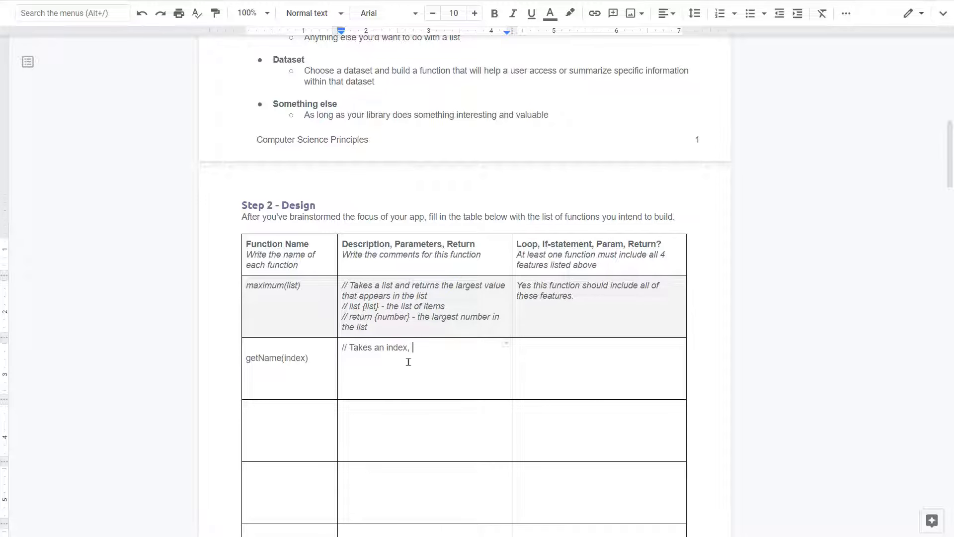
{"action": "type", "text": ","}
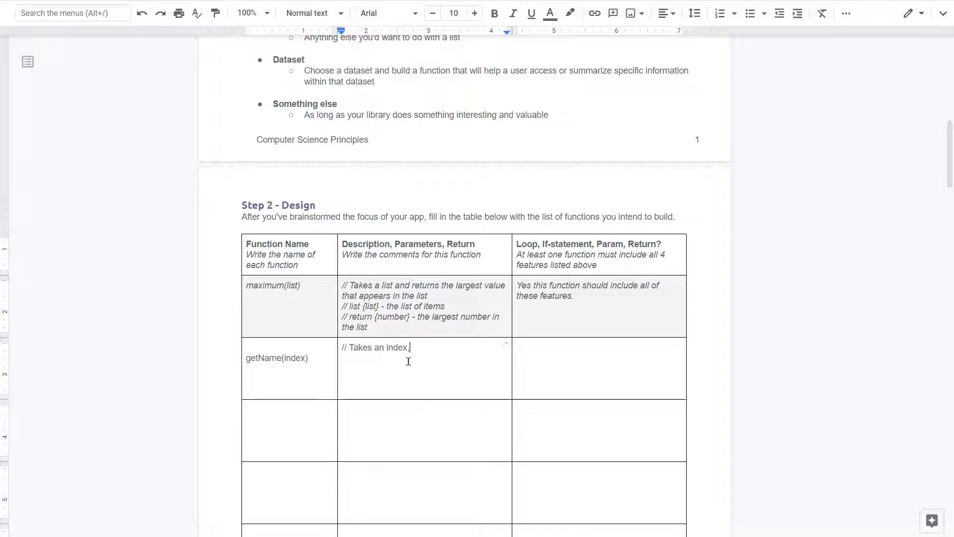
{"action": "type", "text": "and reu"}
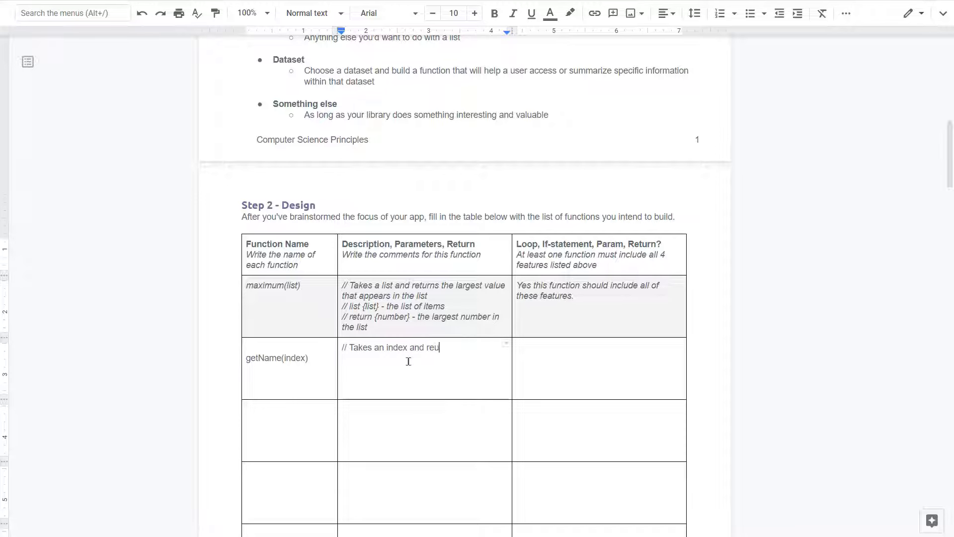
{"action": "key", "text": "BackSpace"}
{"action": "type", "text": "tur"}
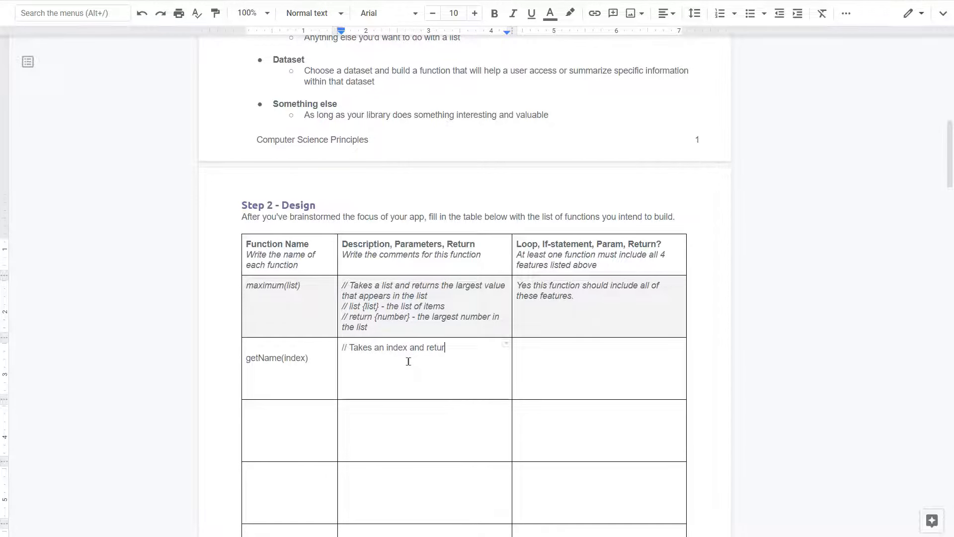
{"action": "type", "text": "n"}
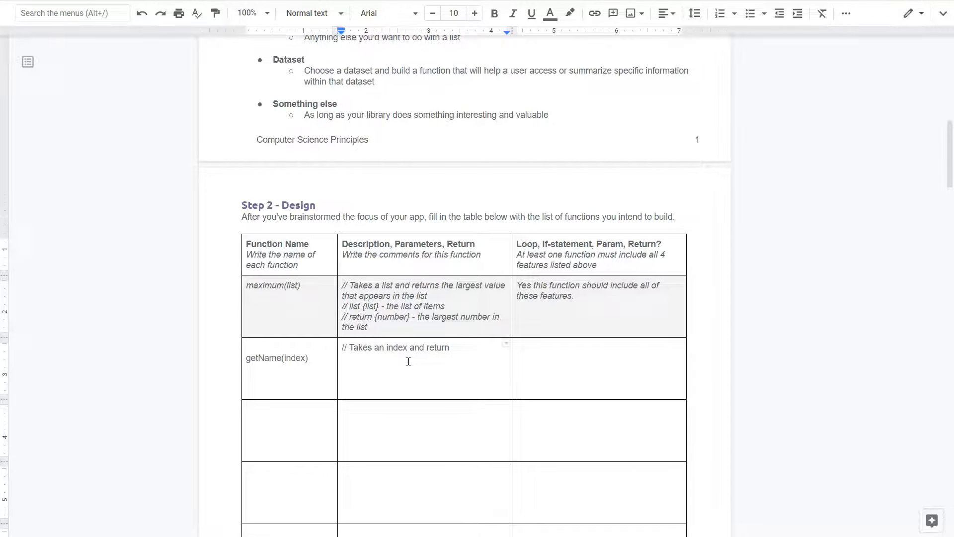
{"action": "type", "text": "the"}
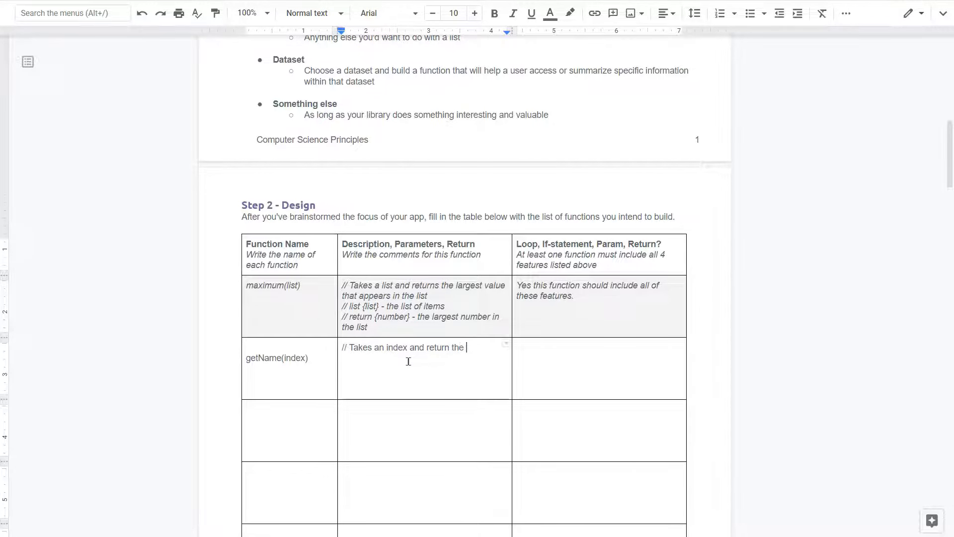
{"action": "type", "text": "name value from the list"}
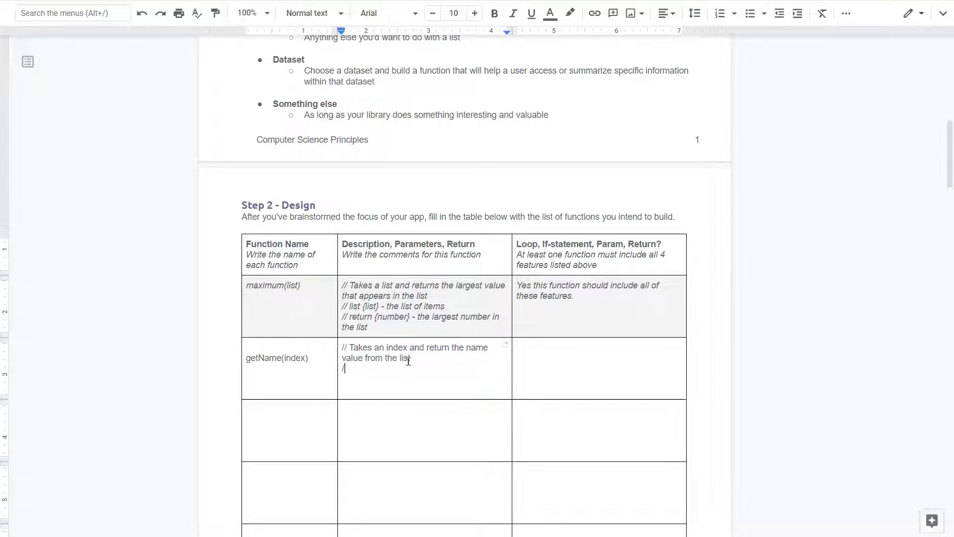
Add the parameter line '// index {number} - location of list item'
{"action": "type", "text": "/"}
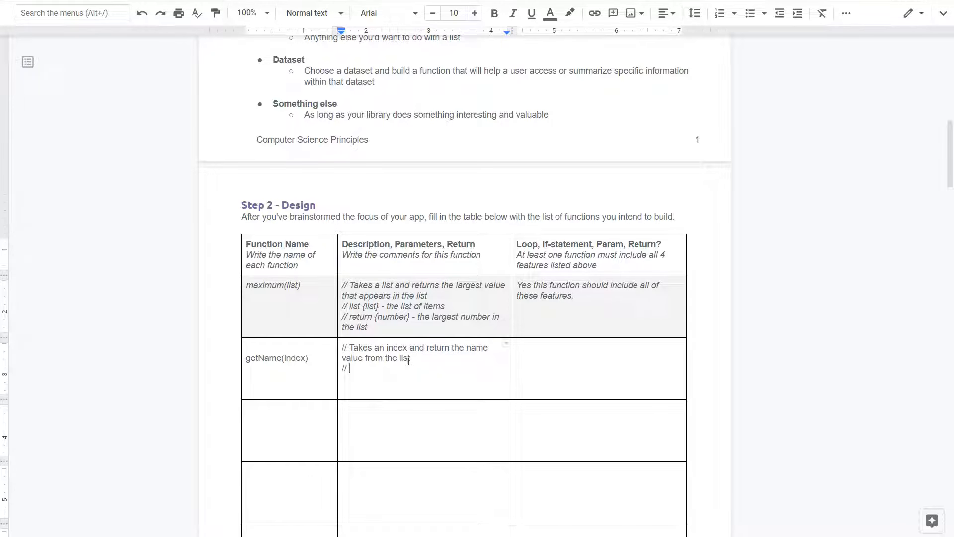
{"action": "type", "text": "inde"}
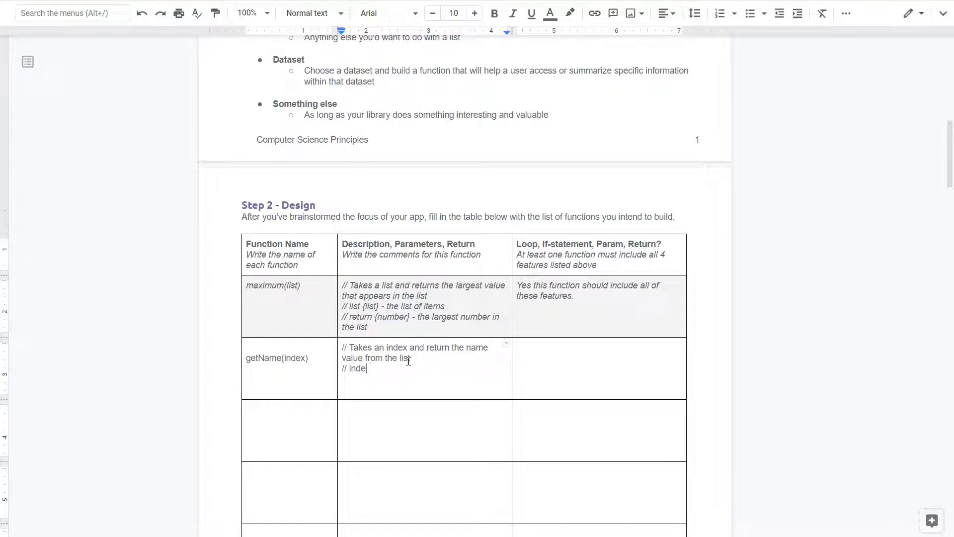
{"action": "key", "text": "BackSpace"}
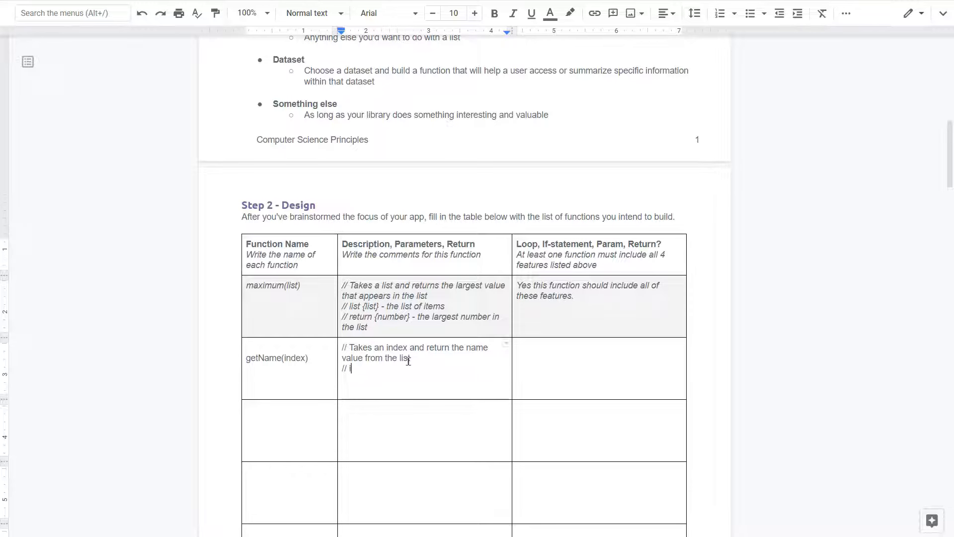
{"action": "type", "text": "index"}
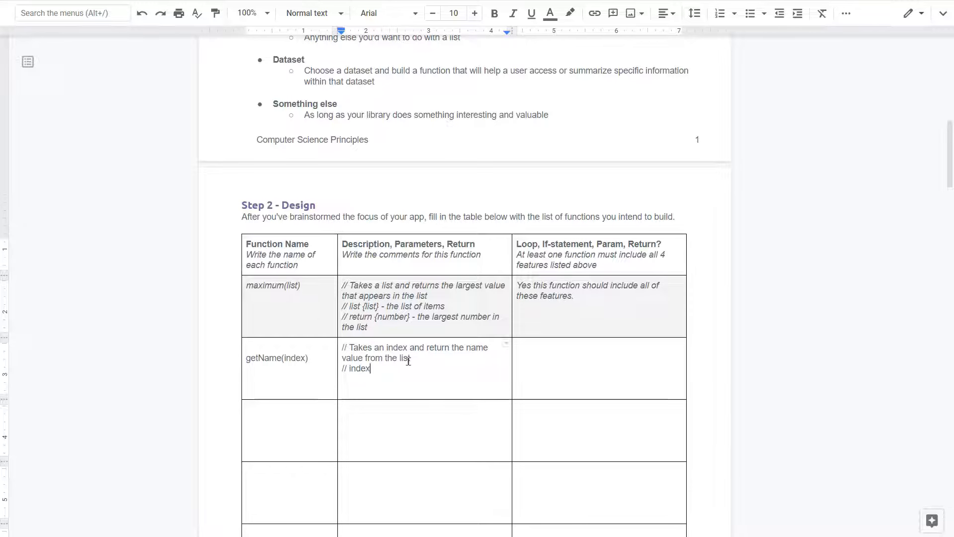
{"action": "type", "text": "{"}
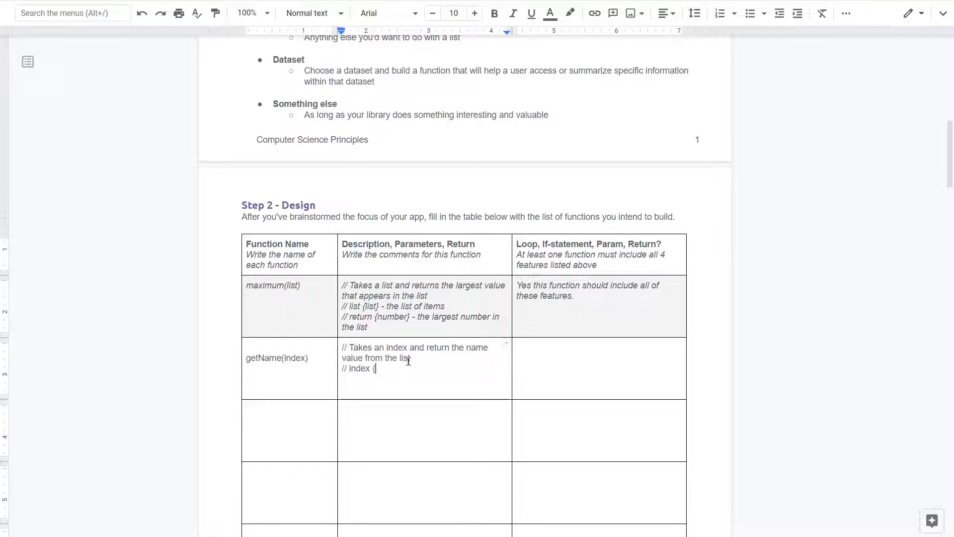
{"action": "type", "text": "n"}
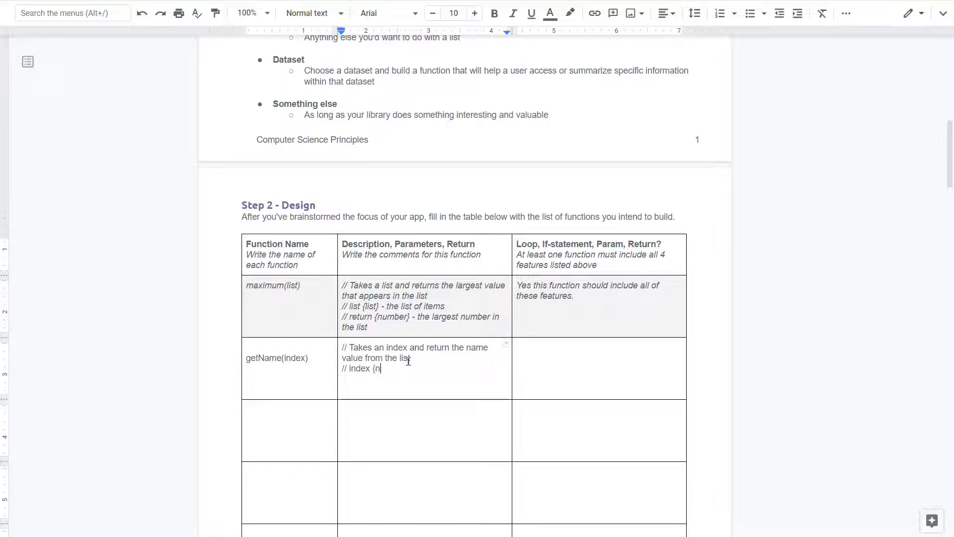
{"action": "type", "text": "umber}"}
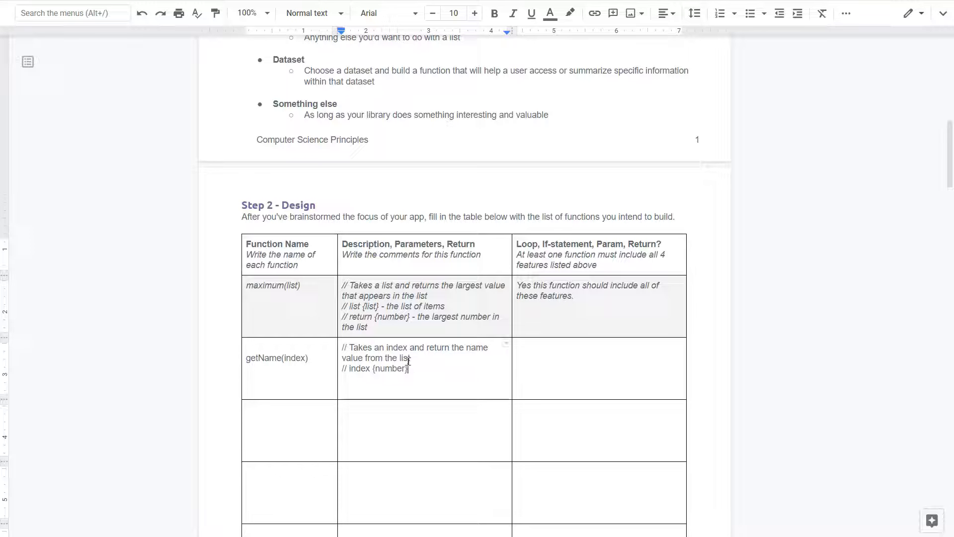
{"action": "type", "text": "-"}
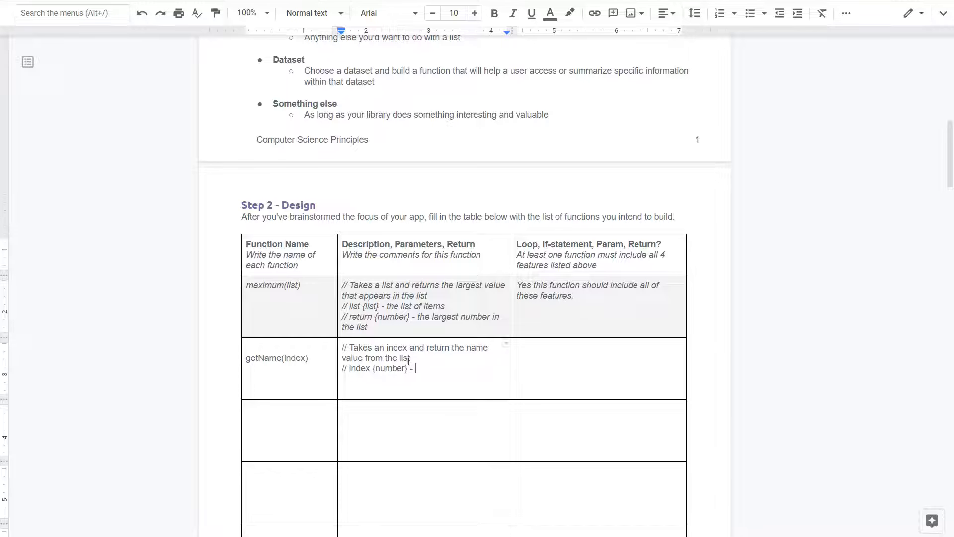
{"action": "type", "text": "nu"}
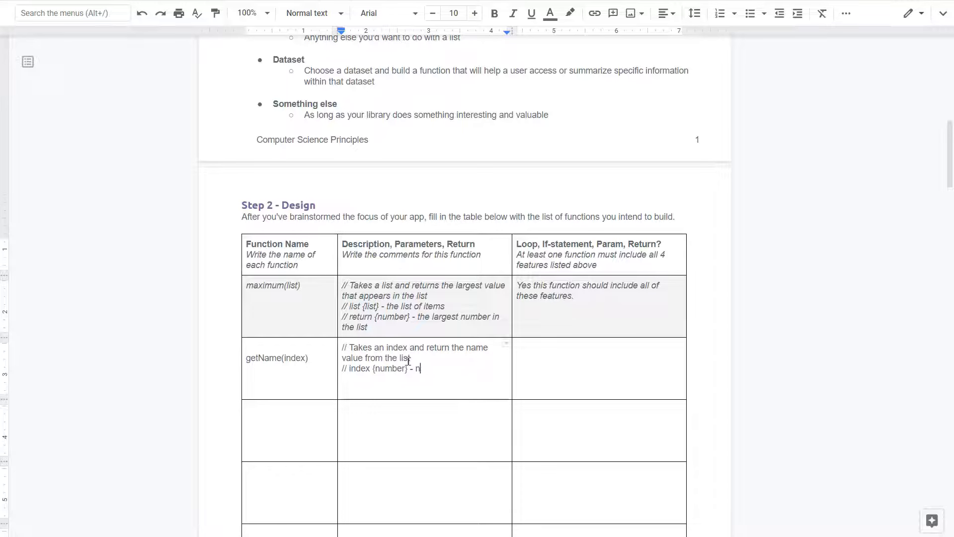
{"action": "type", "text": "location of"}
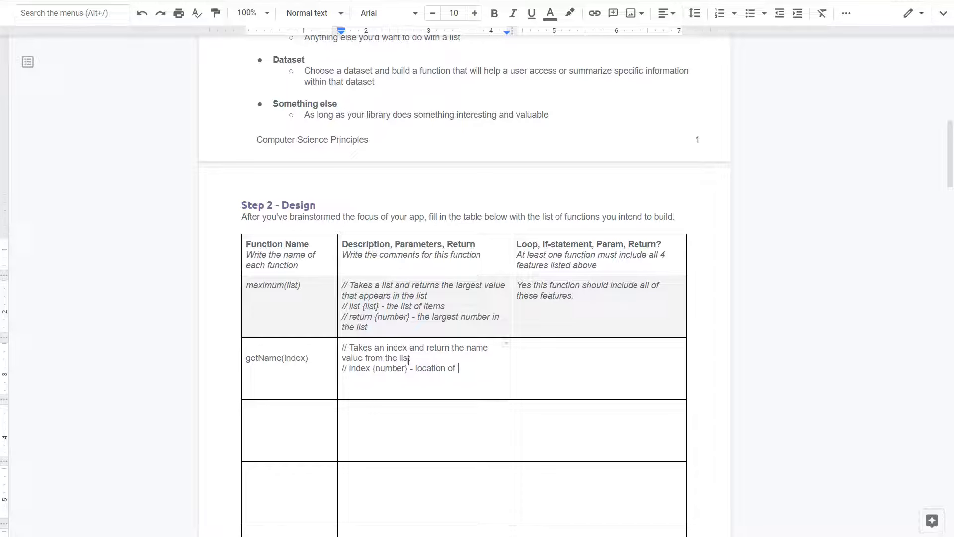
{"action": "type", "text": "list item"}
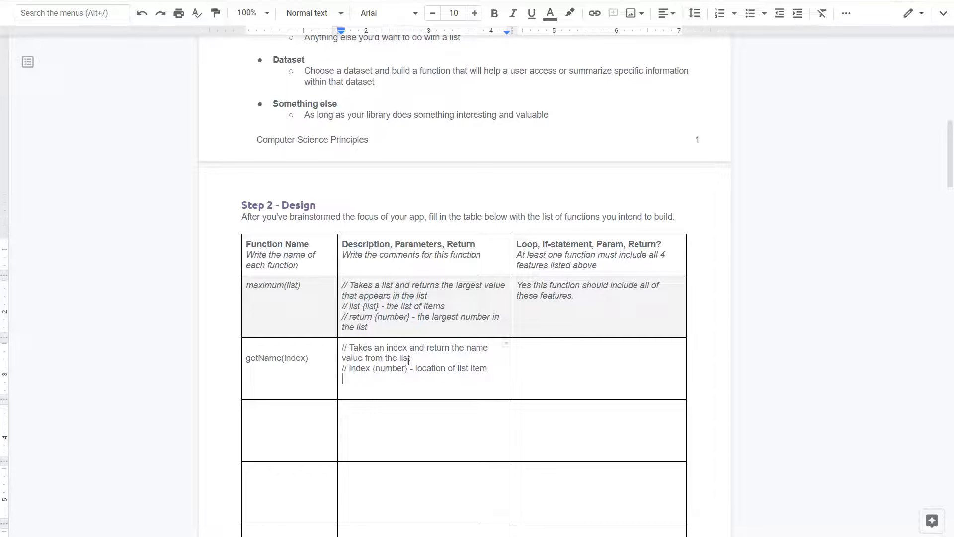
Start a '// re' return line, checking the getRandomIndex and getName comments in App Lab
{"action": "type", "text": "// re"}
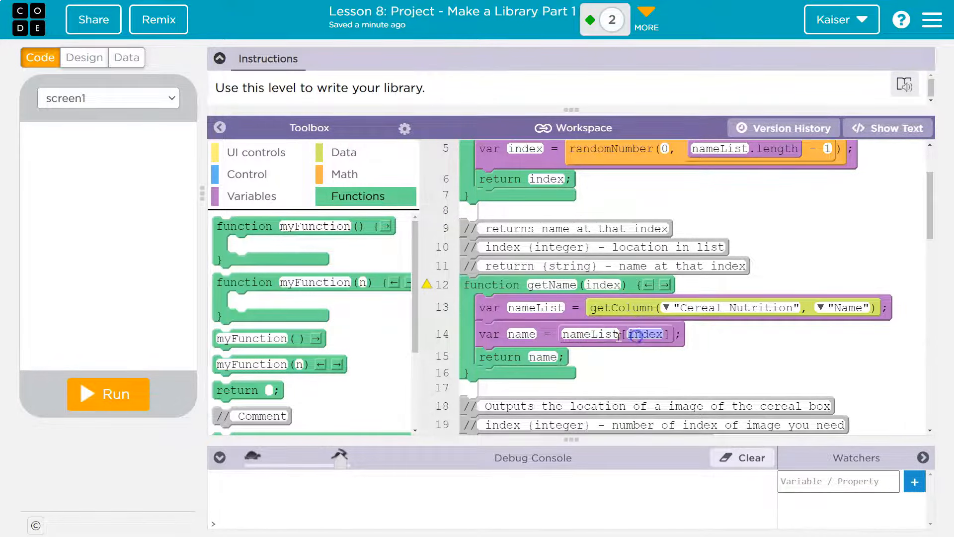
{"action": "scroll", "scroll_direction": "up", "scroll_amount": 3}
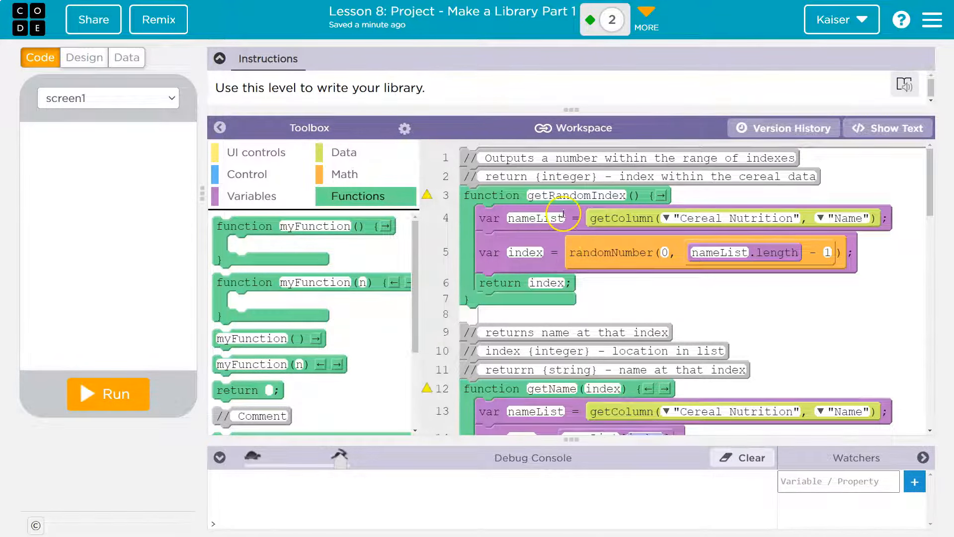
{"action": "mouse_move", "coordinate": [713, 315]}
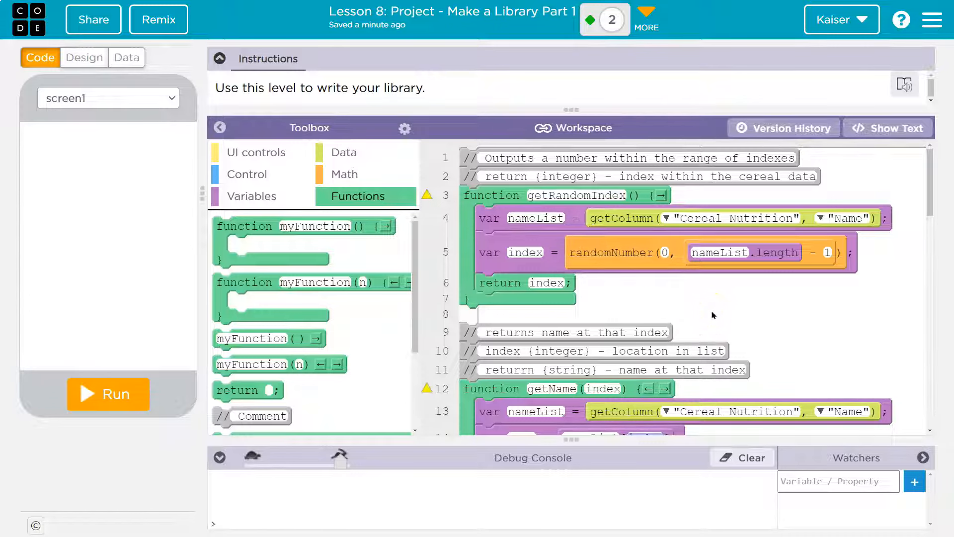
{"action": "scroll", "scroll_direction": "down", "scroll_amount": 3}
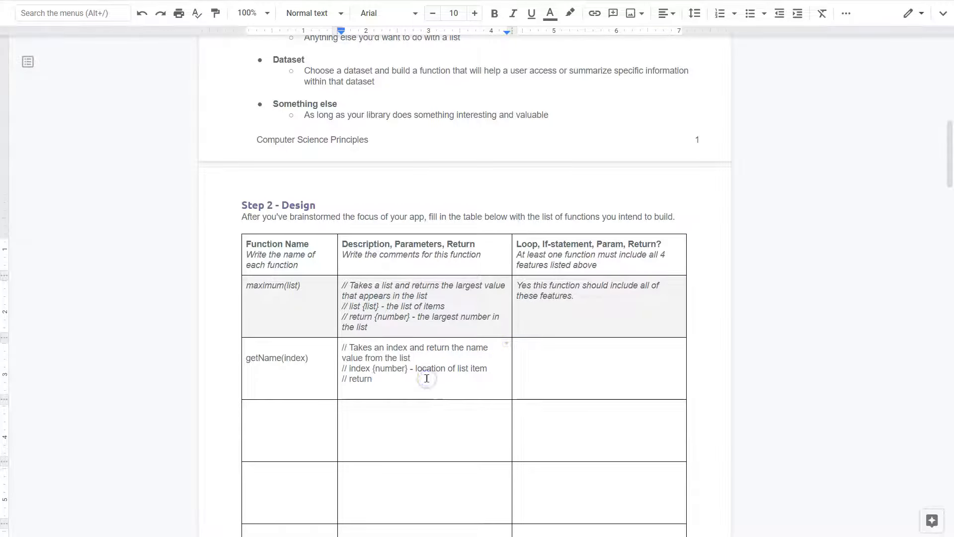
Complete the line '// return {string} - the items name' for getName
{"action": "type", "text": "{string"}
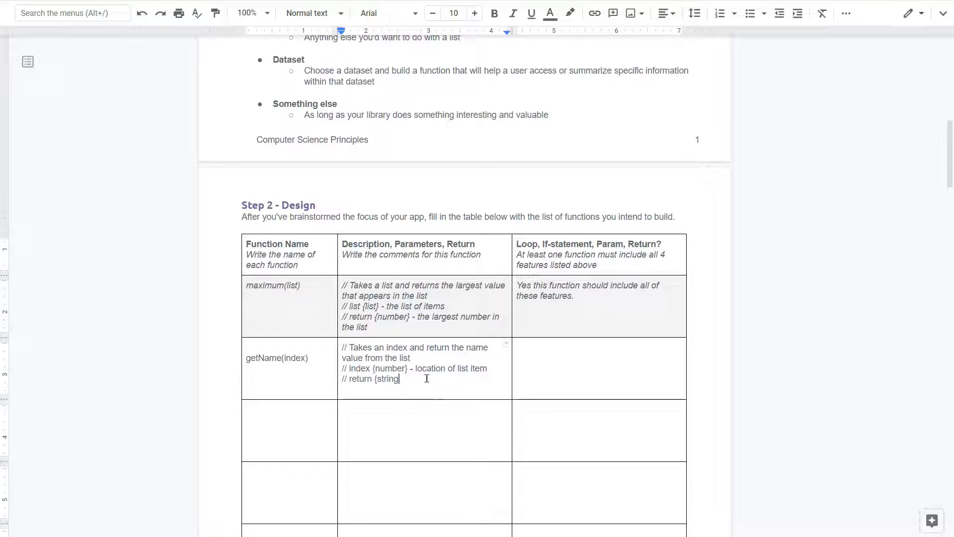
{"action": "type", "text": "-"}
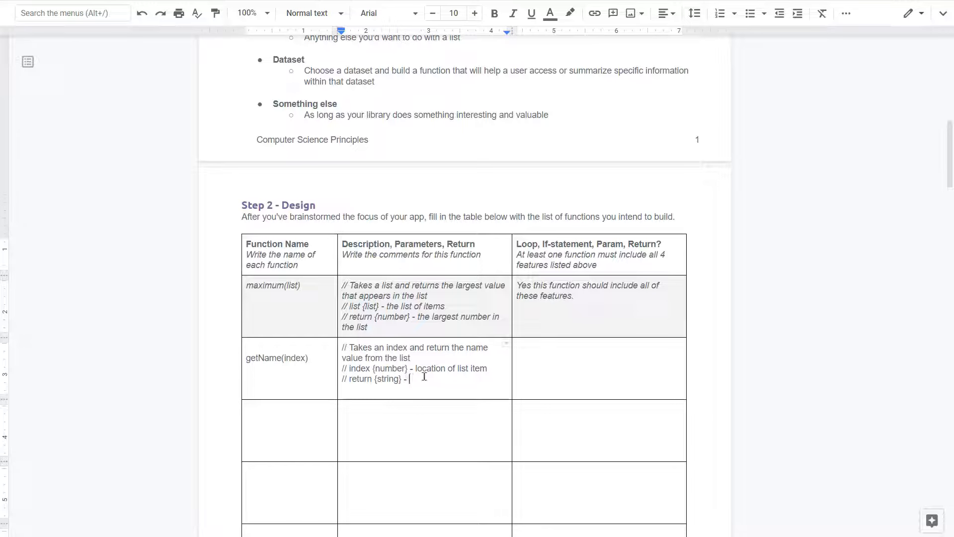
{"action": "type", "text": "the items n"}
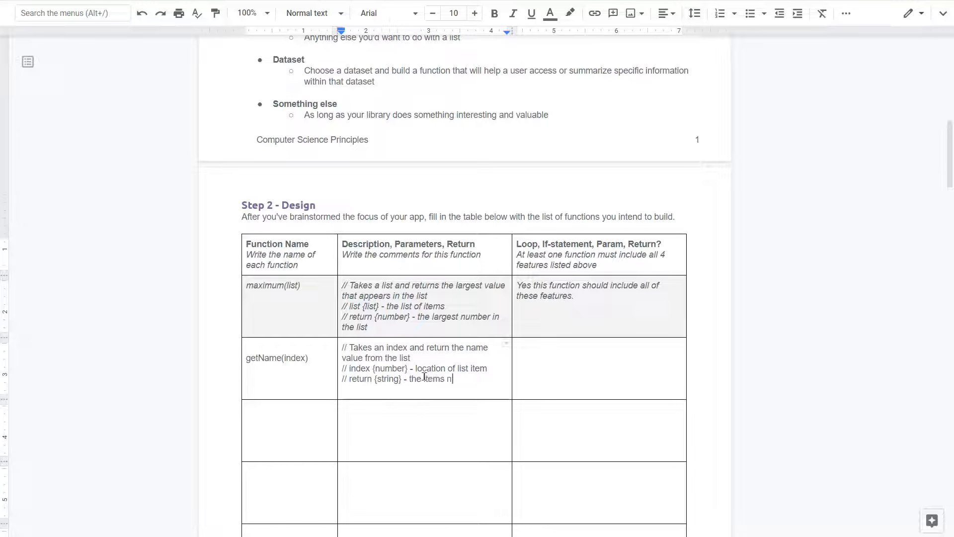
{"action": "type", "text": "ame"}
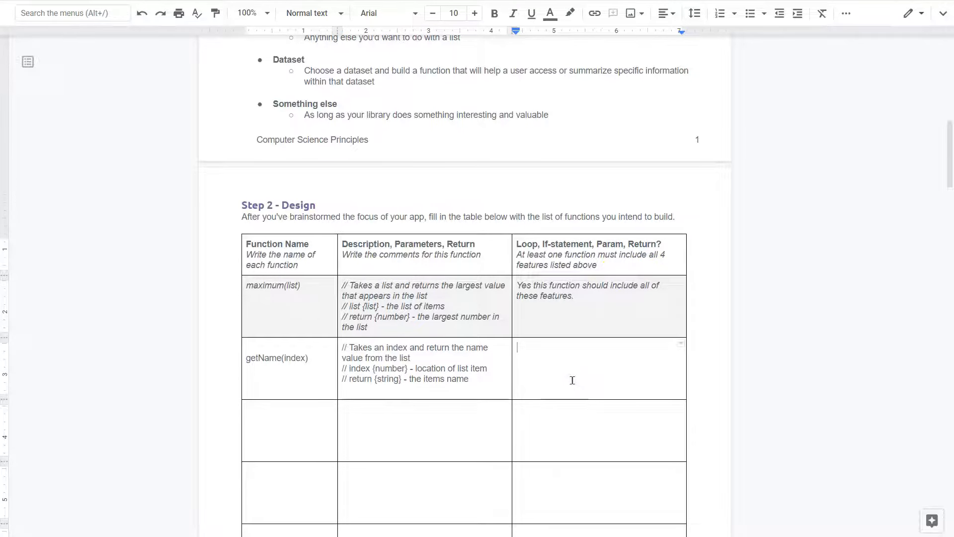
Note 'Yes, my function has a parameter and a return statement.' in getName's feature cell
{"action": "type", "text": "Y"}
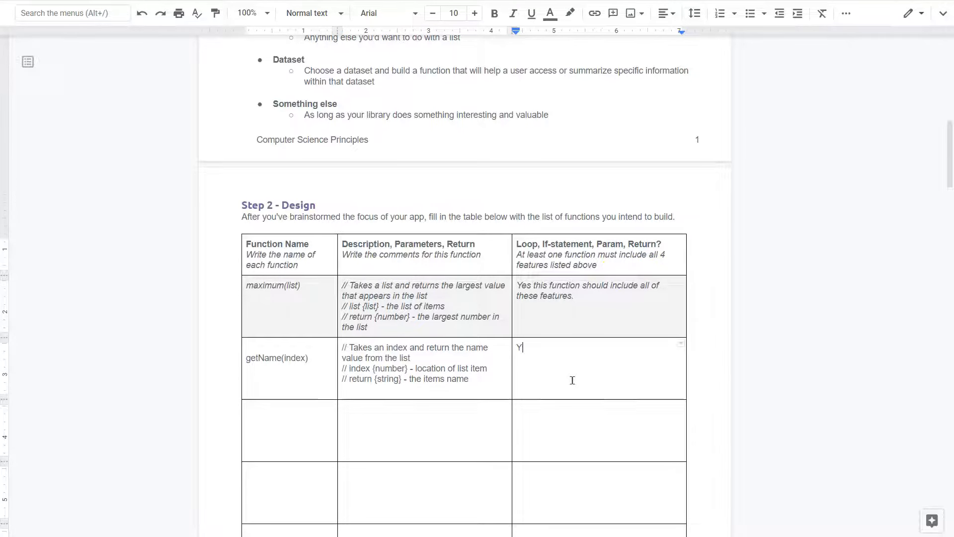
{"action": "type", "text": "es, my fucn"}
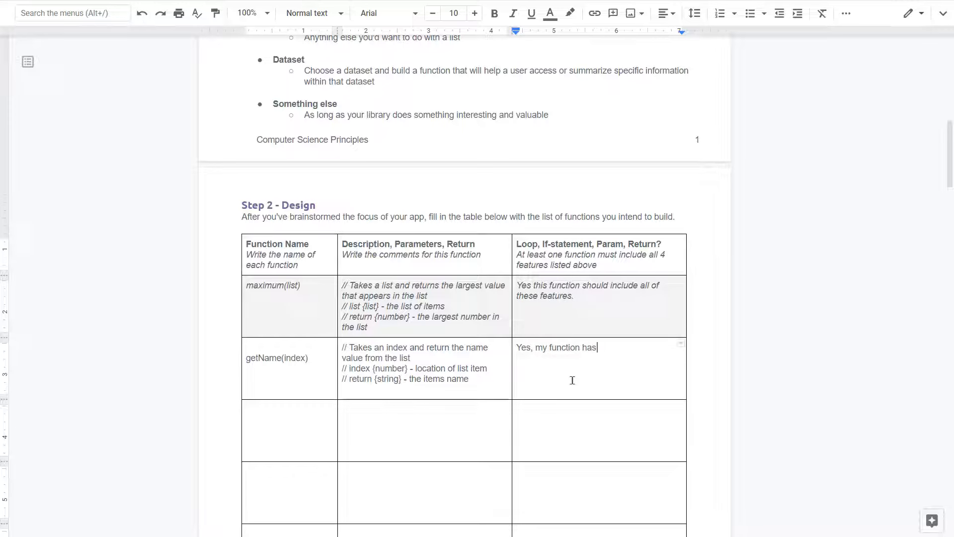
{"action": "type", "text": "a parameter"}
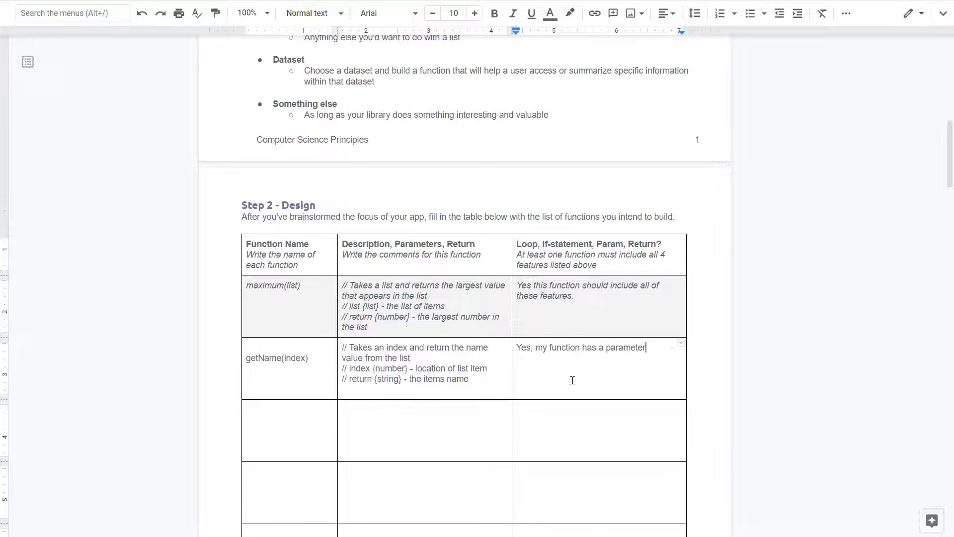
{"action": "type", "text": "and a return"}
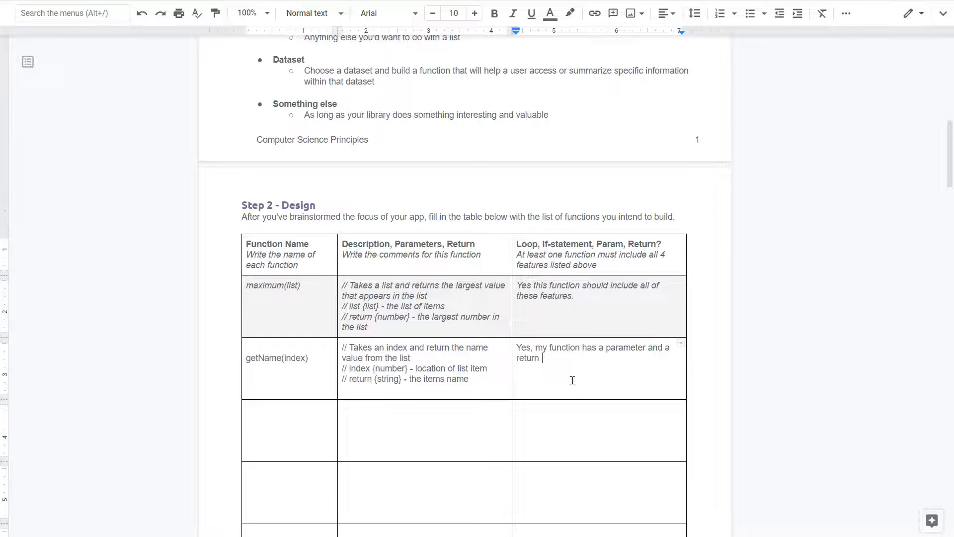
{"action": "type", "text": "statement."}
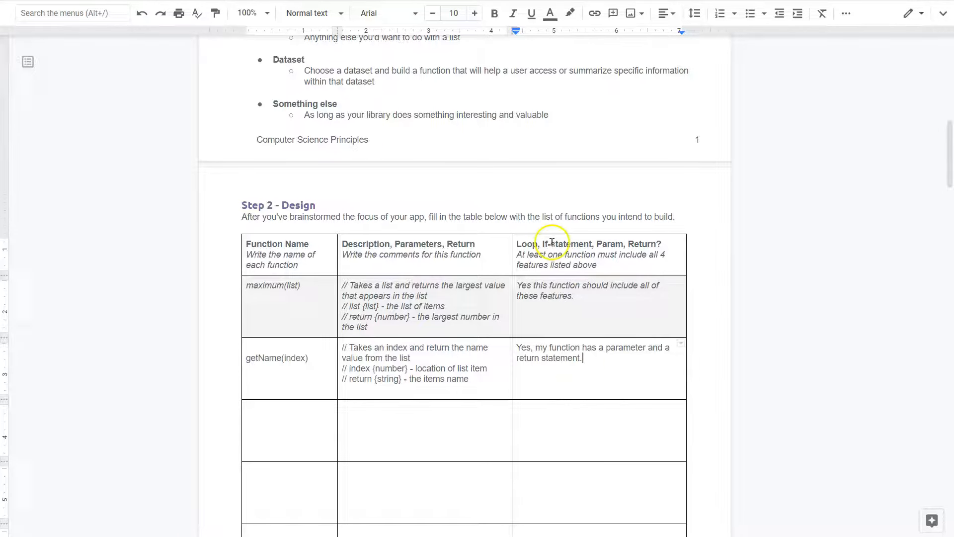
{"action": "left_click", "coordinate": [547, 295]}
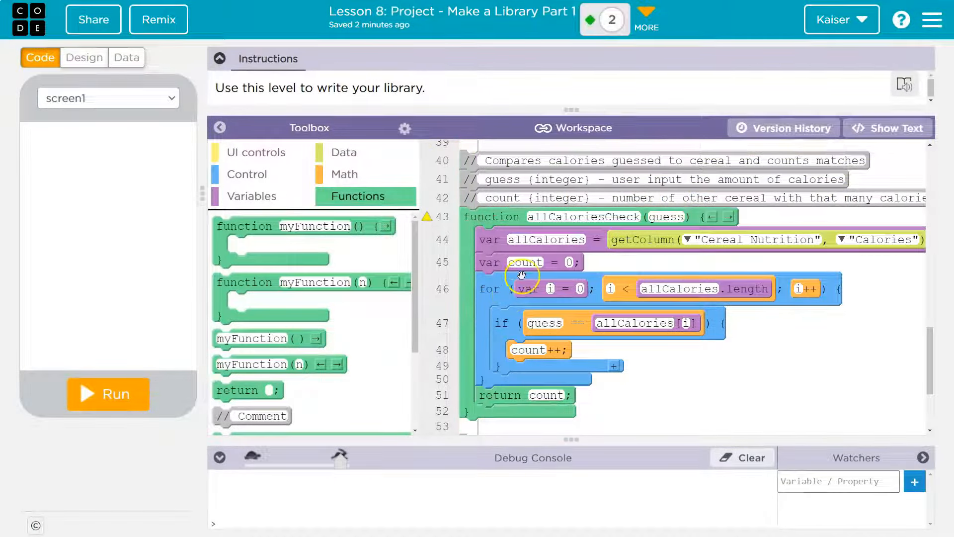
{"action": "mouse_move", "coordinate": [630, 275]}
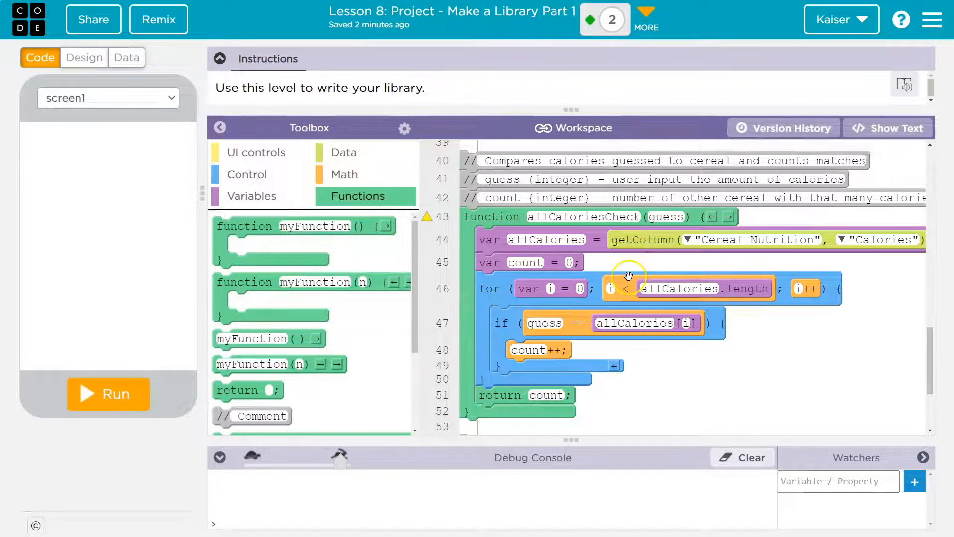
{"action": "mouse_move", "coordinate": [796, 262]}
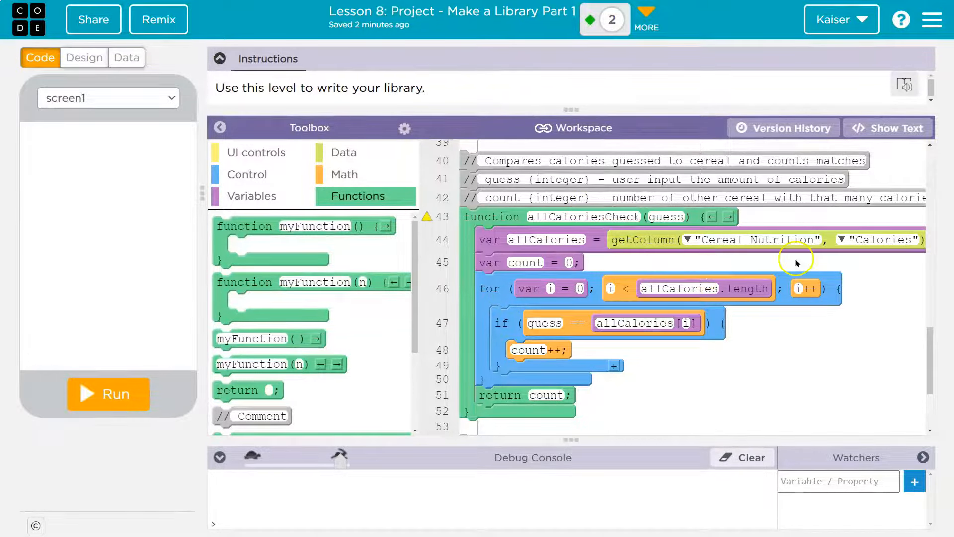
{"action": "mouse_move", "coordinate": [797, 230]}
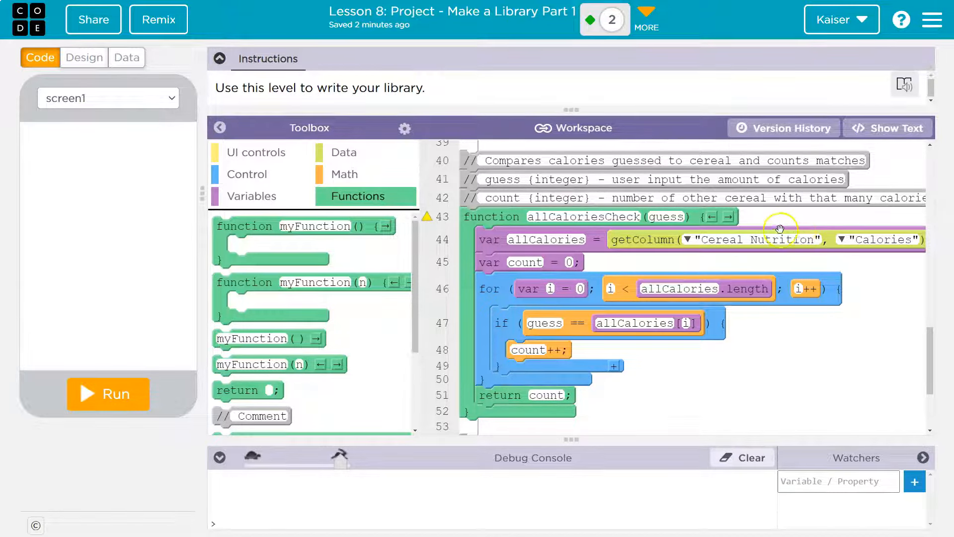
{"action": "mouse_move", "coordinate": [562, 329]}
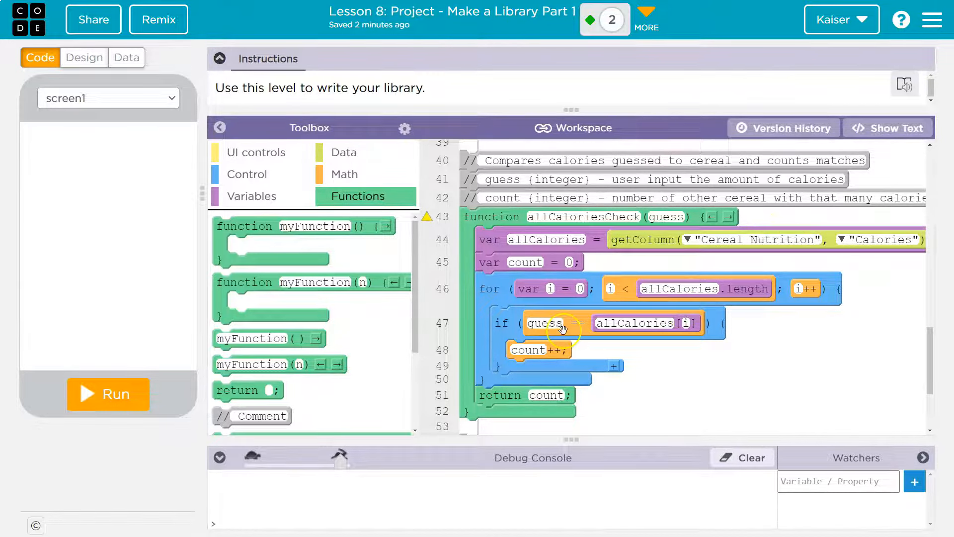
{"action": "mouse_move", "coordinate": [622, 355]}
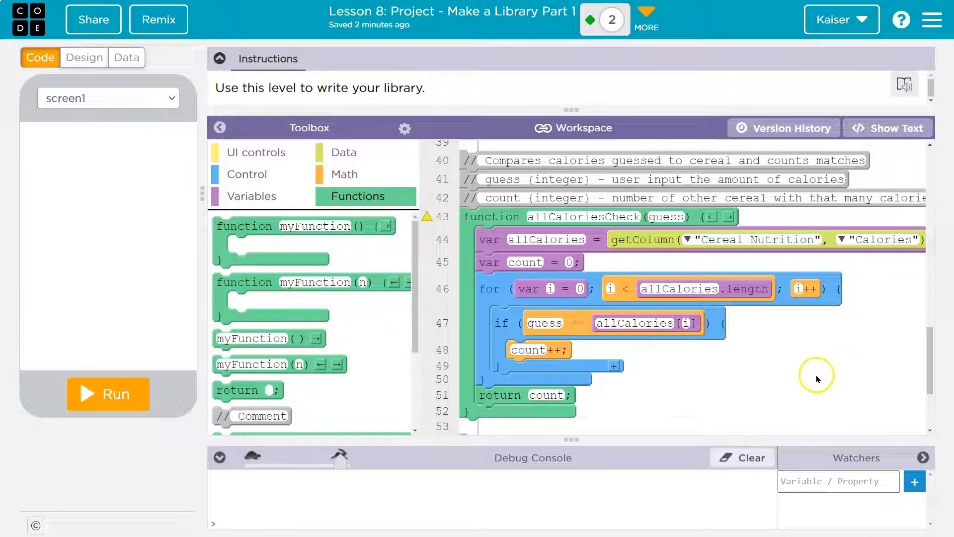
{"action": "mouse_move", "coordinate": [846, 338]}
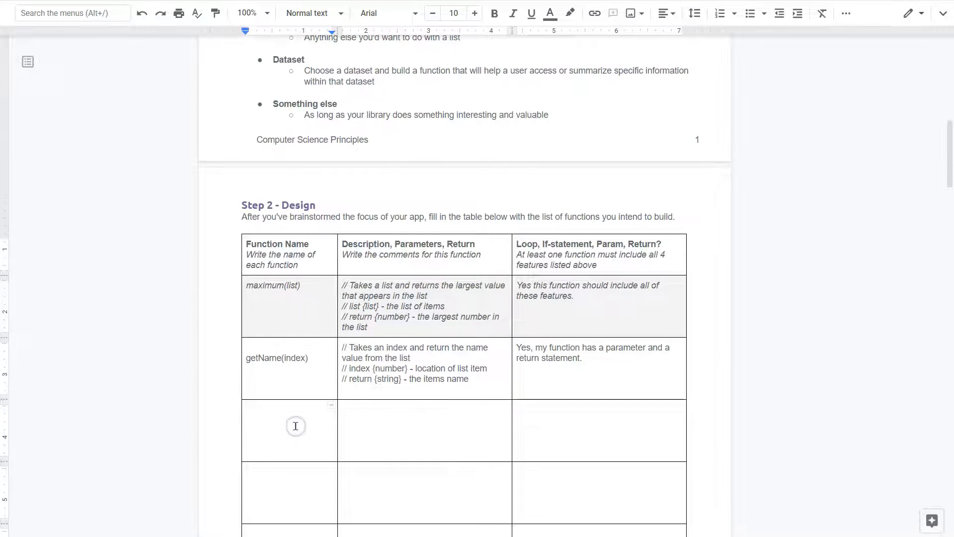
Enter allCaloriesCheck(guess) as the function name in the next table row
{"action": "type", "text": "allCalo"}
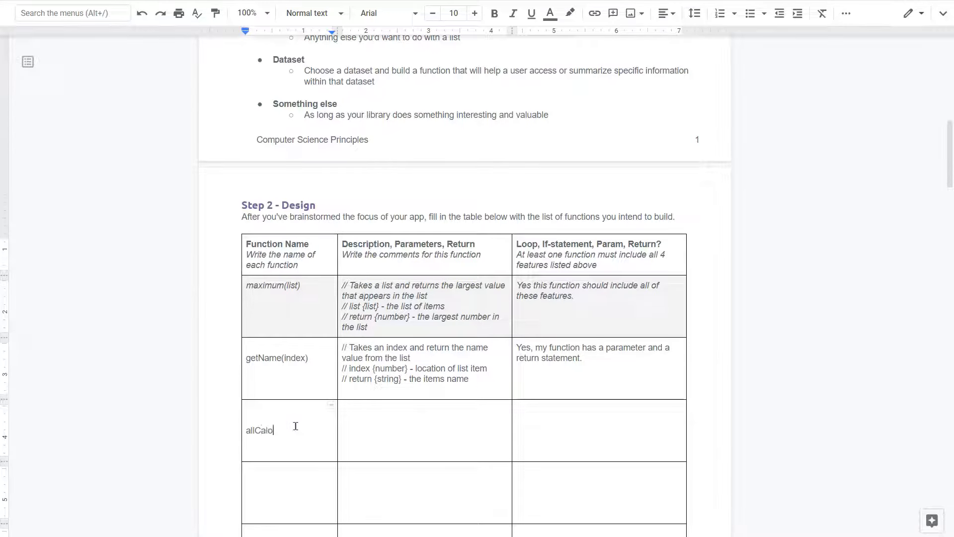
{"action": "type", "text": "ries"}
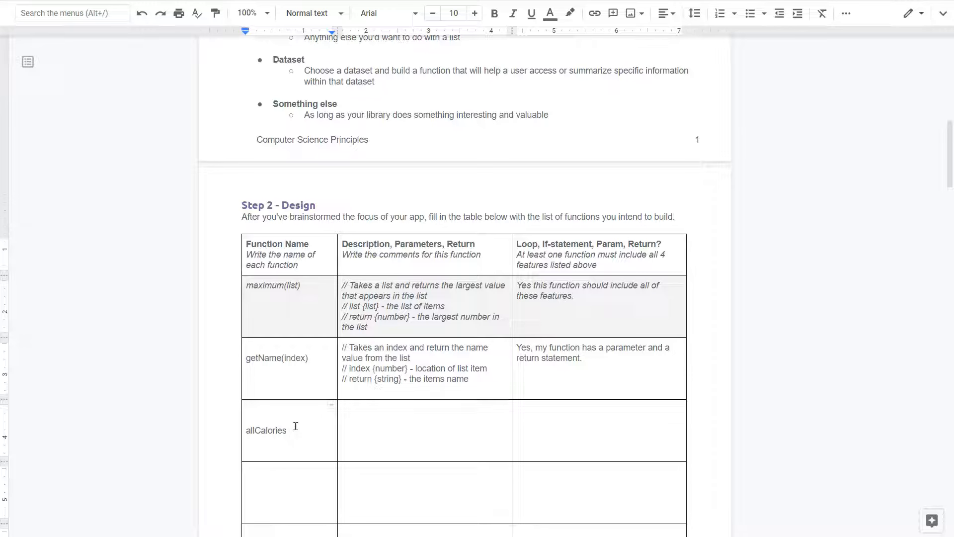
{"action": "type", "text": "("}
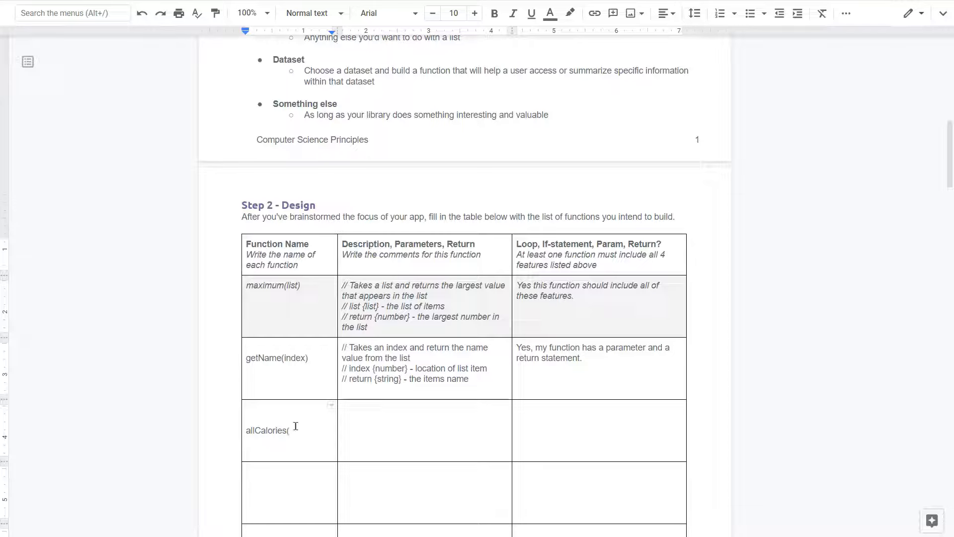
{"action": "mouse_move", "coordinate": [735, 336]}
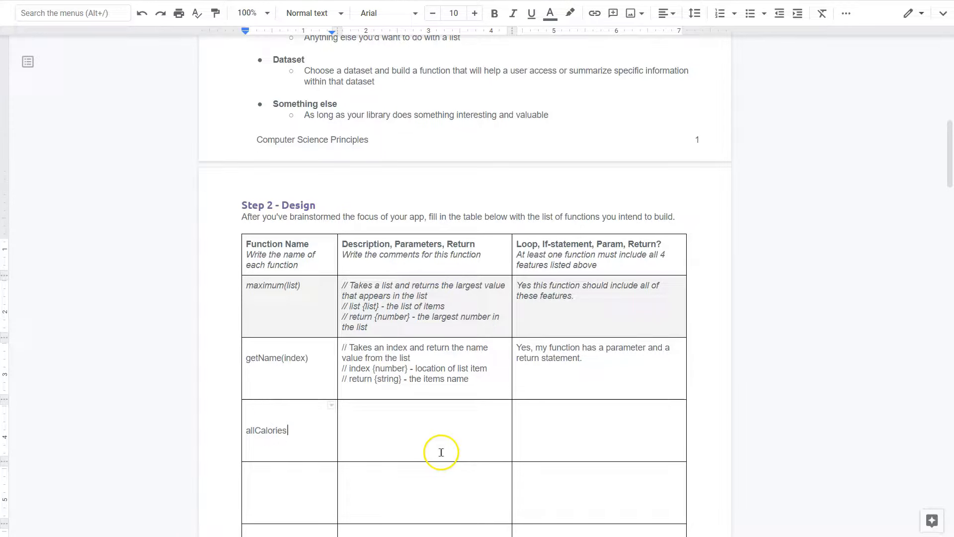
{"action": "type", "text": "Check(Gu"}
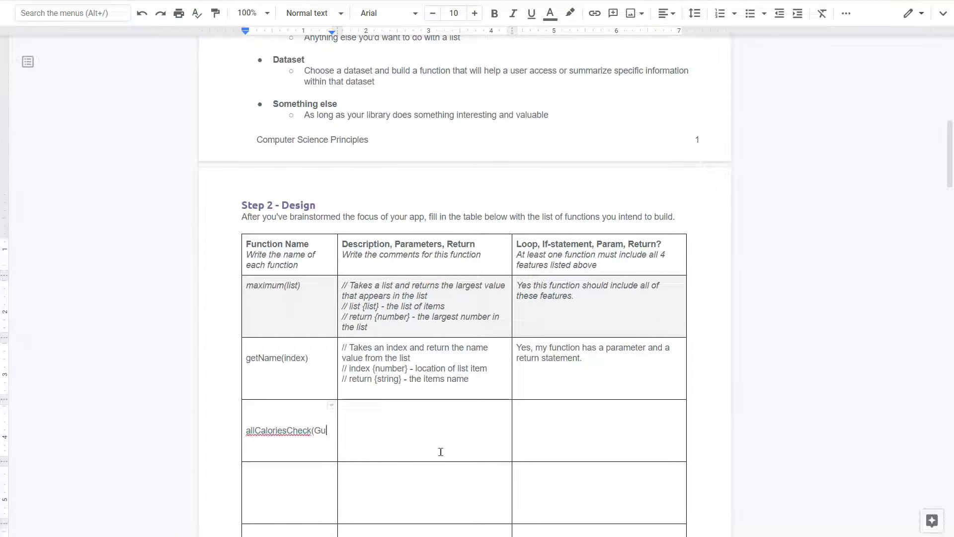
{"action": "type", "text": "ess"}
{"action": "left_click", "coordinate": [425, 430]}
{"action": "type", "text": "//"}
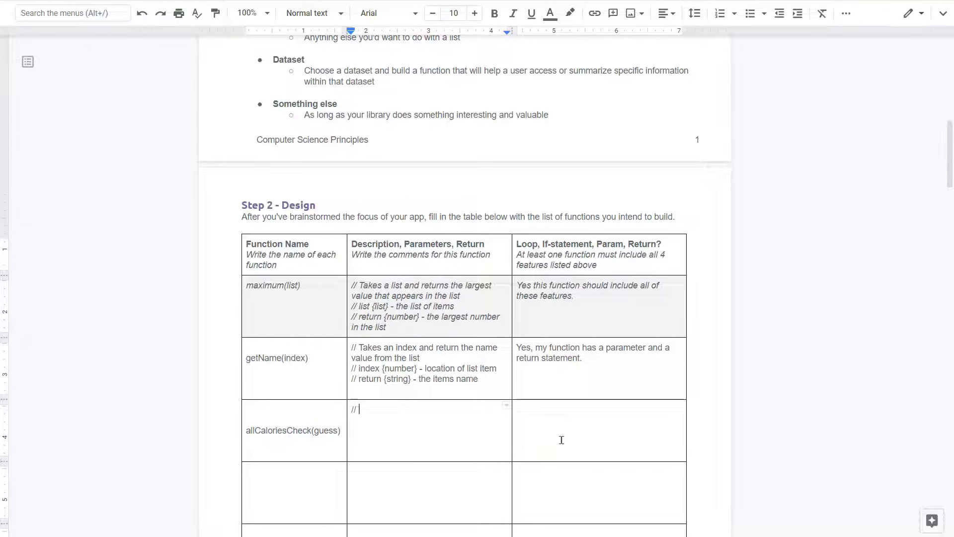
Write the summary: takes an entered guess and checks if list items match calories
{"action": "type", "text": "Takes"}
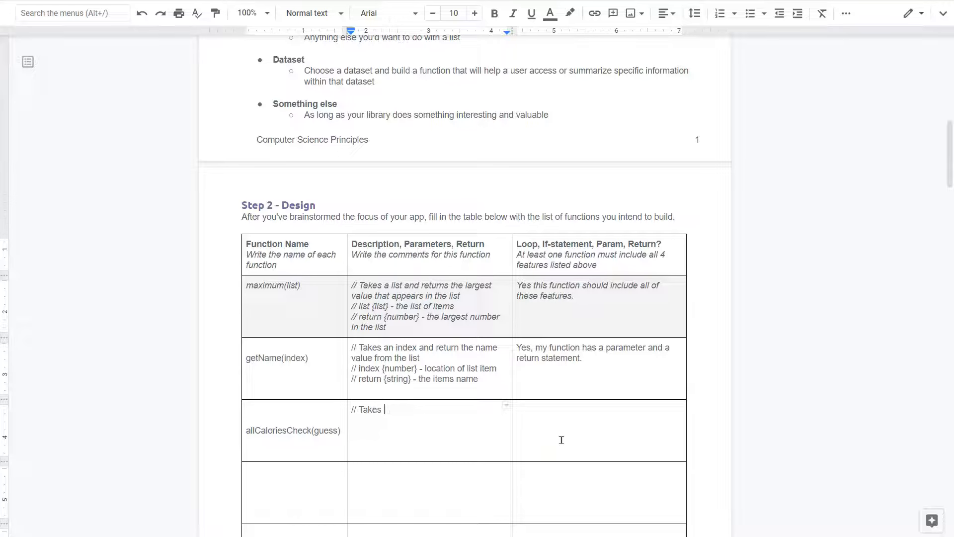
{"action": "type", "text": "an user inpu"}
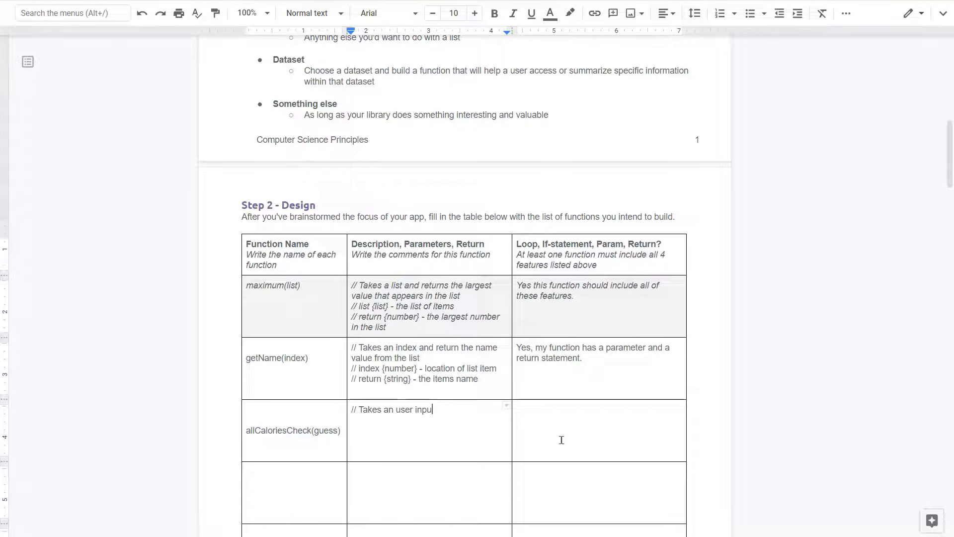
{"action": "type", "text": "entered"}
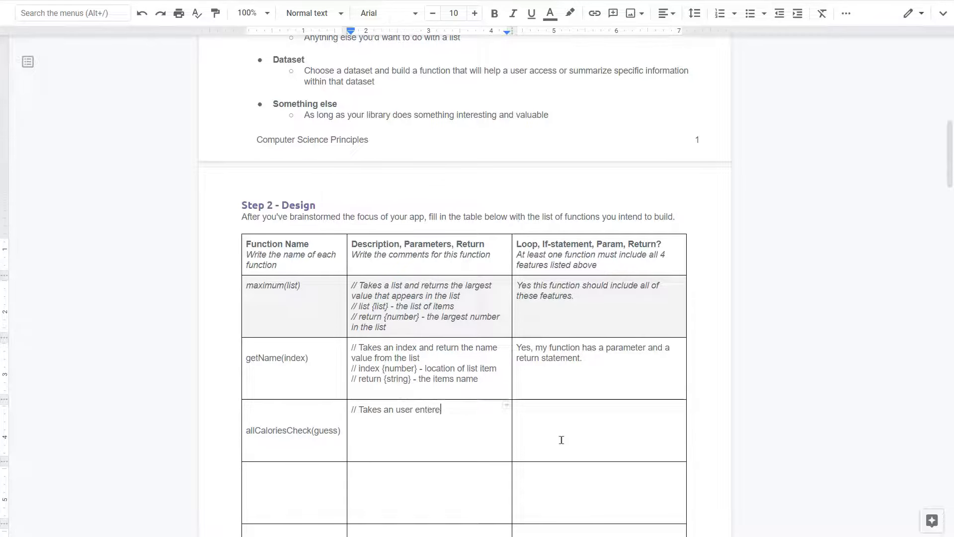
{"action": "type", "text": "d guess, h"}
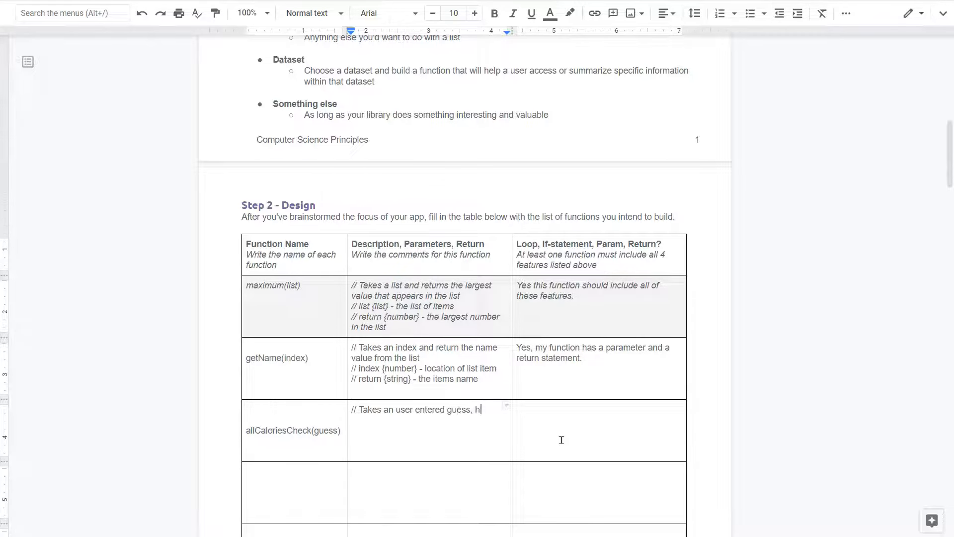
{"action": "type", "text": "and c"}
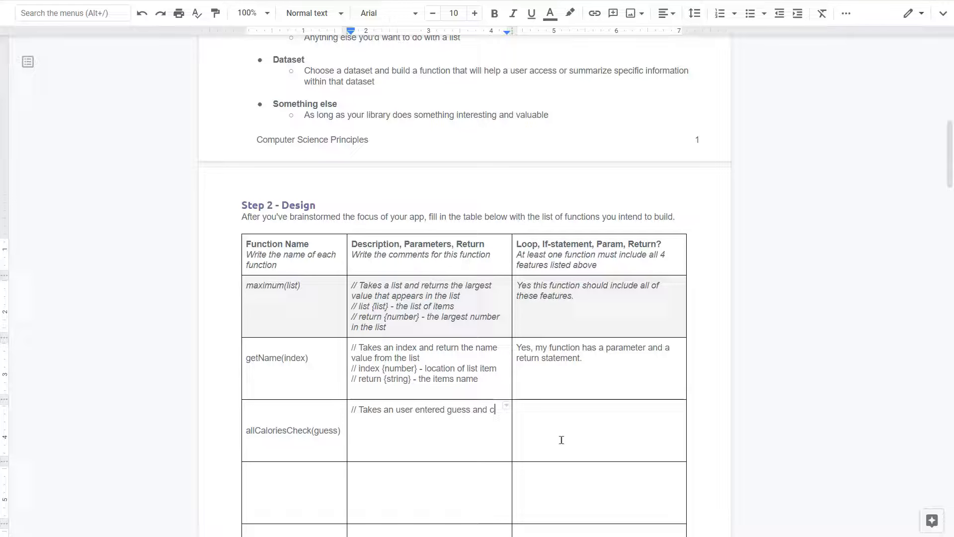
{"action": "type", "text": "hecks if"}
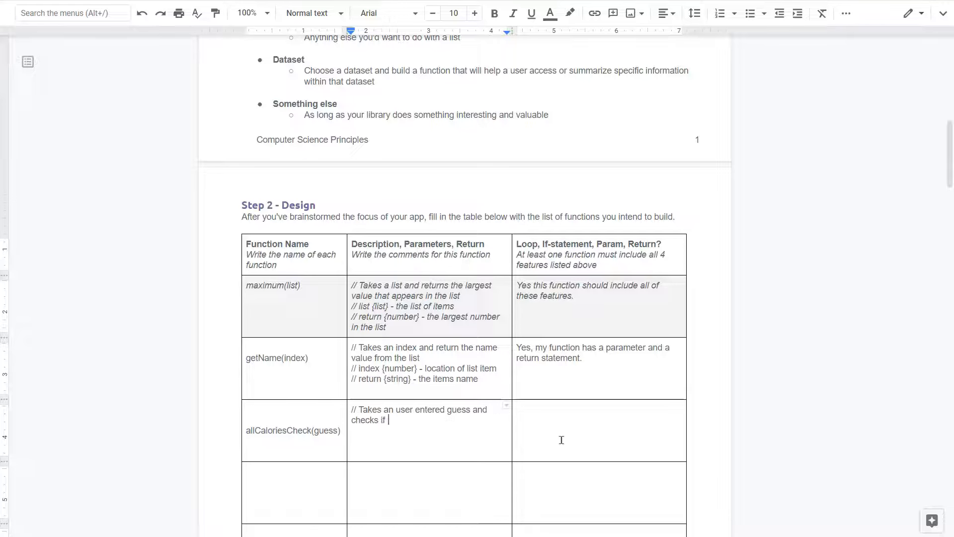
{"action": "mouse_move", "coordinate": [561, 442]}
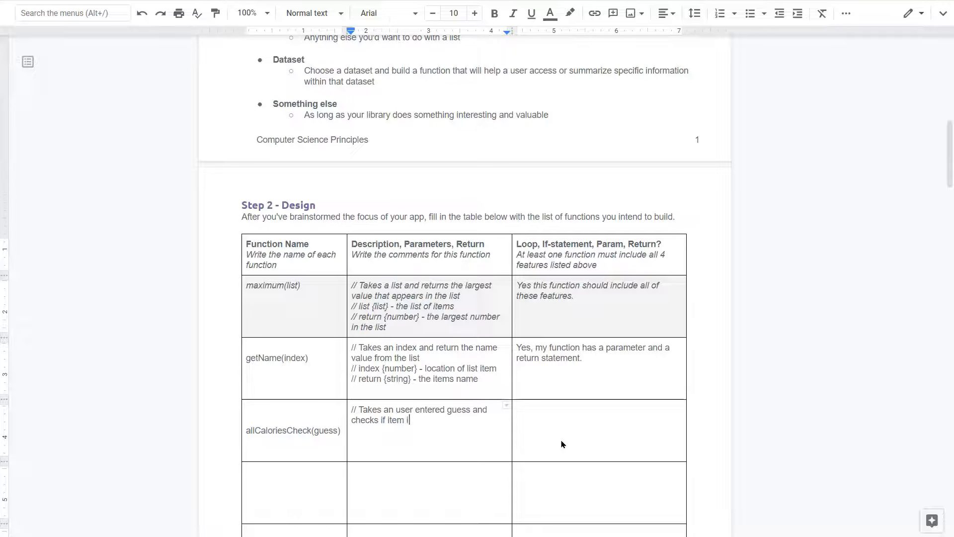
{"action": "type", "text": "in list match"}
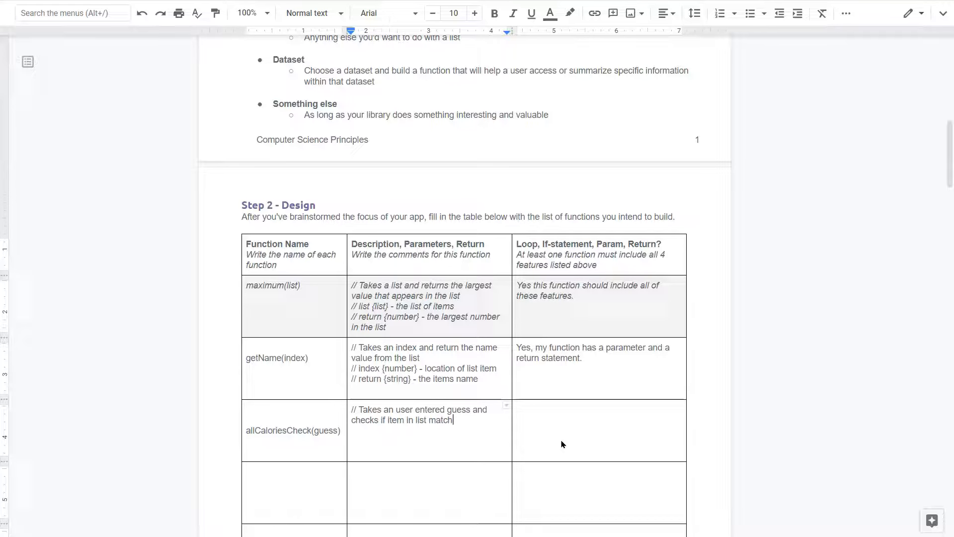
{"action": "type", "text": "es calor"}
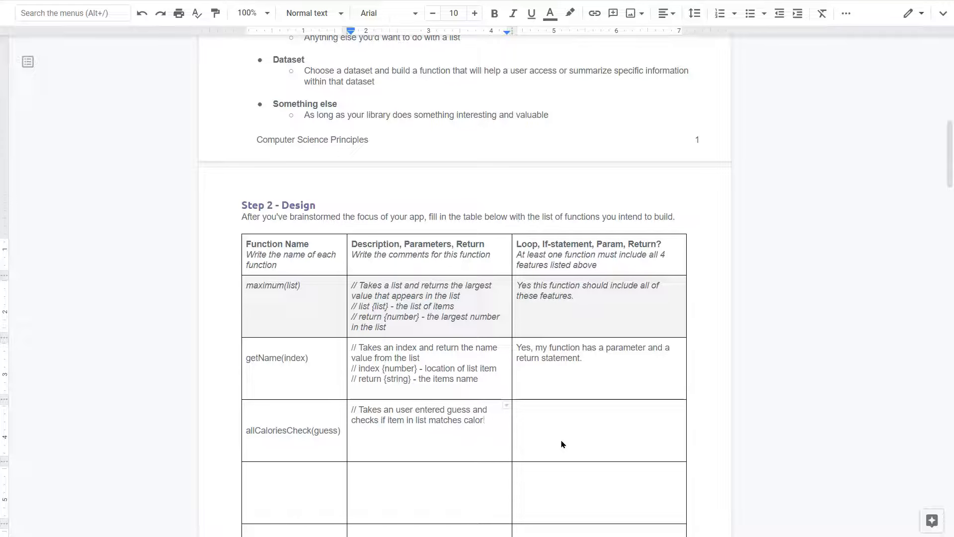
{"action": "type", "text": "es"}
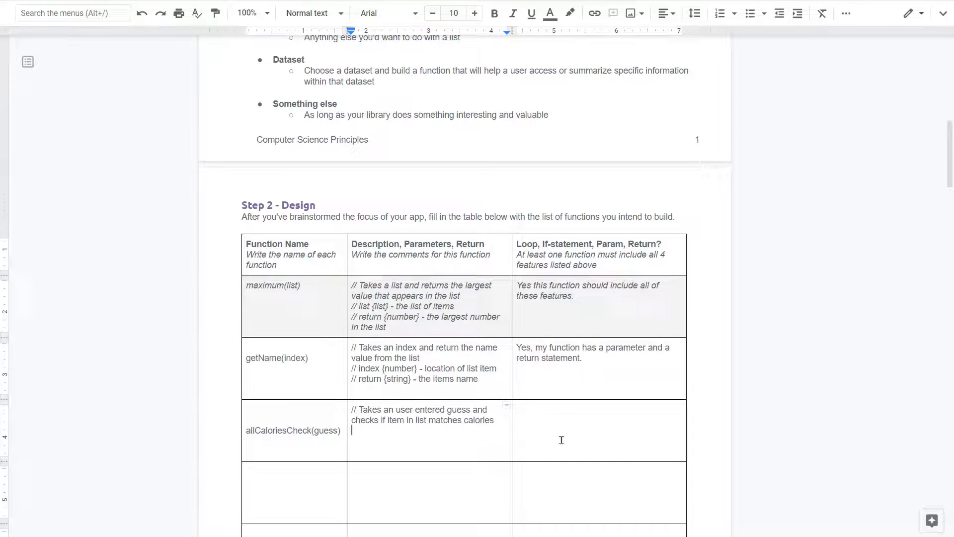
Add the parameter line '// guess {number} - user calorie guess'
{"action": "type", "text": "//"}
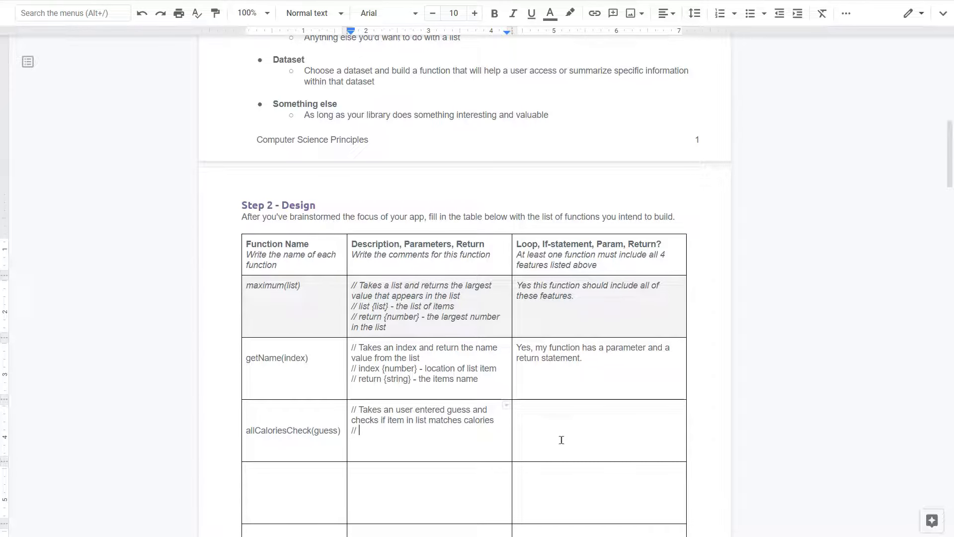
{"action": "mouse_move", "coordinate": [359, 431]}
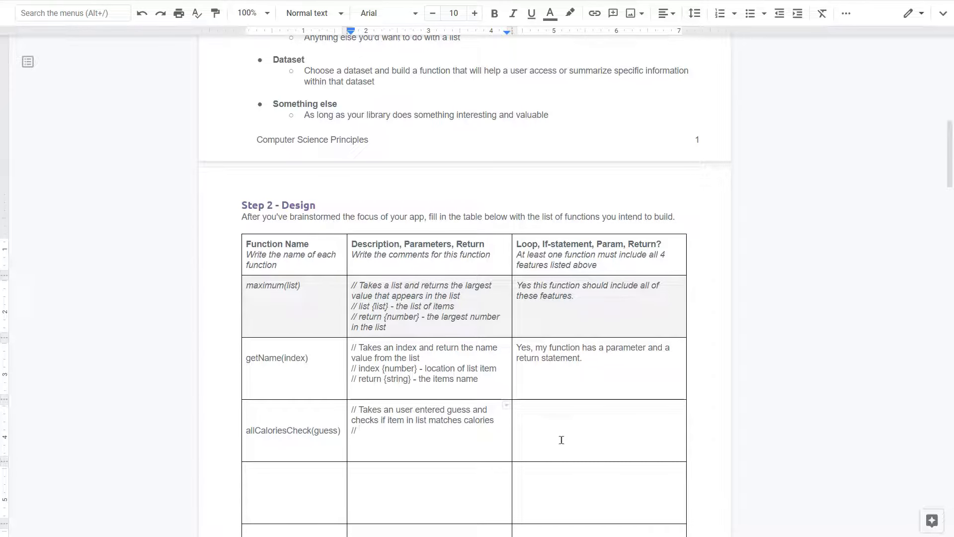
{"action": "left_click", "coordinate": [359, 430]}
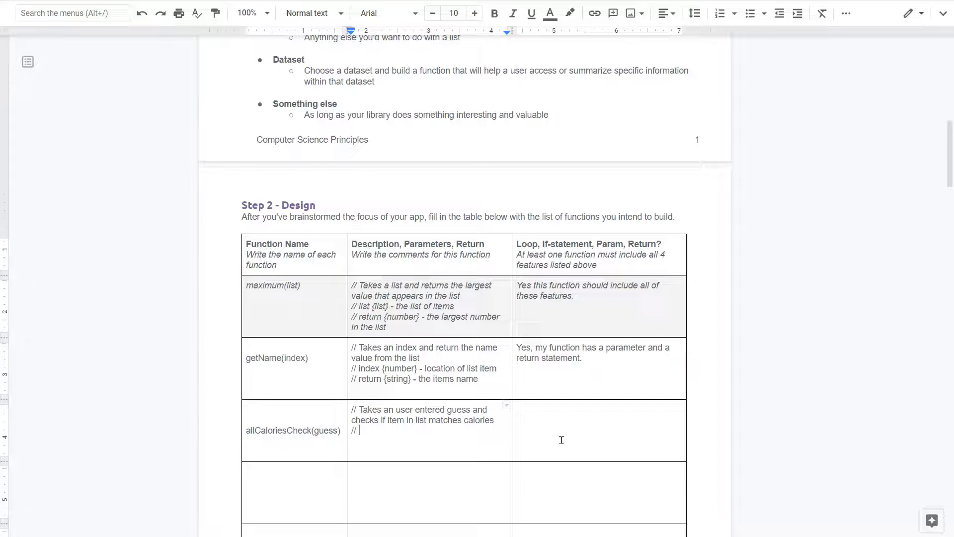
{"action": "type", "text": "guess {"}
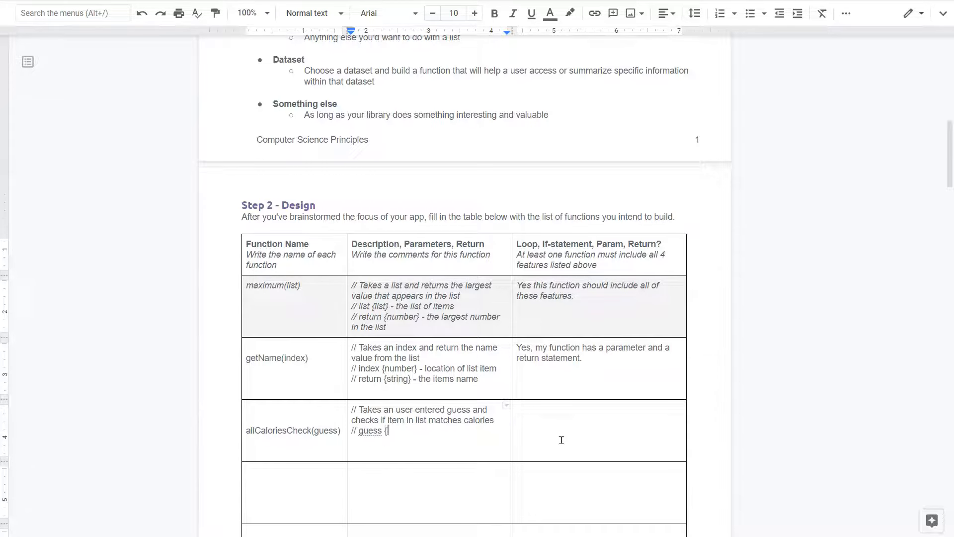
{"action": "type", "text": "number}"}
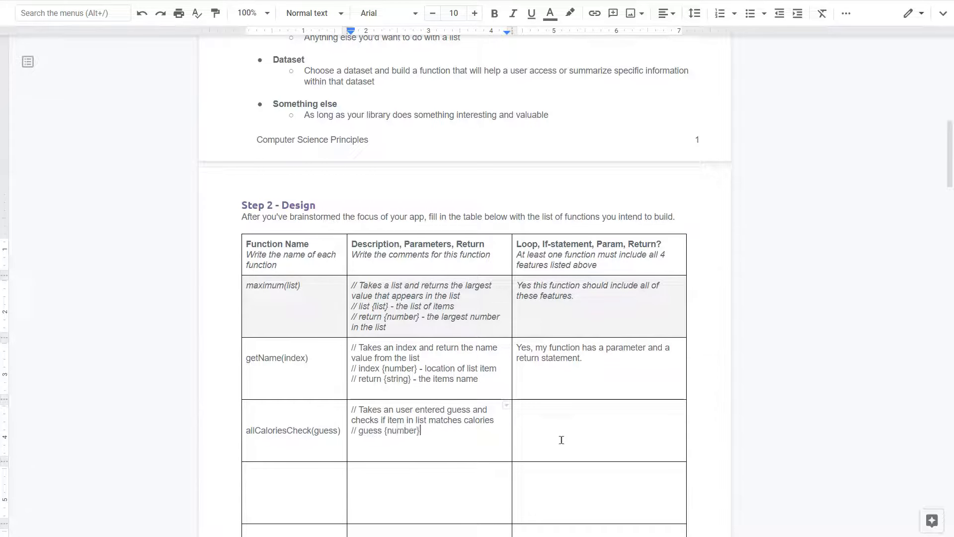
{"action": "type", "text": "- us"}
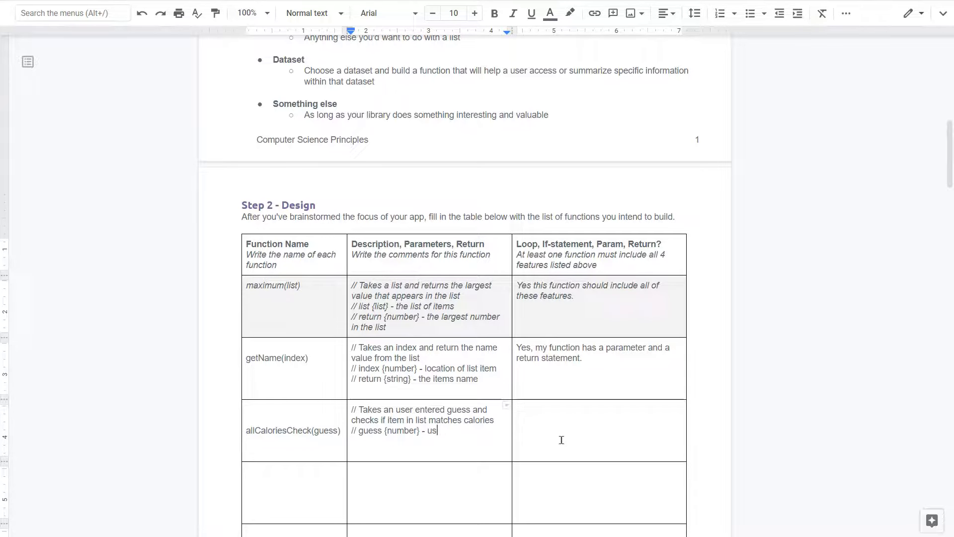
{"action": "type", "text": "er c"}
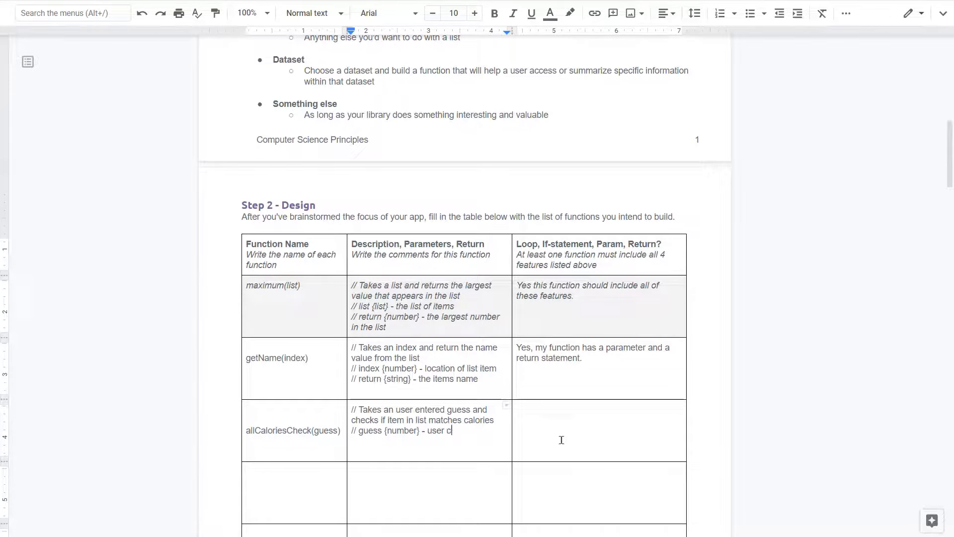
{"action": "type", "text": "alorie guess"}
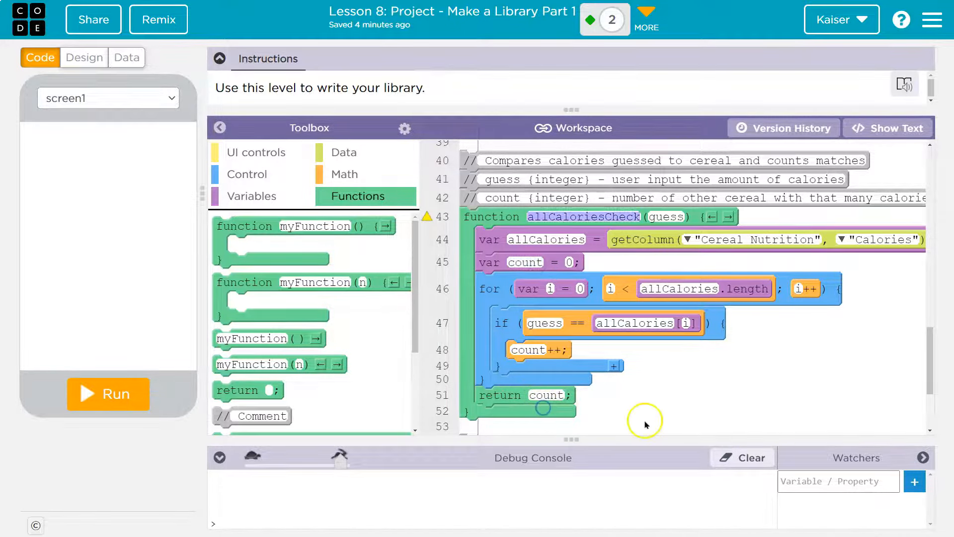
{"action": "mouse_move", "coordinate": [616, 169]}
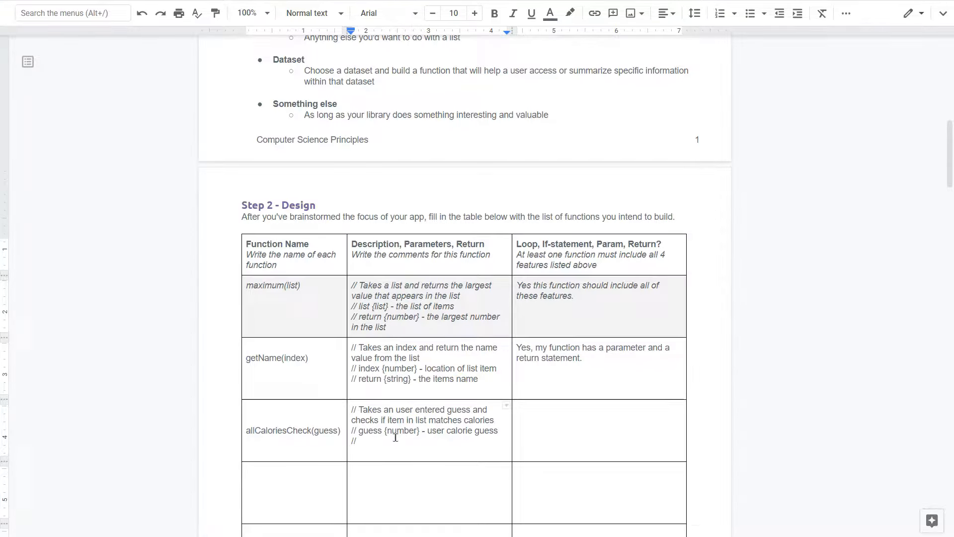
{"action": "mouse_move", "coordinate": [508, 499]}
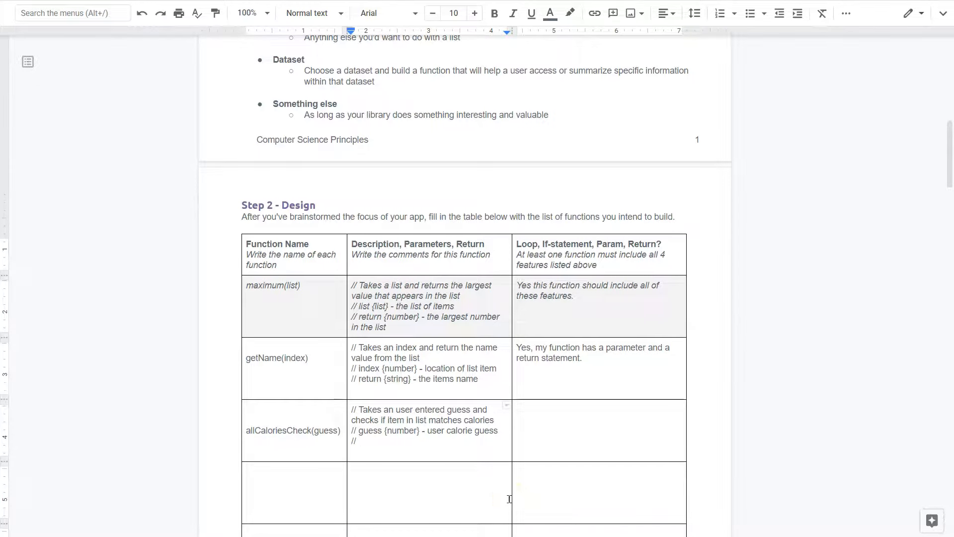
Add the comment line "count {number} - the amount of items that have that many calories"
{"action": "left_click", "coordinate": [358, 440]}
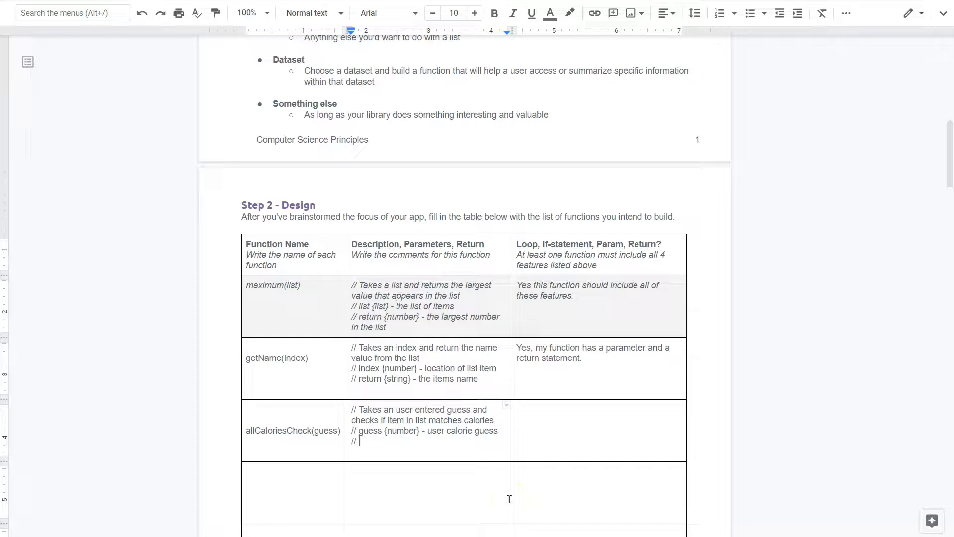
{"action": "type", "text": "guess ("}
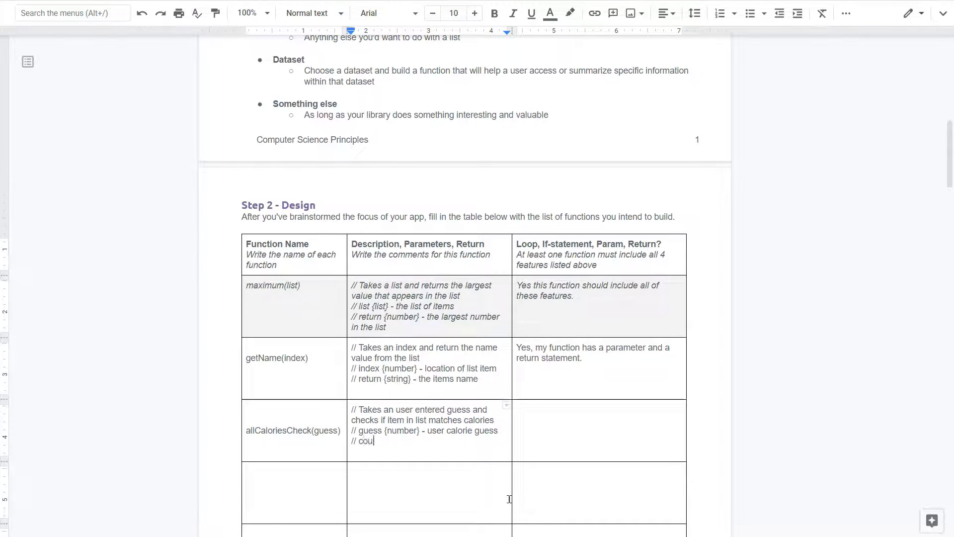
{"action": "type", "text": "nt {n"}
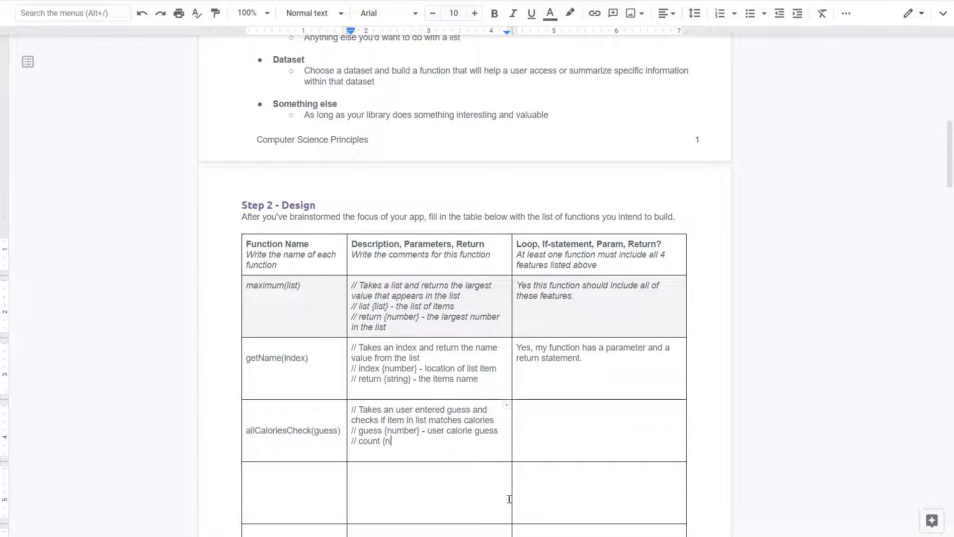
{"action": "type", "text": "umber"}
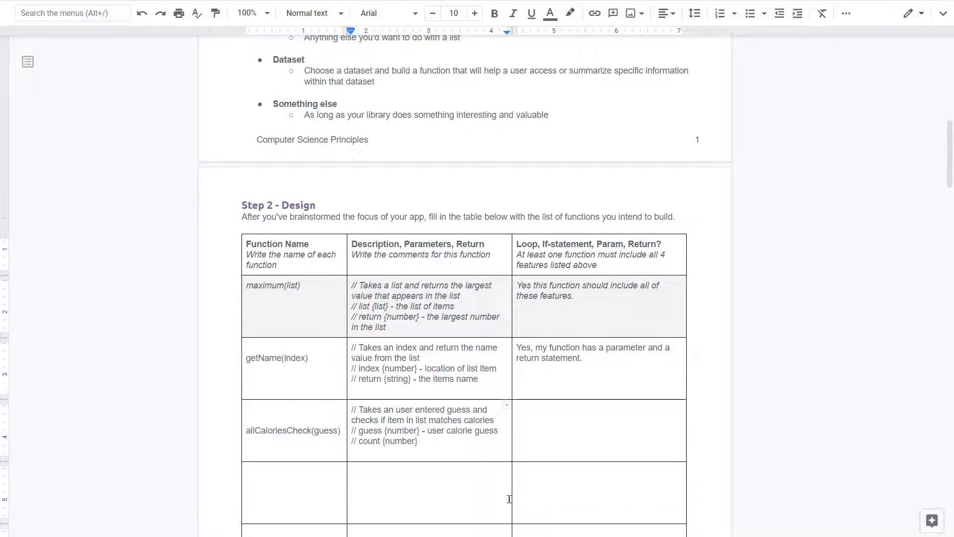
{"action": "type", "text": "-"}
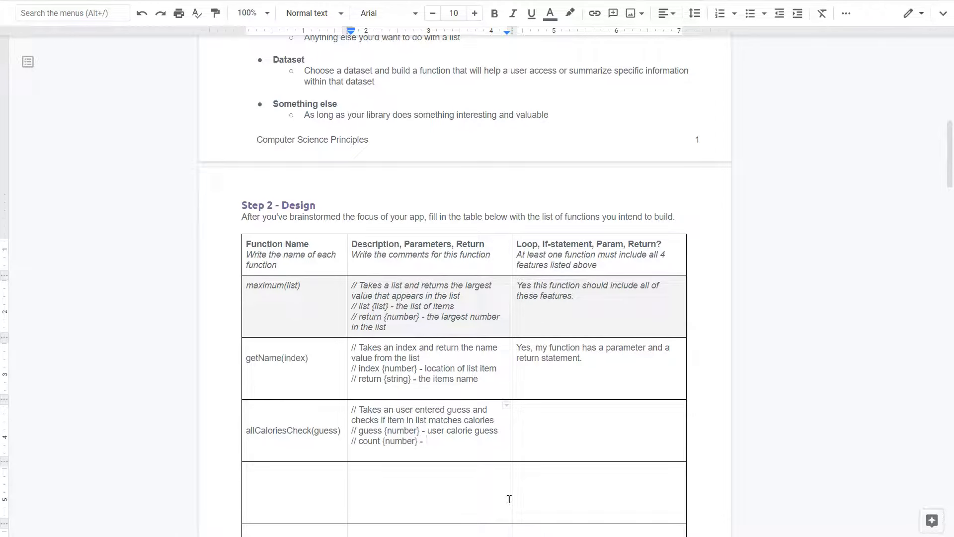
{"action": "type", "text": "location of"}
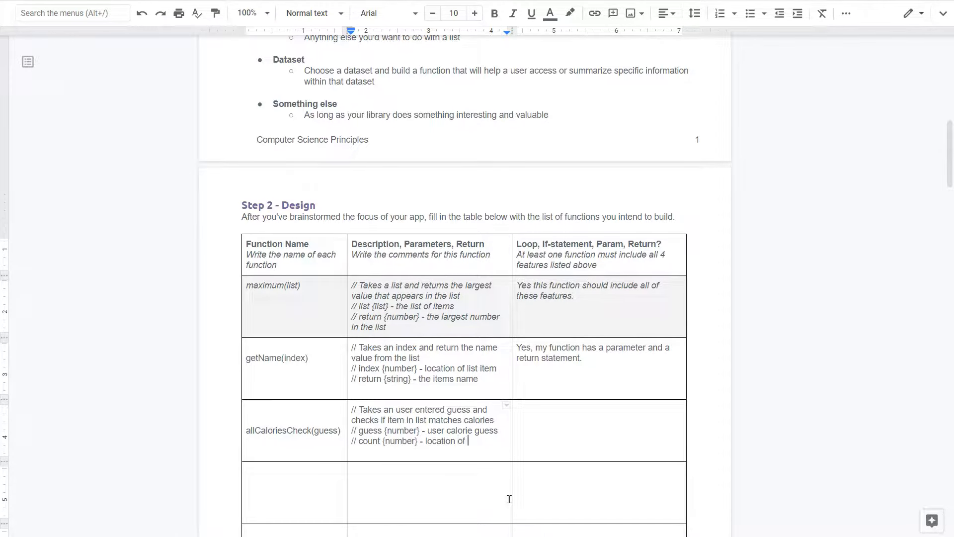
{"action": "key", "text": "BackSpace"}
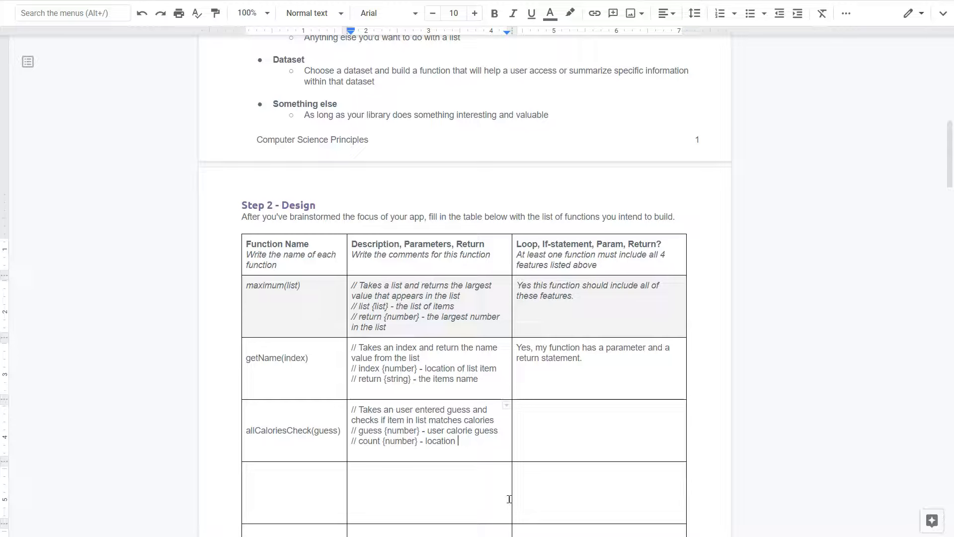
{"action": "key", "text": "Backspace"}
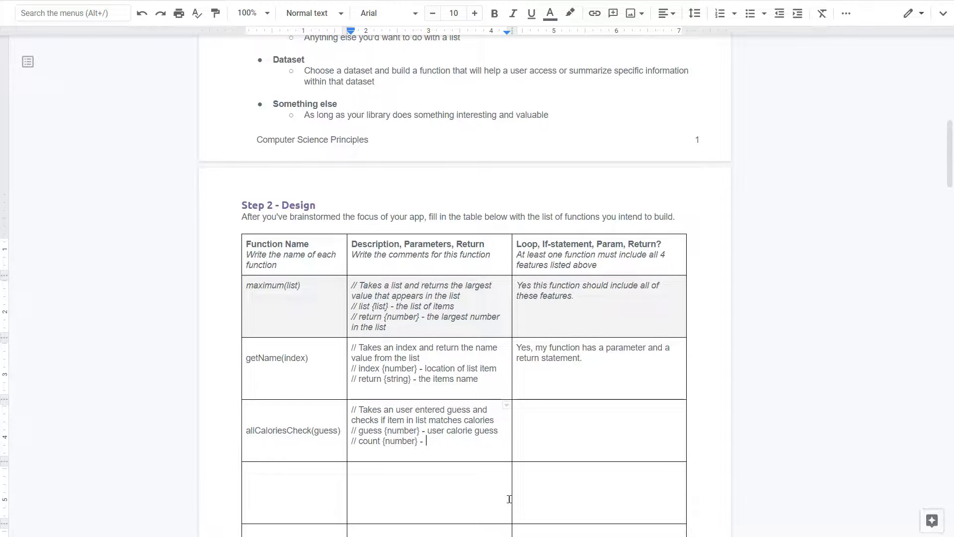
{"action": "type", "text": "the a"}
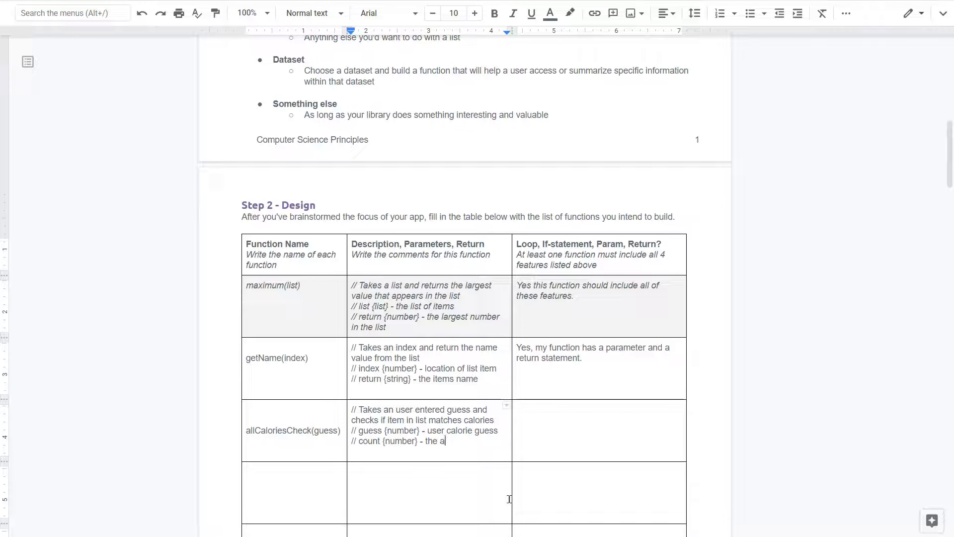
{"action": "type", "text": "mount of"}
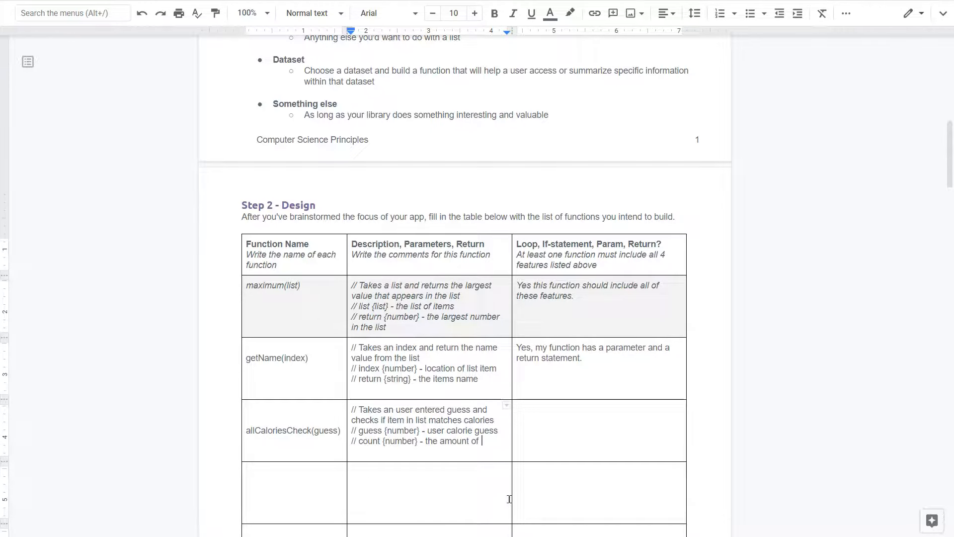
{"action": "type", "text": "items that hav"}
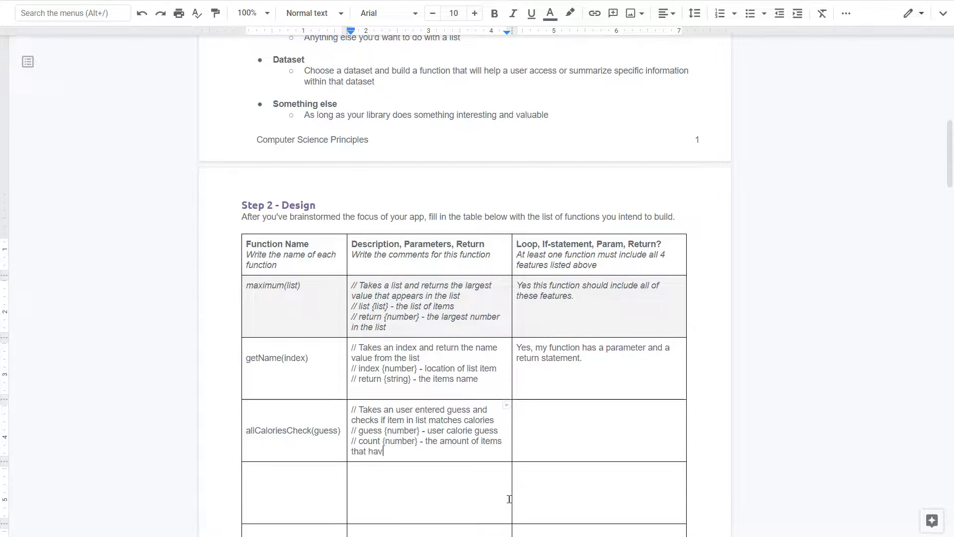
{"action": "type", "text": "e that many"}
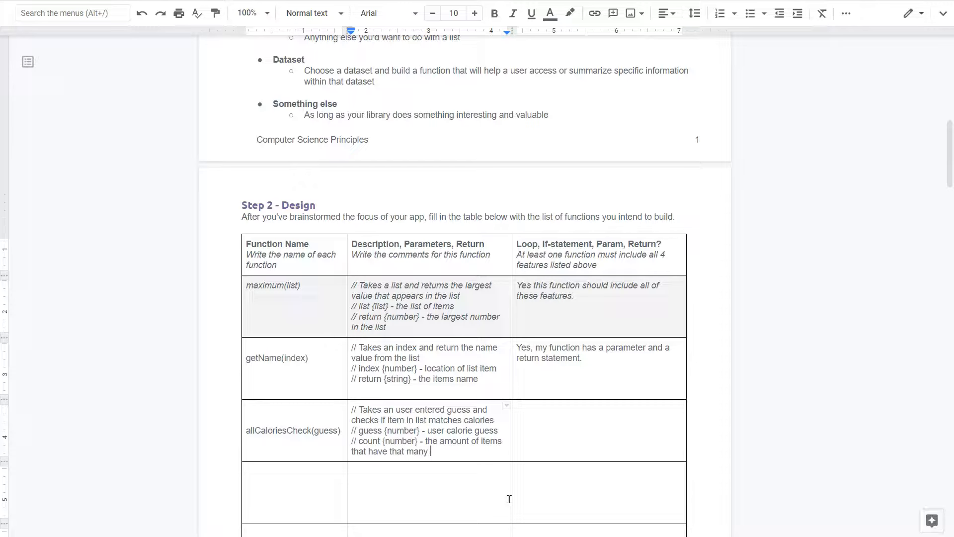
{"action": "type", "text": "calories"}
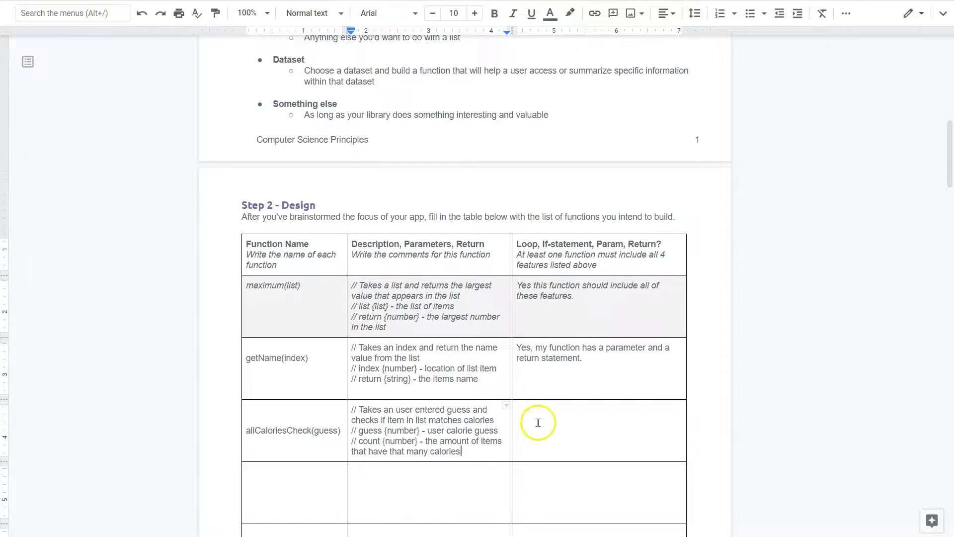
Fill the features cell: "Yes, this function uses a loop, if statement, parameter and a return."
{"action": "type", "text": "Yes, this func"}
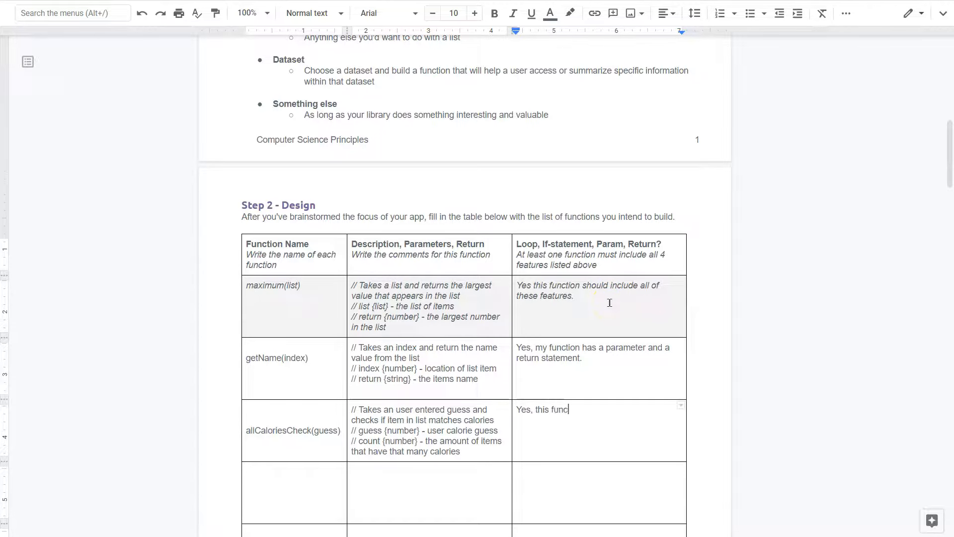
{"action": "type", "text": "tion uses"}
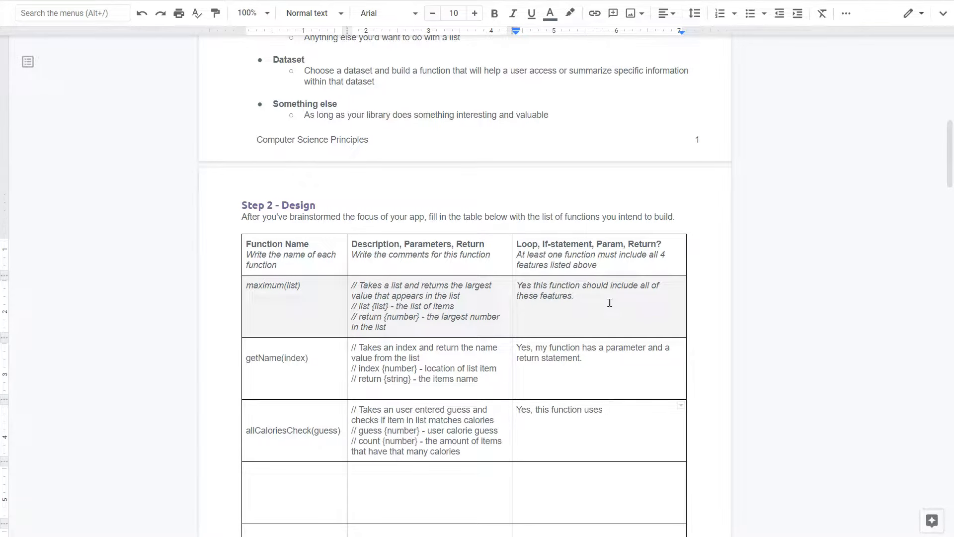
{"action": "type", "text": "a loop,"}
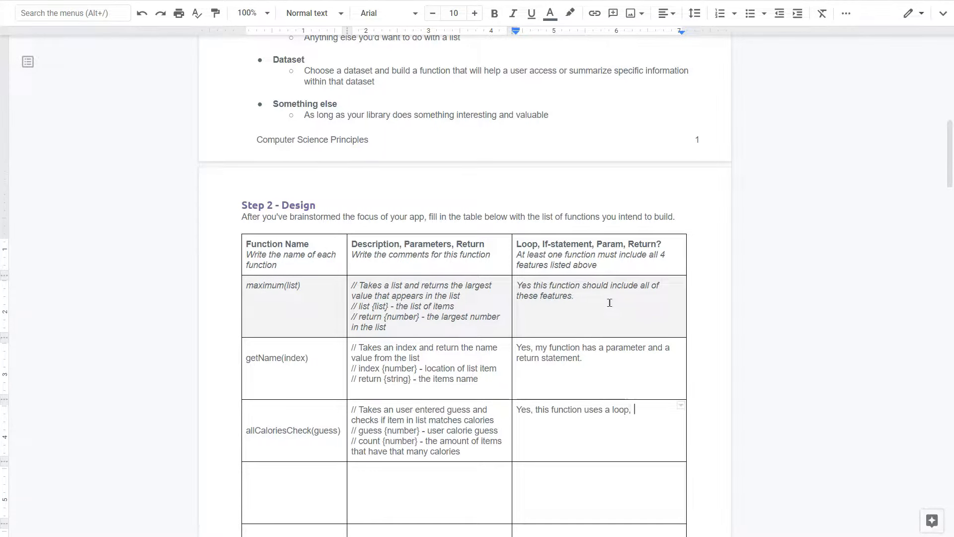
{"action": "type", "text": "if statement, parameter and a re"}
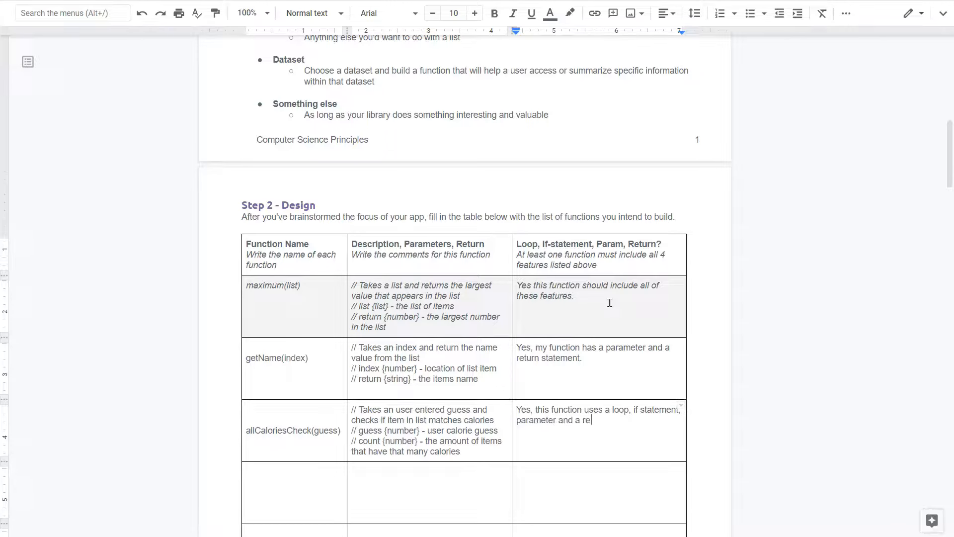
{"action": "type", "text": "turn."}
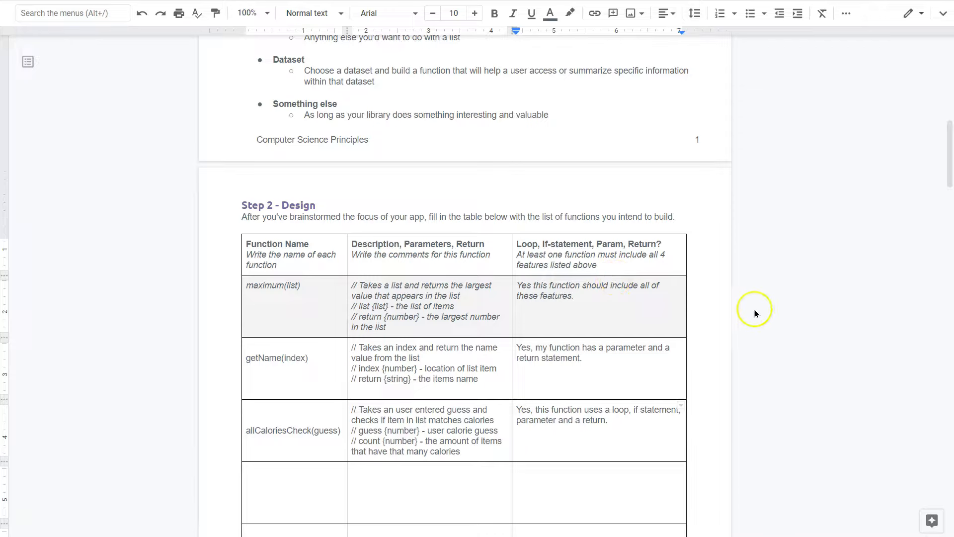
{"action": "mouse_move", "coordinate": [495, 374]}
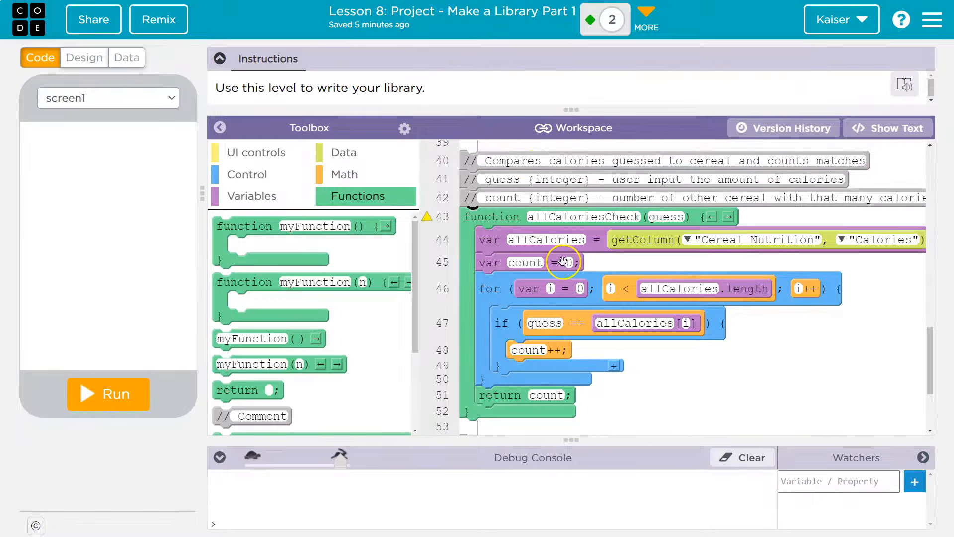
{"action": "scroll", "scroll_direction": "up", "scroll_amount": 3}
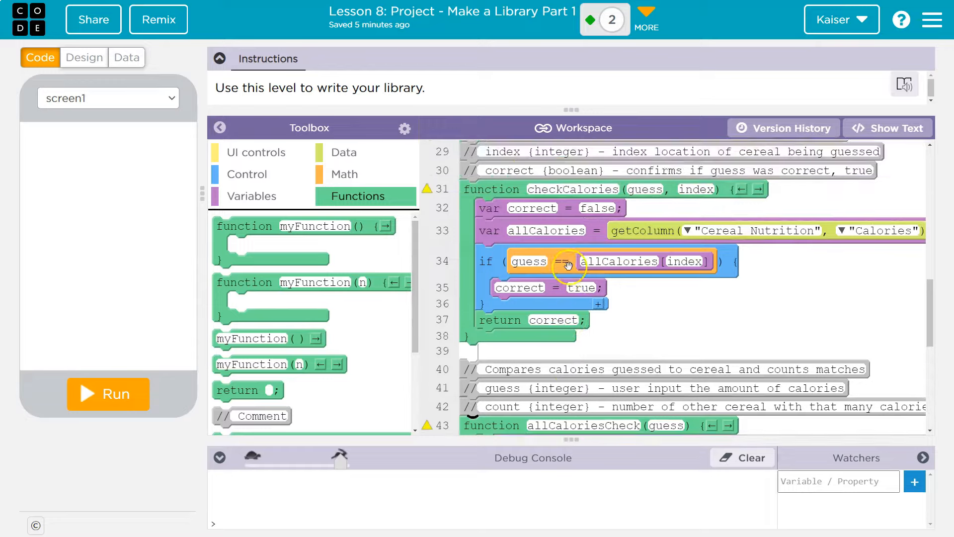
{"action": "scroll", "scroll_direction": "up", "scroll_amount": 3}
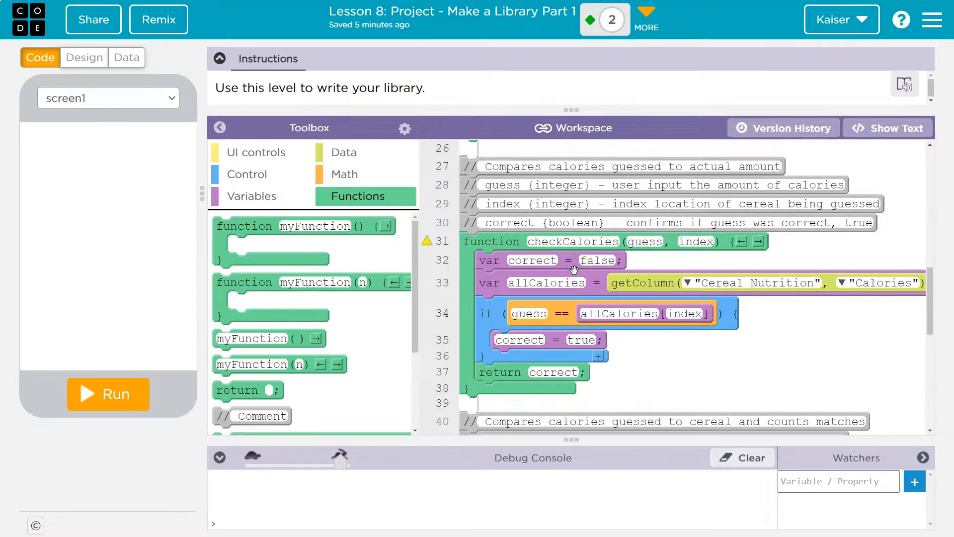
{"action": "scroll", "scroll_direction": "down", "scroll_amount": 3}
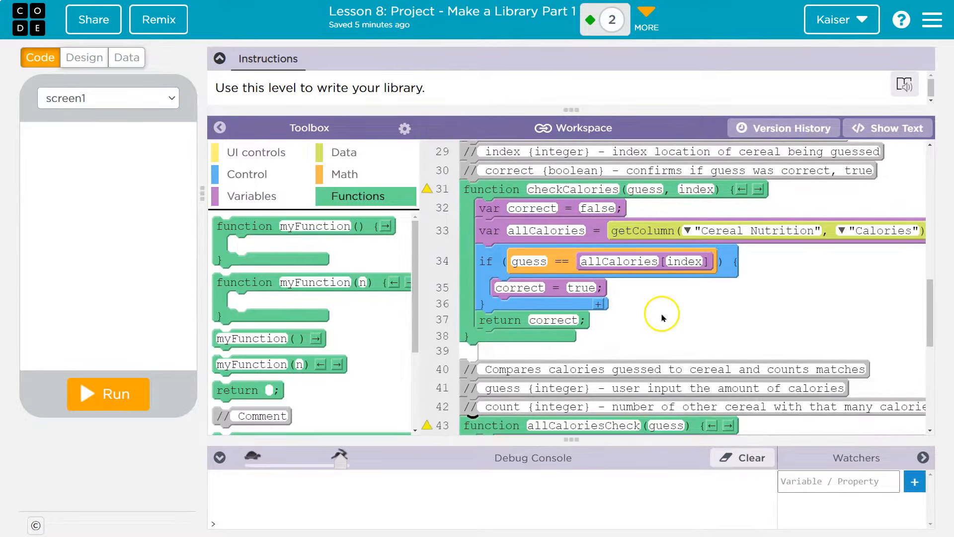
{"action": "scroll", "scroll_direction": "down", "scroll_amount": 3}
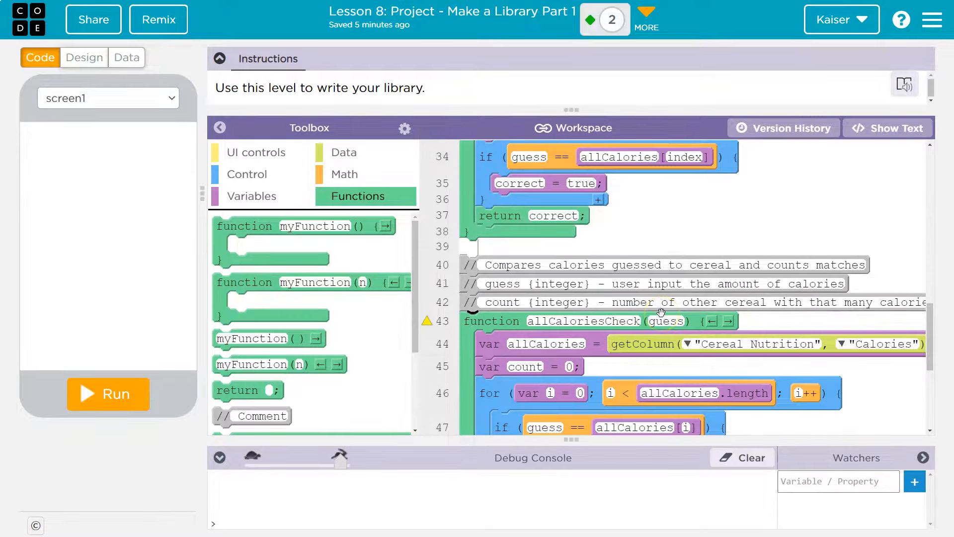
{"action": "scroll", "scroll_direction": "up", "scroll_amount": 3}
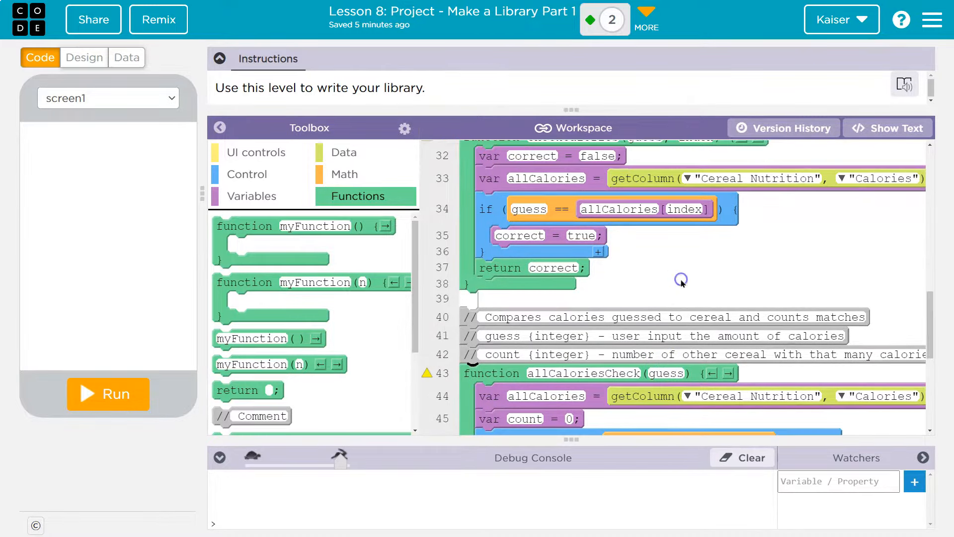
{"action": "mouse_move", "coordinate": [660, 274]}
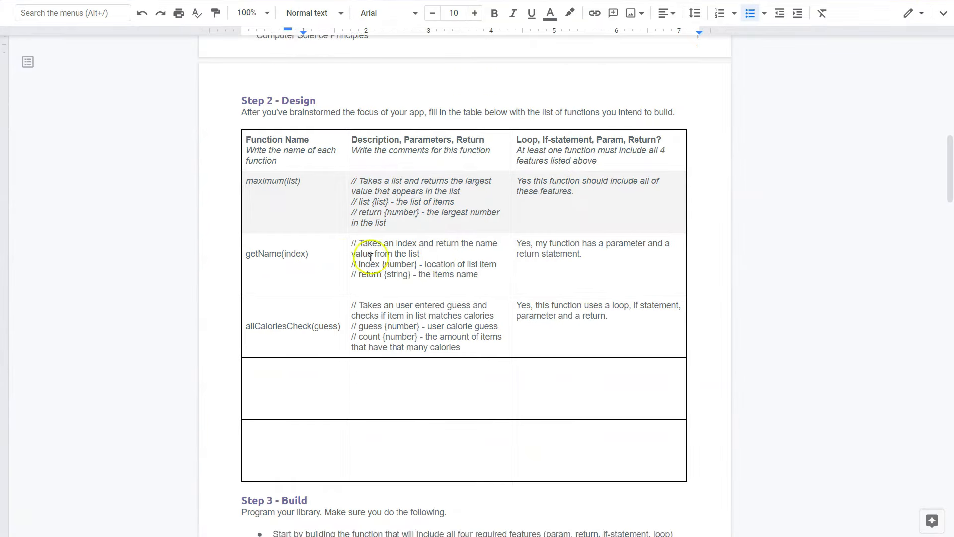
{"action": "mouse_move", "coordinate": [494, 354]}
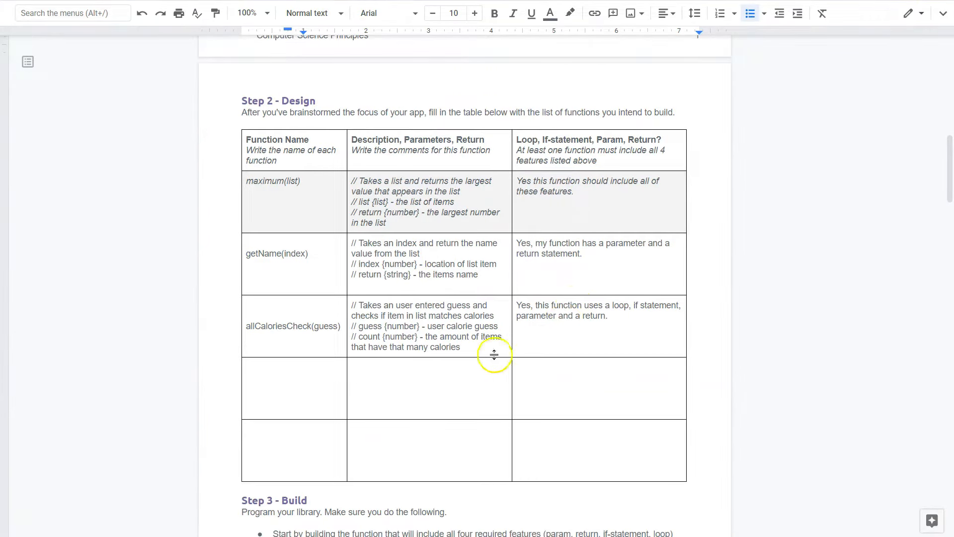
{"action": "mouse_move", "coordinate": [563, 280]}
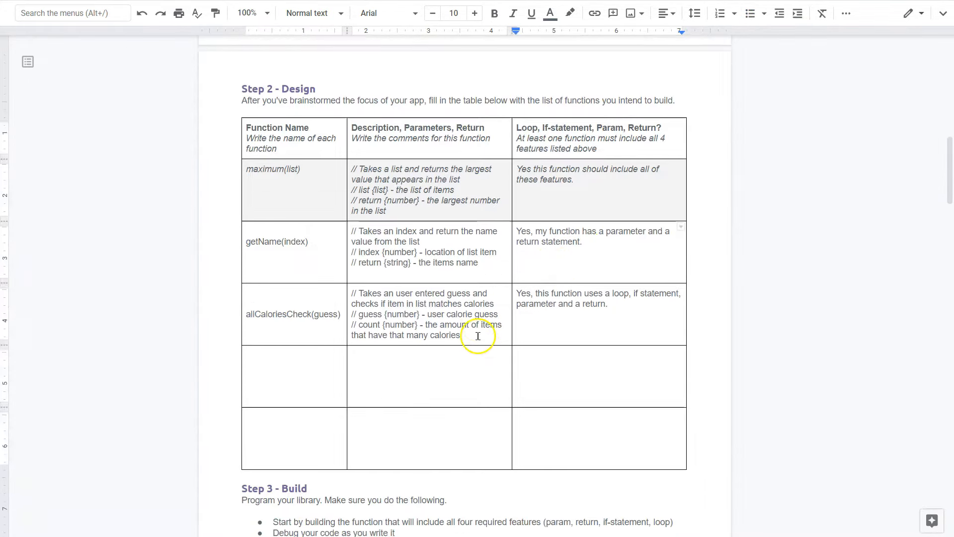
{"action": "scroll", "scroll_direction": "down", "scroll_amount": 3}
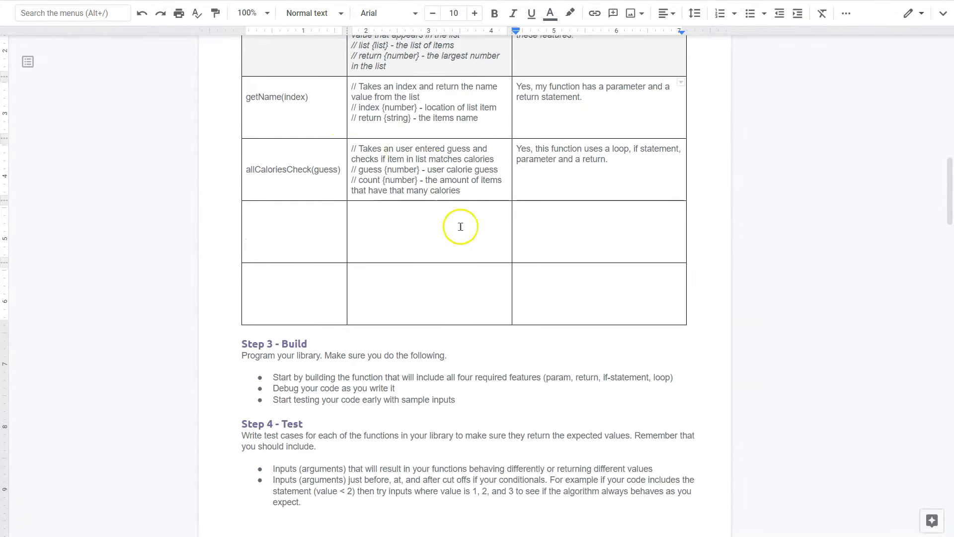
{"action": "scroll", "scroll_direction": "down", "scroll_amount": 3}
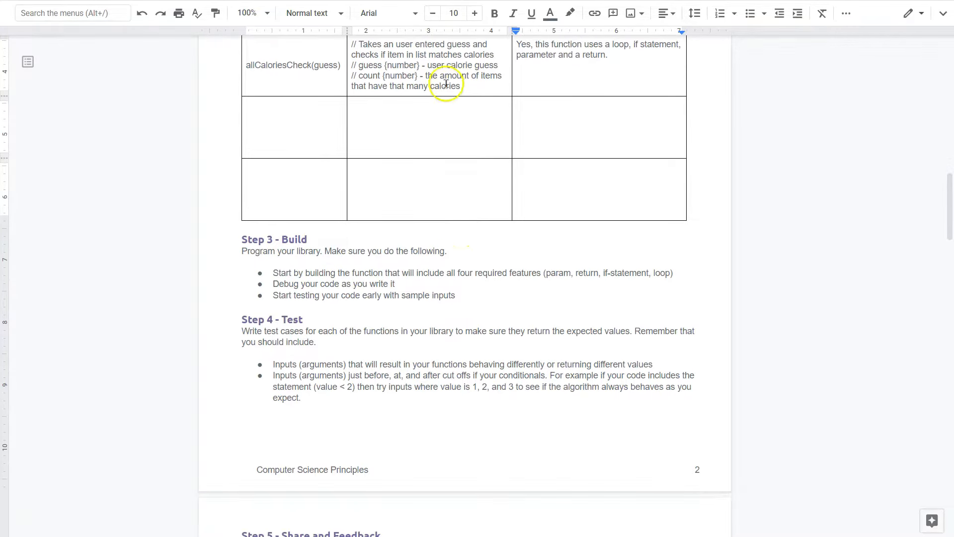
{"action": "scroll", "scroll_direction": "down", "scroll_amount": 3}
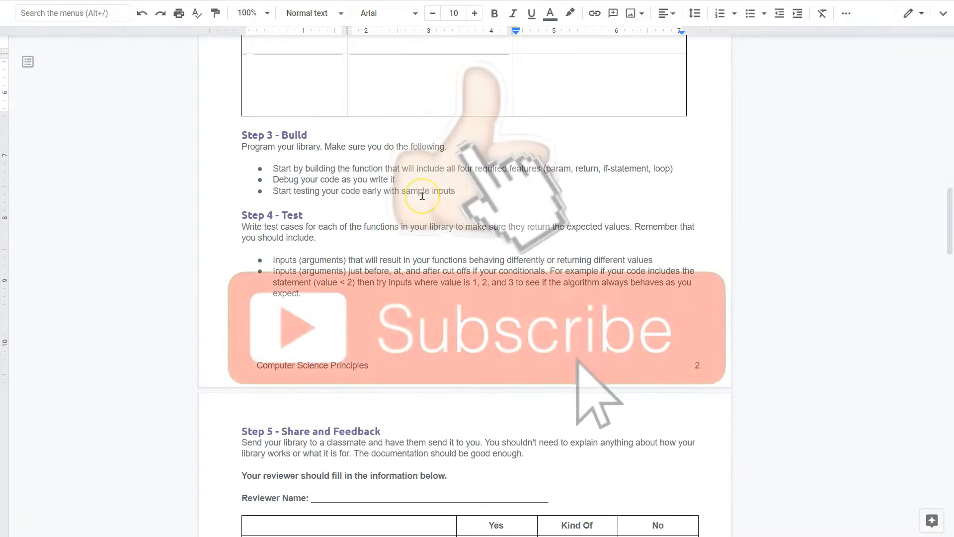
{"action": "scroll", "scroll_direction": "down", "scroll_amount": 3}
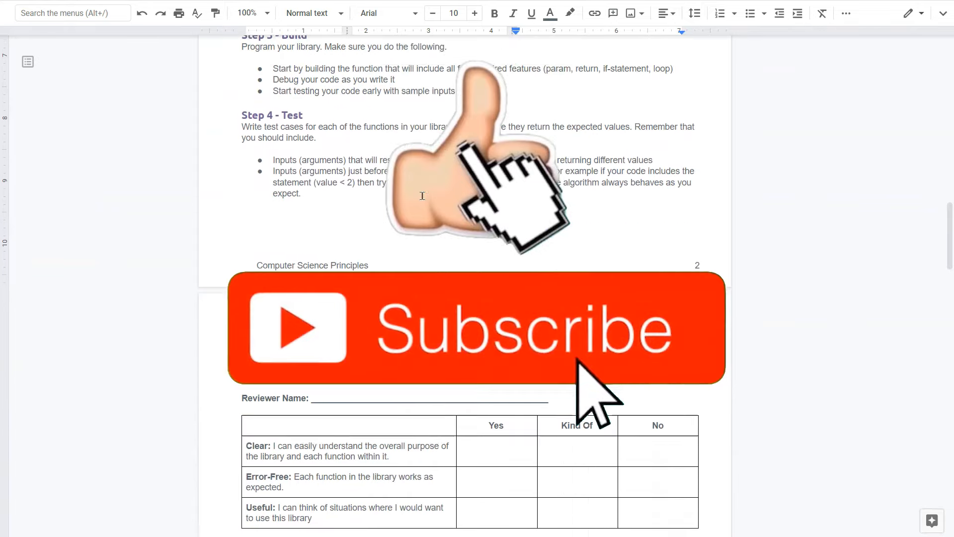
{"action": "scroll", "scroll_direction": "down", "scroll_amount": 3}
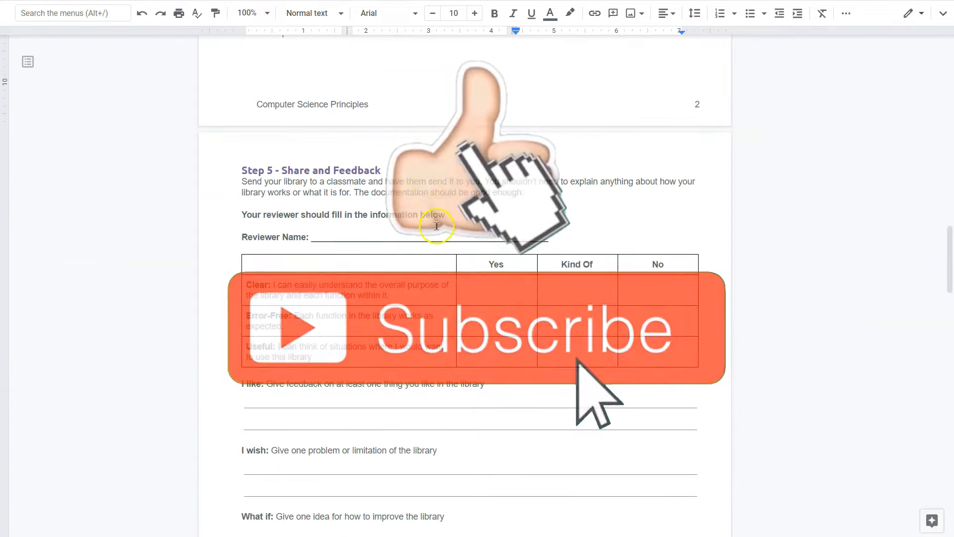
{"action": "scroll", "scroll_direction": "up", "scroll_amount": 3}
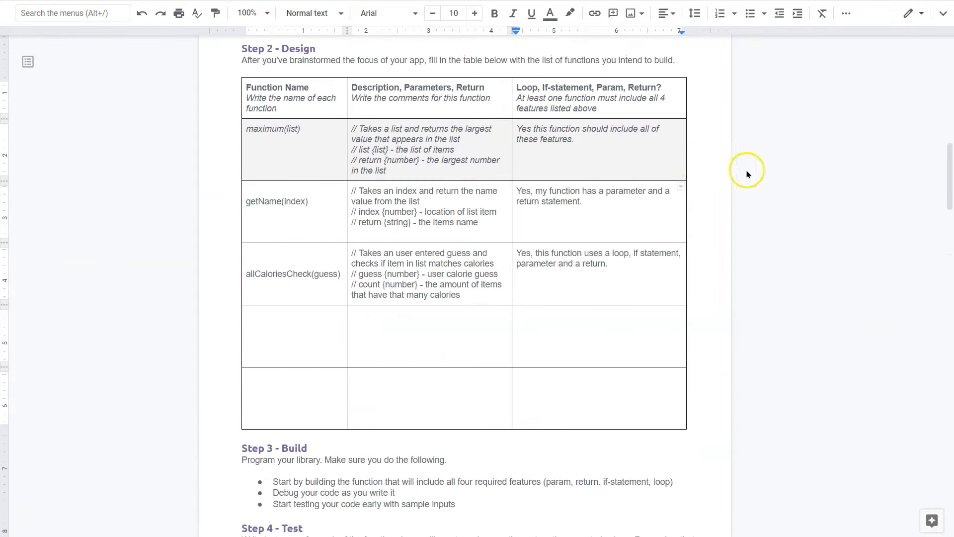